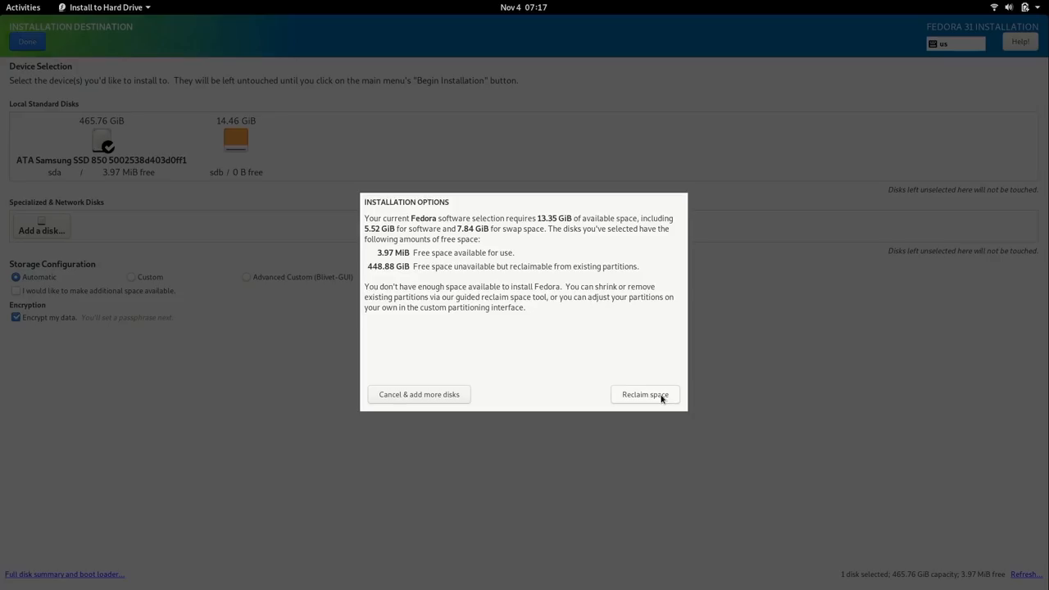
pyautogui.moveTo(670, 400)
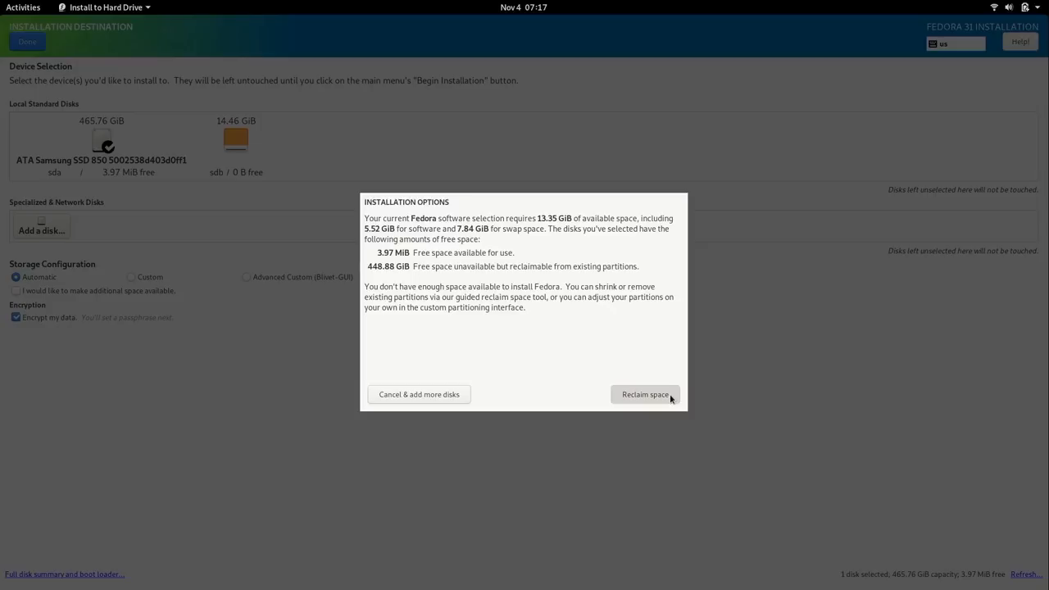
# Reclaim disk space by deleting all existing partitions for the Fedora install.
pyautogui.click(646, 393)
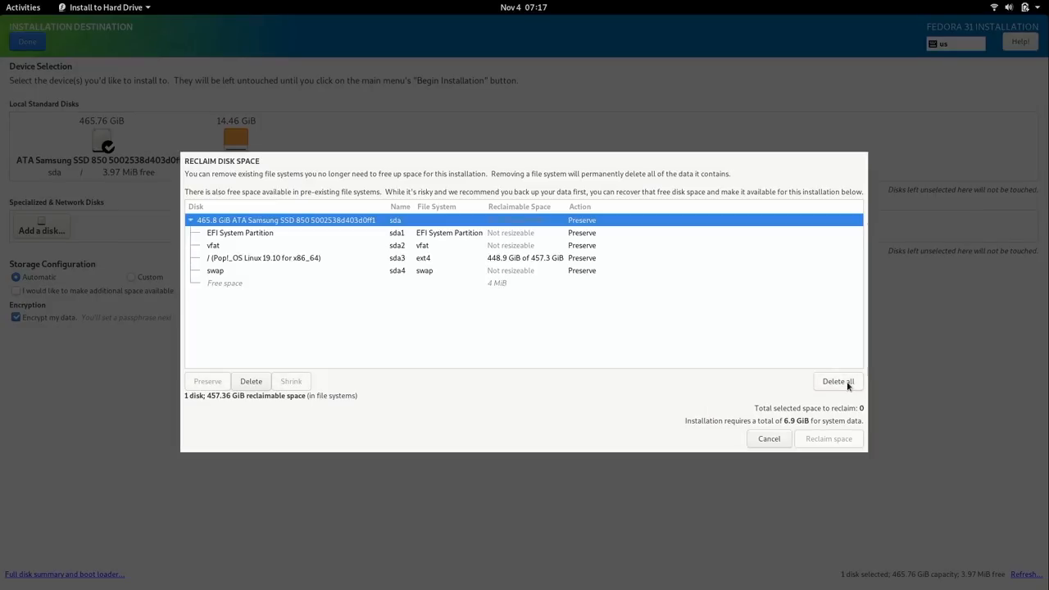
pyautogui.click(836, 380)
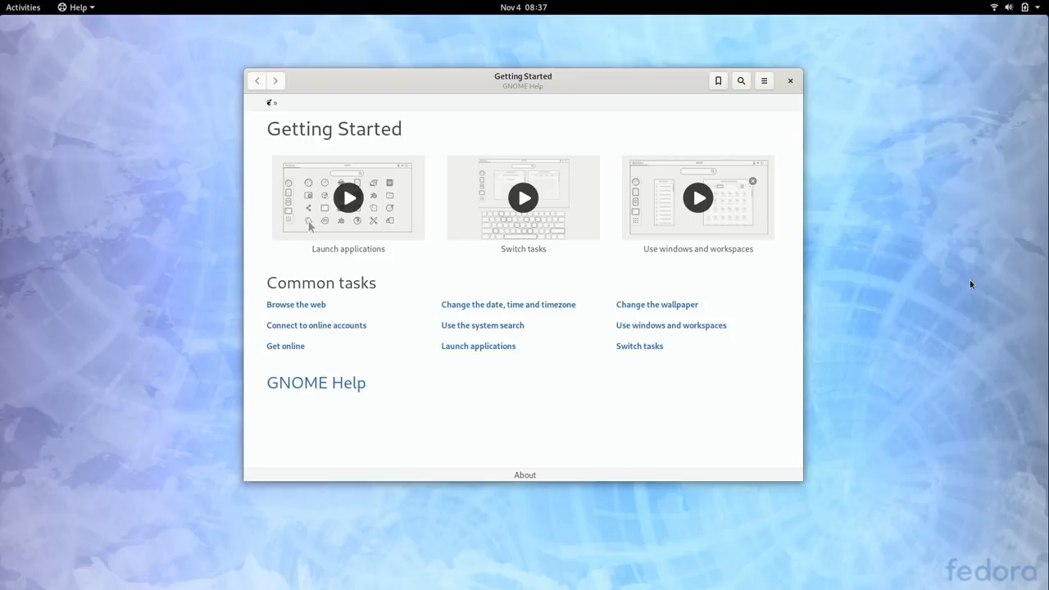
pyautogui.moveTo(954, 183)
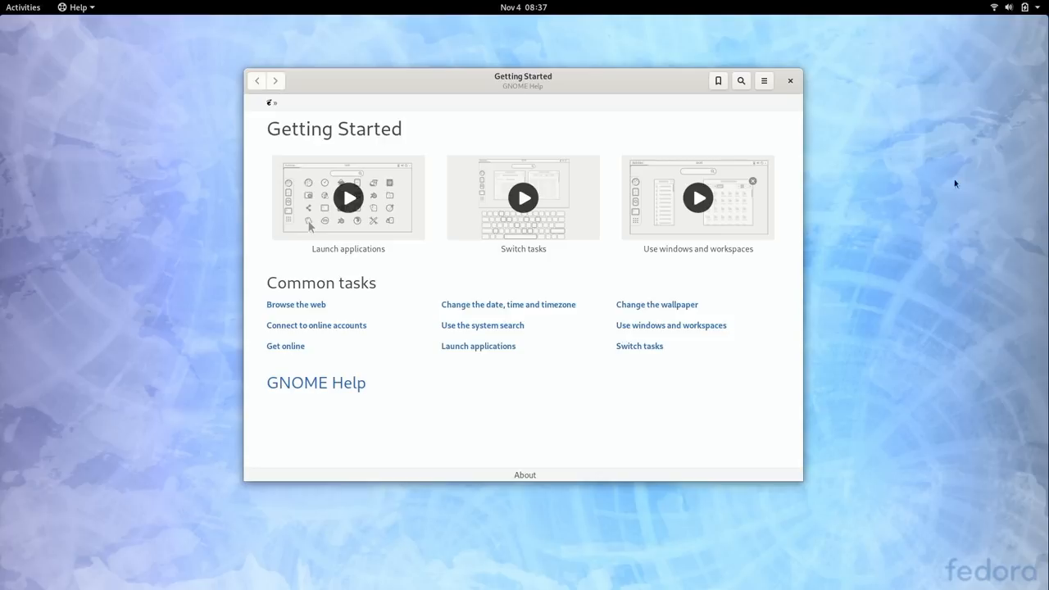
pyautogui.moveTo(546, 93)
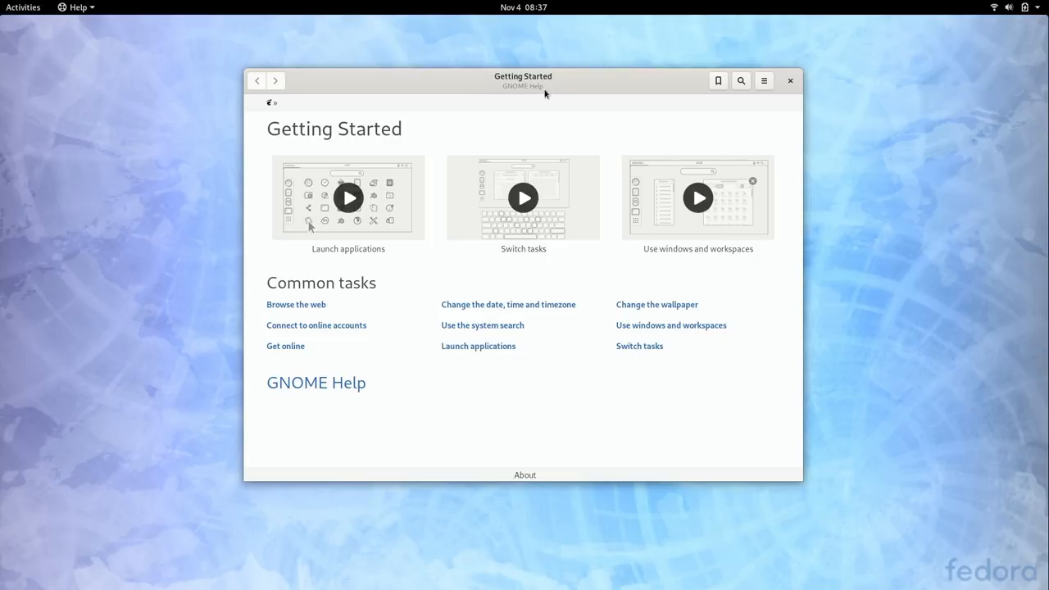
pyautogui.moveTo(664, 237)
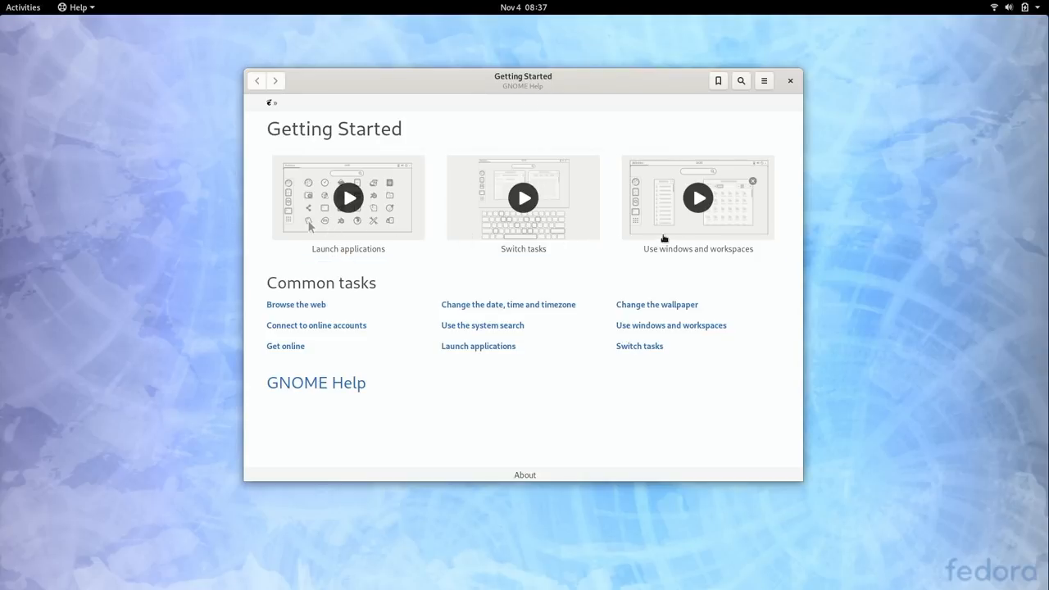
pyautogui.moveTo(705, 282)
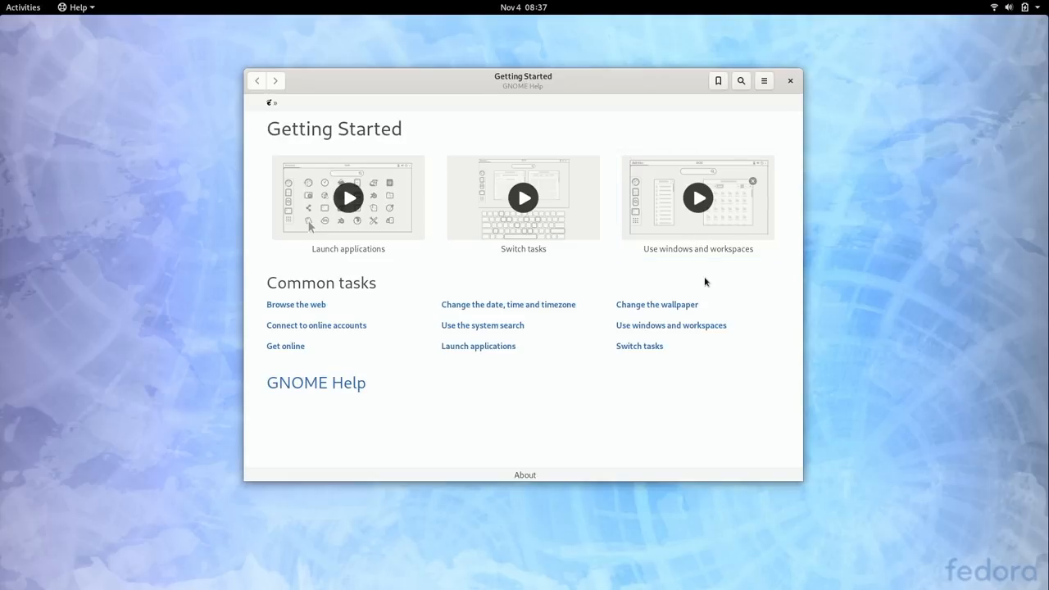
pyautogui.moveTo(679, 281)
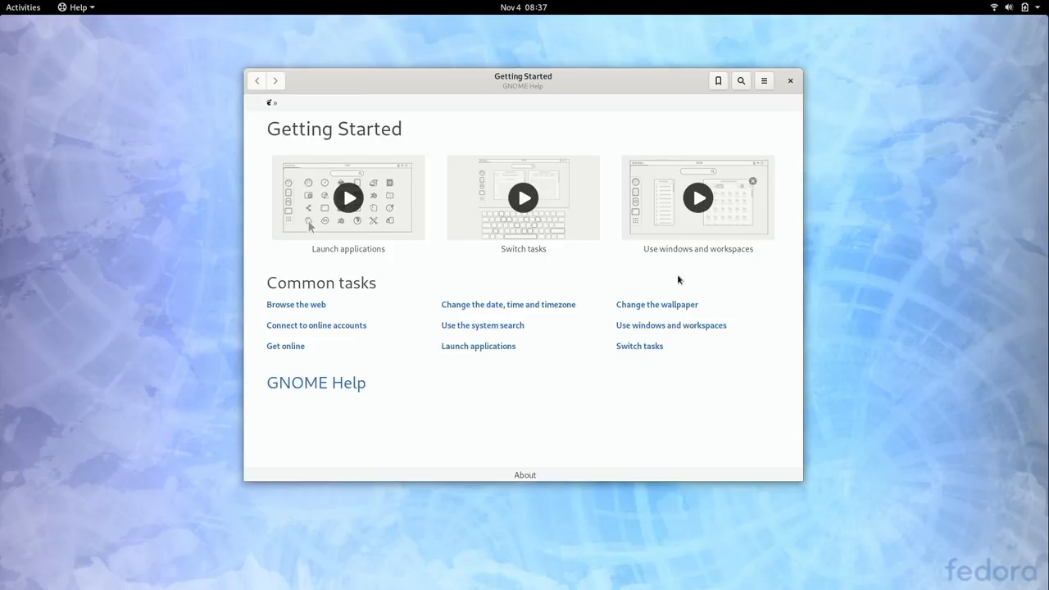
pyautogui.moveTo(731, 249)
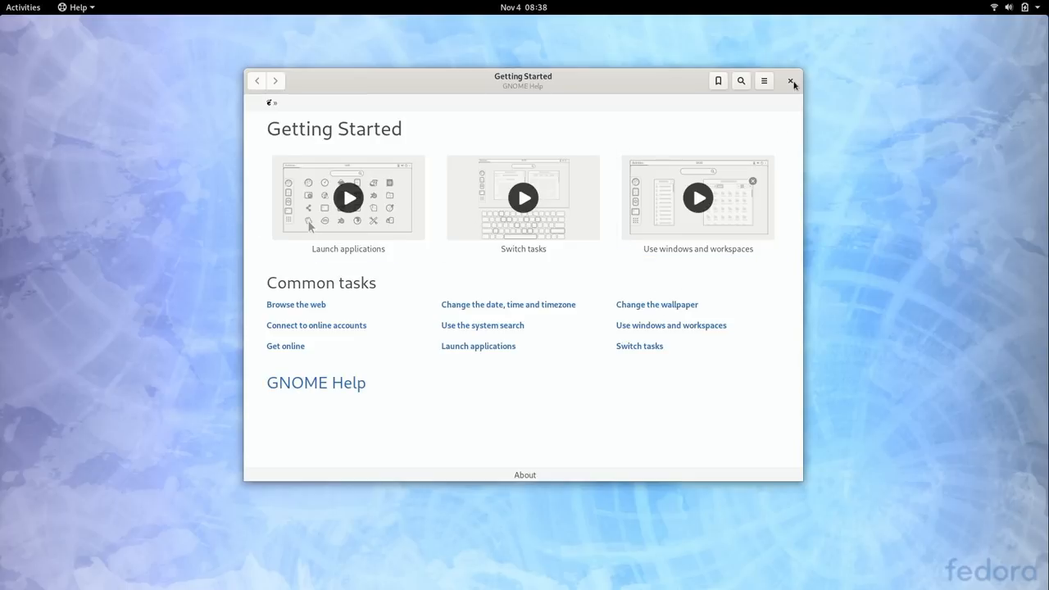
# Close the Getting Started help window, leaving the empty desktop.
pyautogui.click(791, 81)
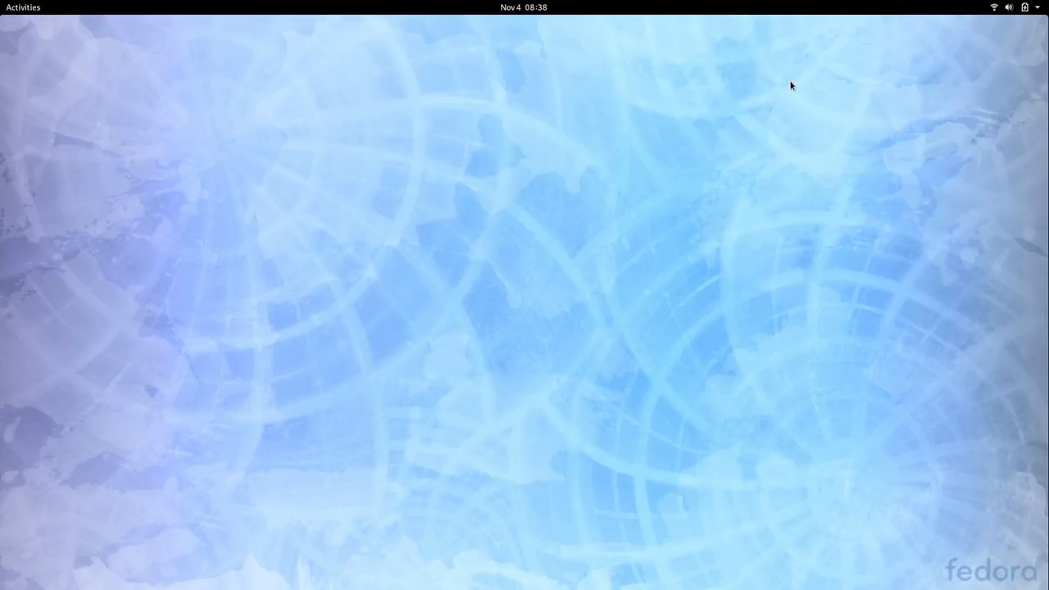
pyautogui.moveTo(391, 244)
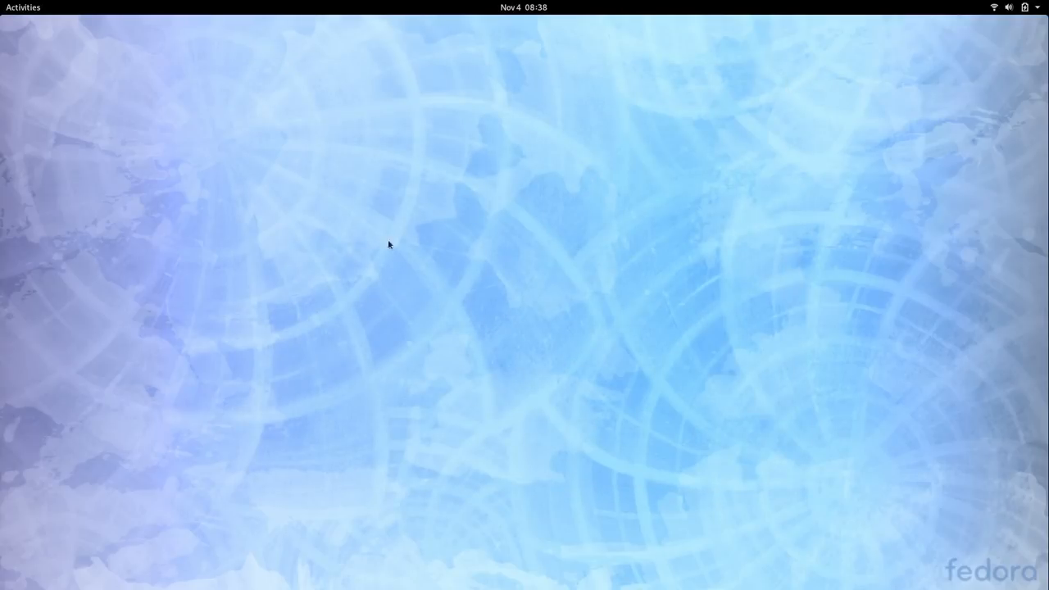
pyautogui.moveTo(629, 292)
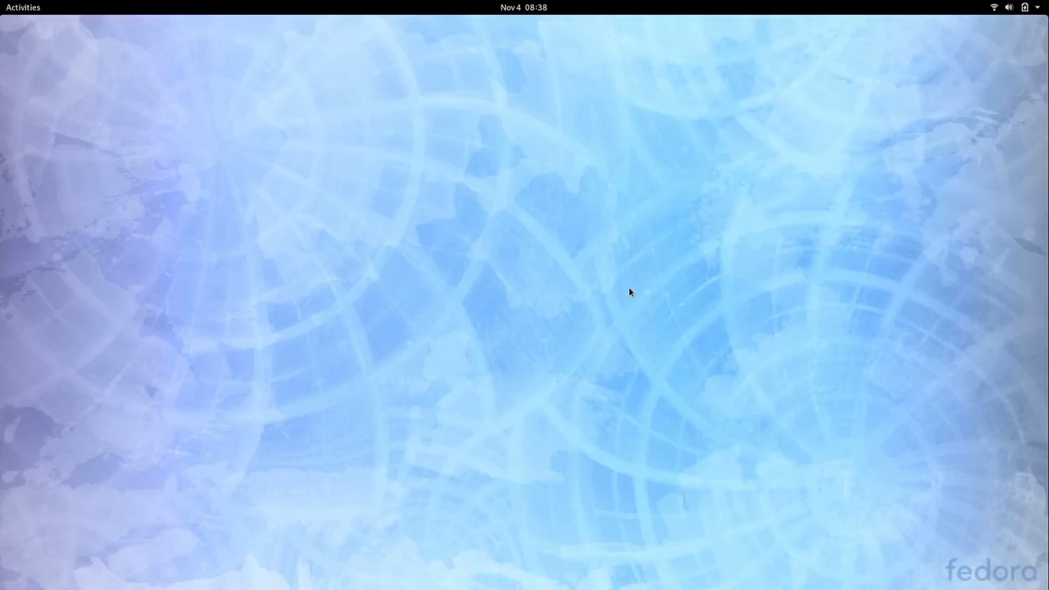
pyautogui.moveTo(674, 292)
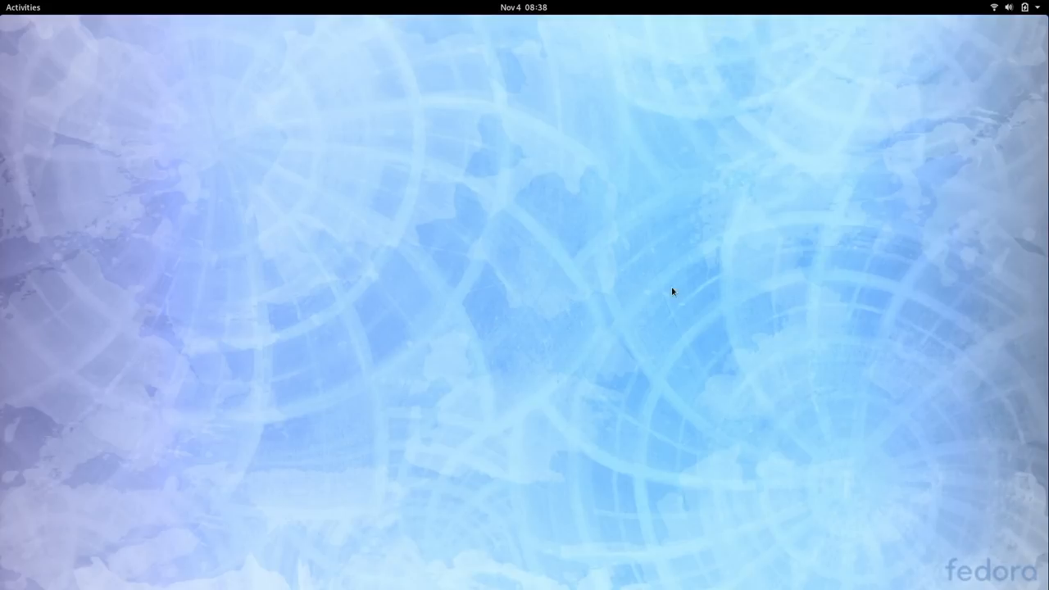
# Show the Activities overview with the dash and search field.
pyautogui.click(23, 7)
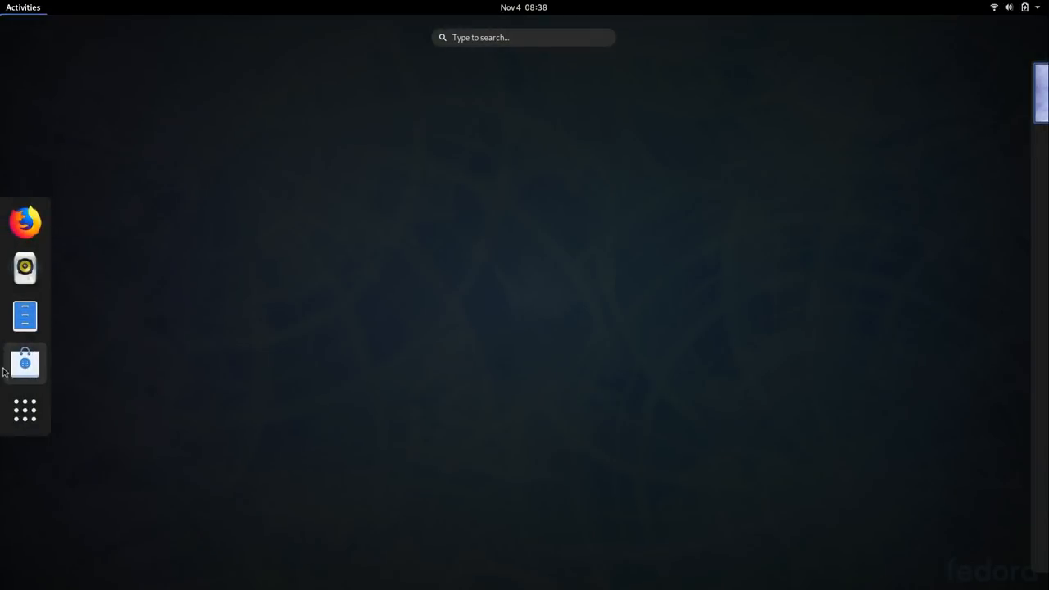
# Launch Files at the Home folder and close it again.
pyautogui.click(25, 315)
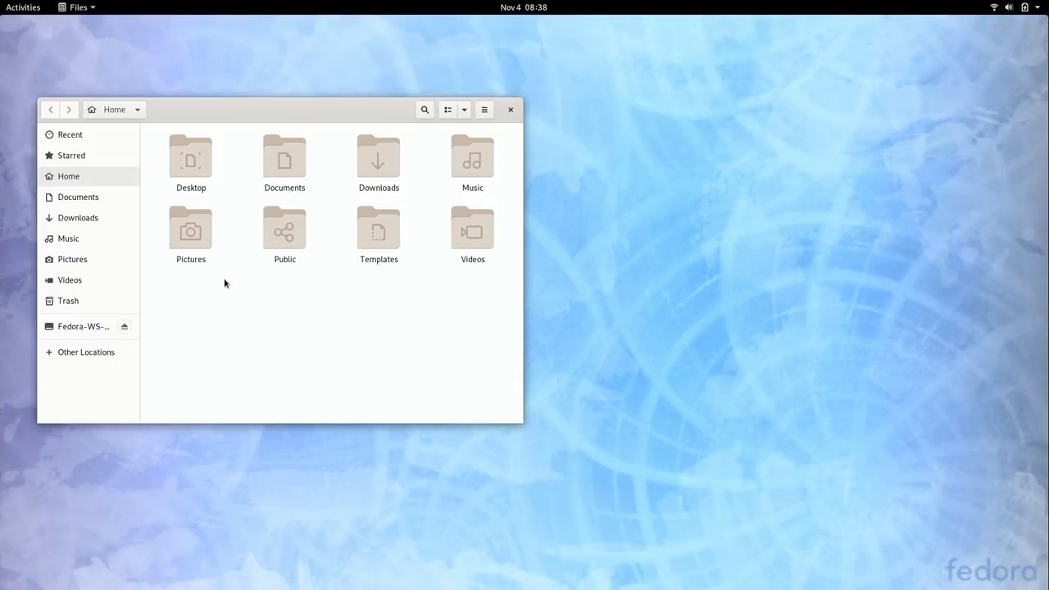
pyautogui.moveTo(328, 108)
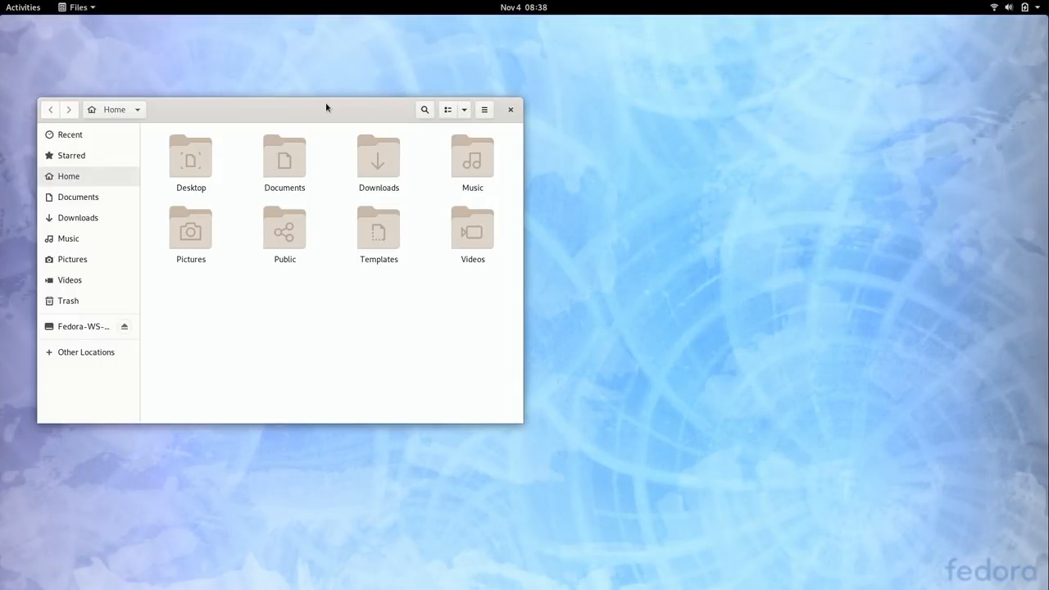
pyautogui.moveTo(360, 288)
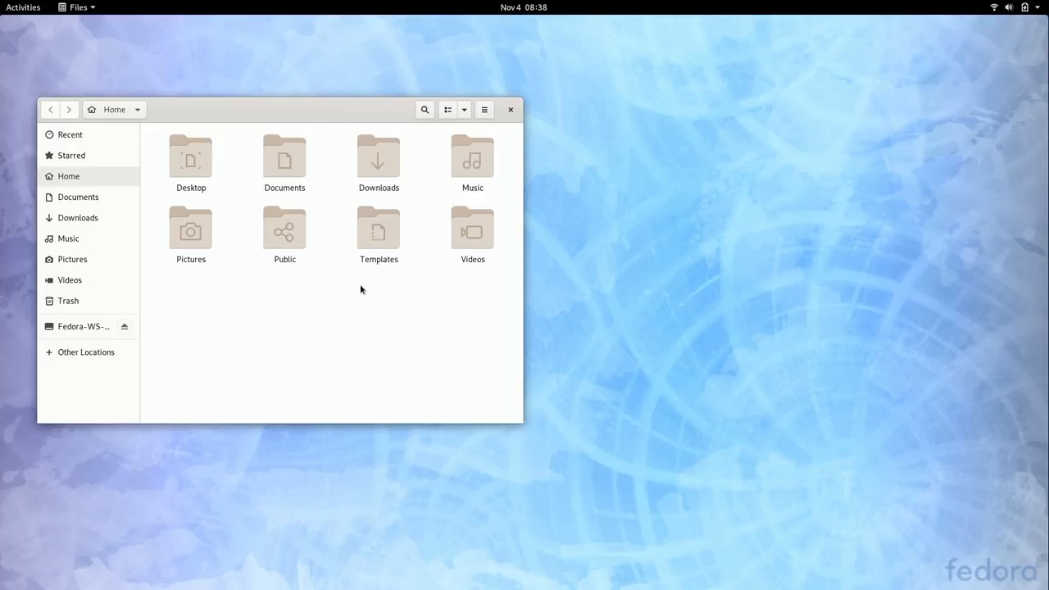
pyautogui.moveTo(387, 322)
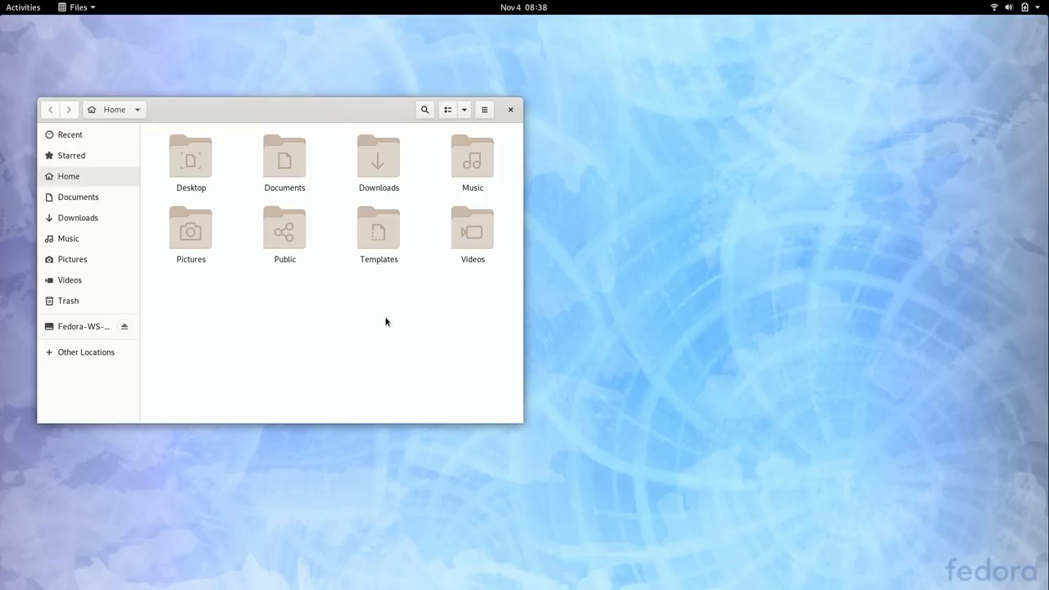
pyautogui.moveTo(390, 318)
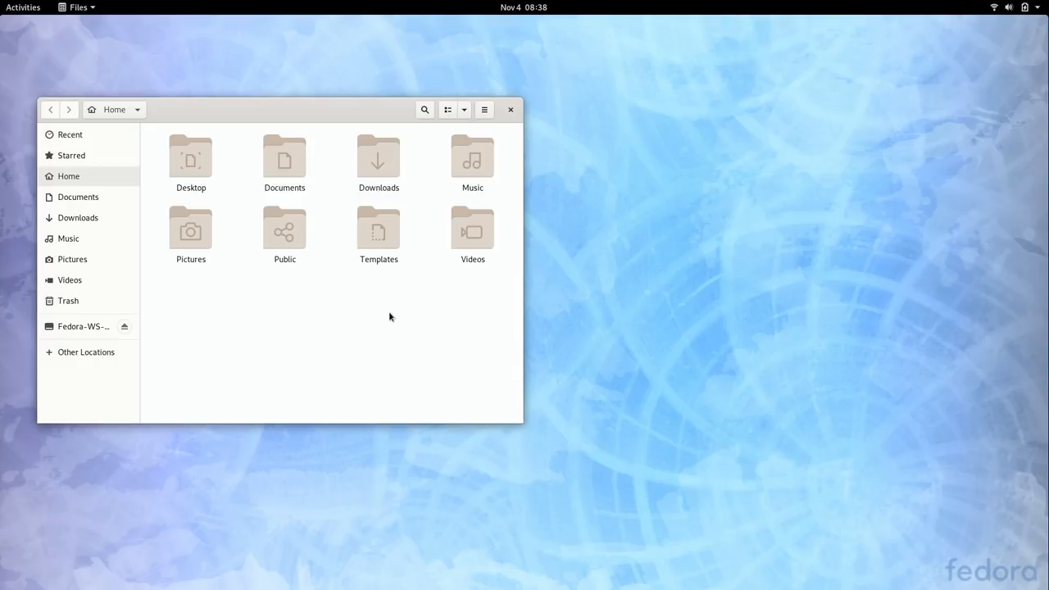
pyautogui.moveTo(394, 311)
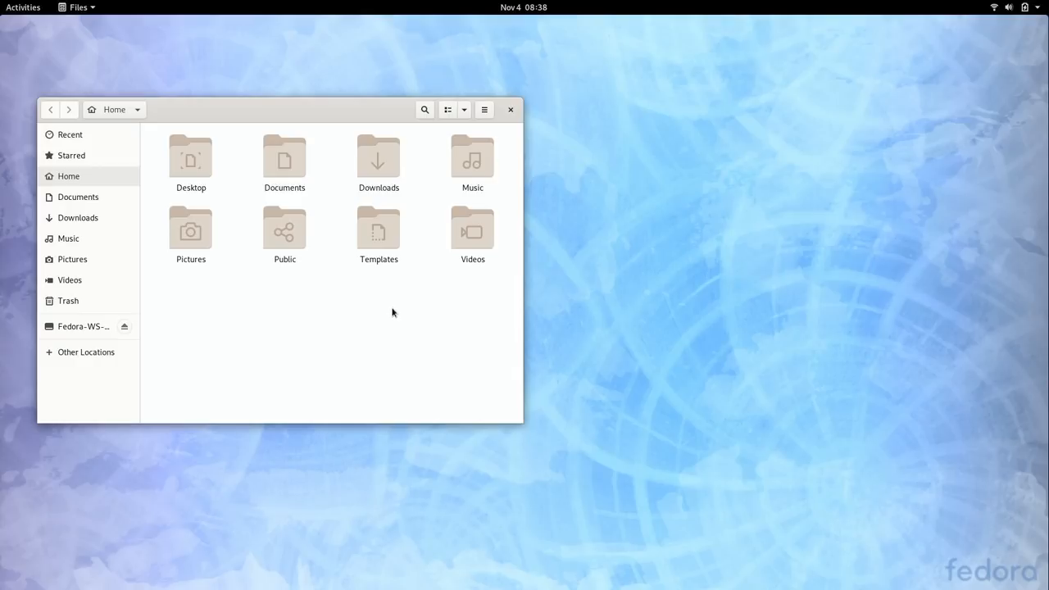
pyautogui.moveTo(330, 307)
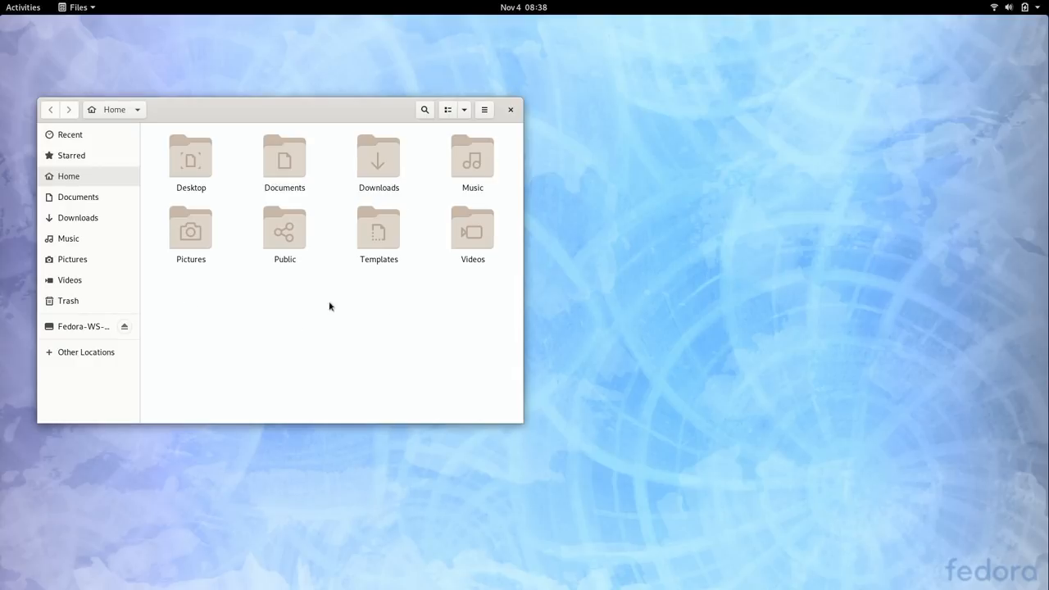
pyautogui.moveTo(346, 364)
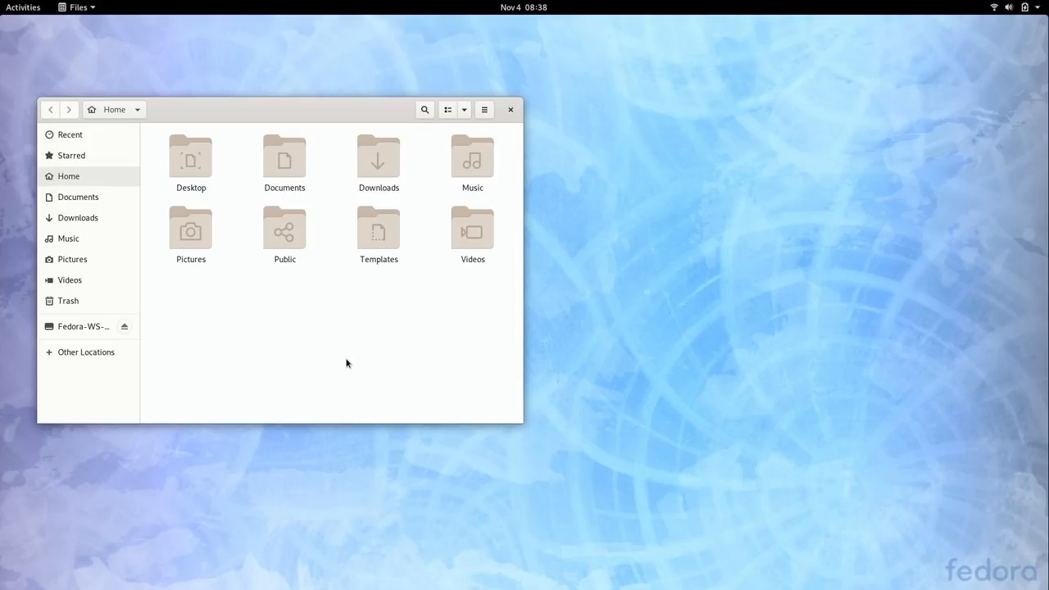
pyautogui.moveTo(340, 356)
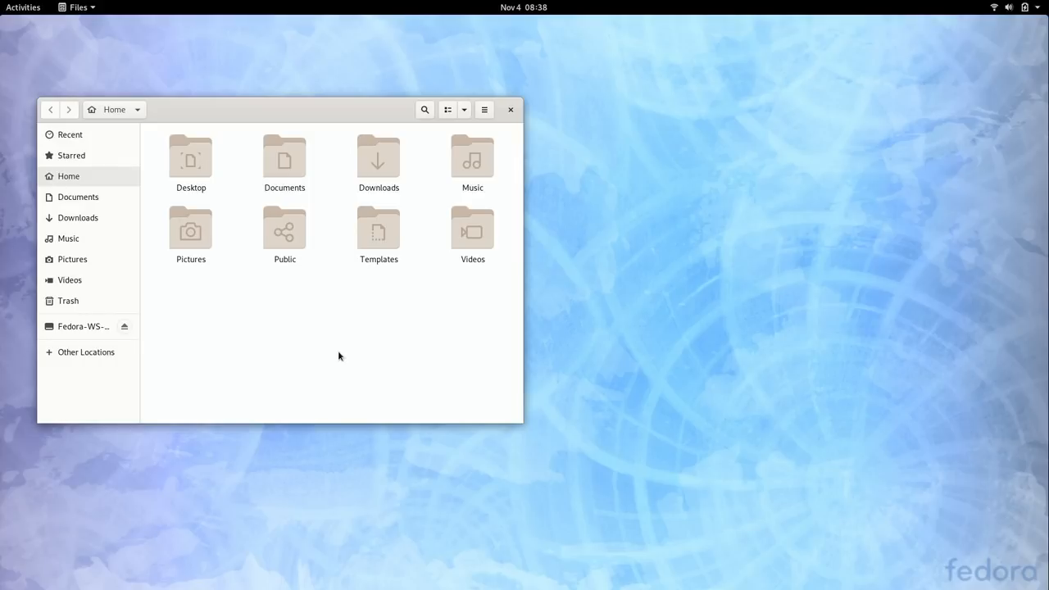
pyautogui.moveTo(669, 308)
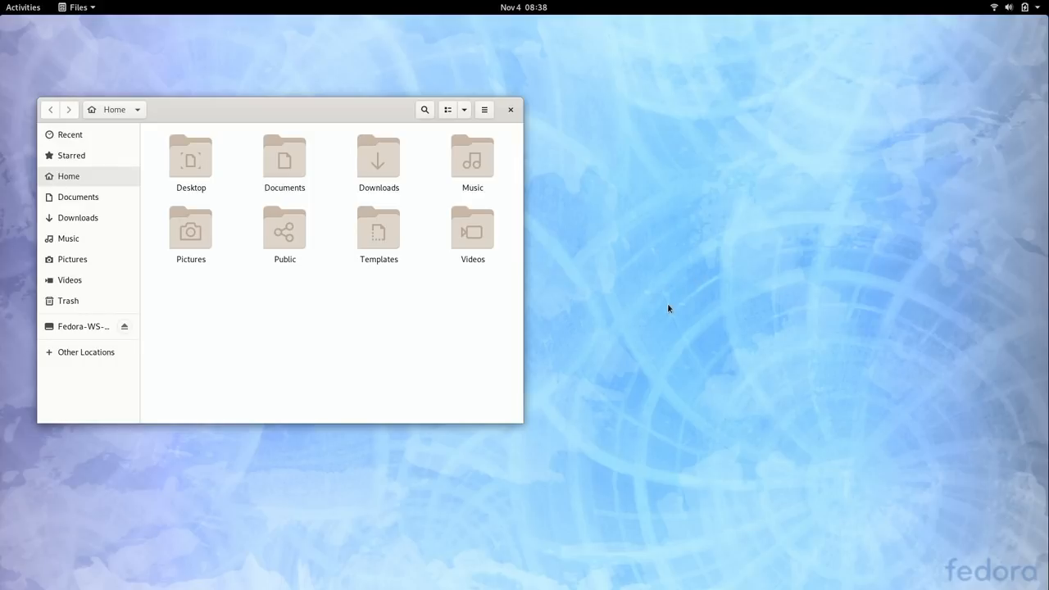
pyautogui.moveTo(666, 310)
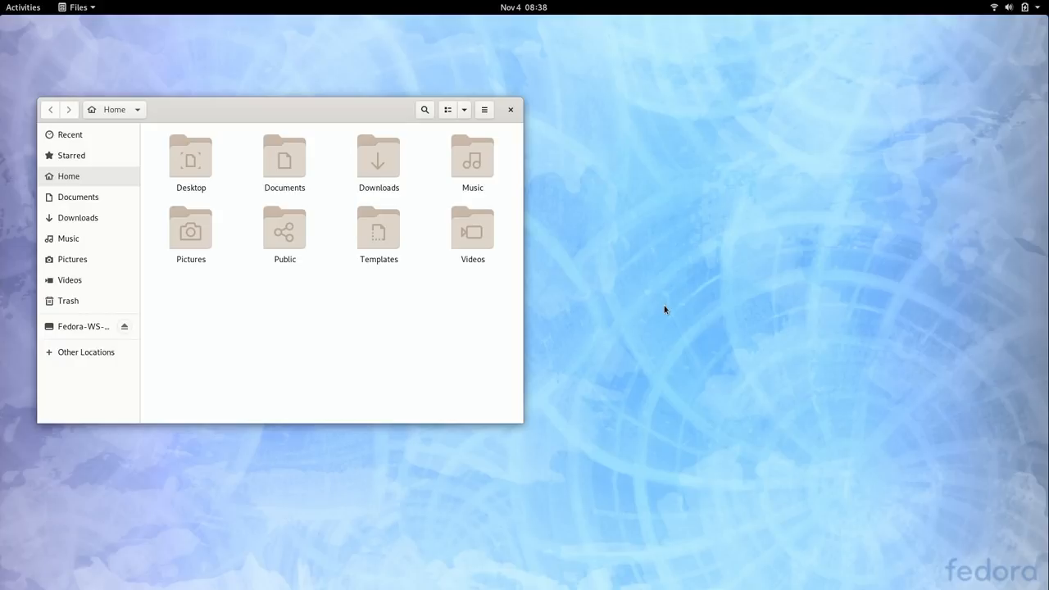
pyautogui.moveTo(639, 309)
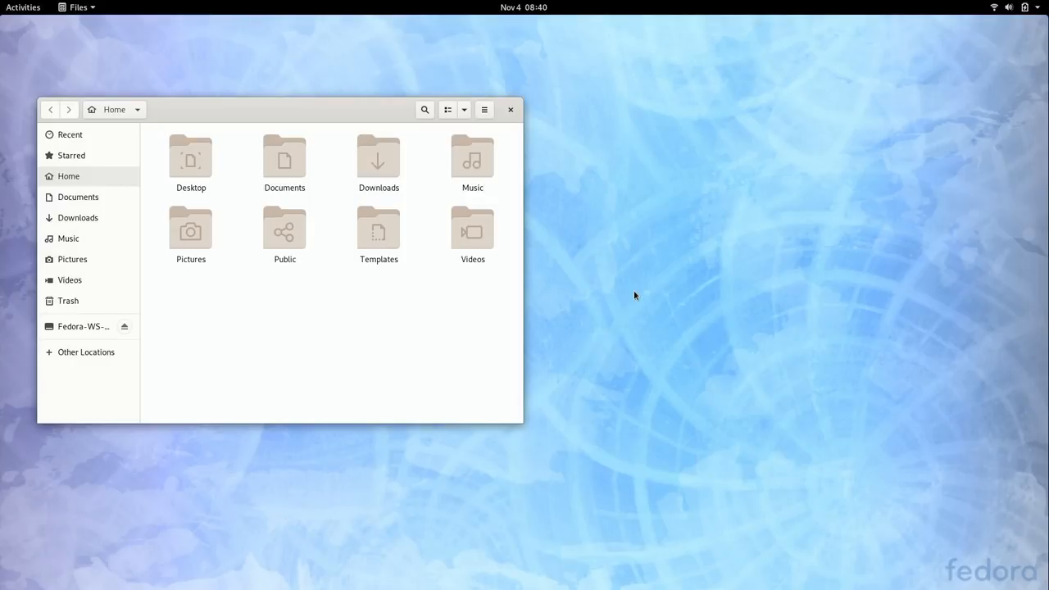
pyautogui.moveTo(561, 161)
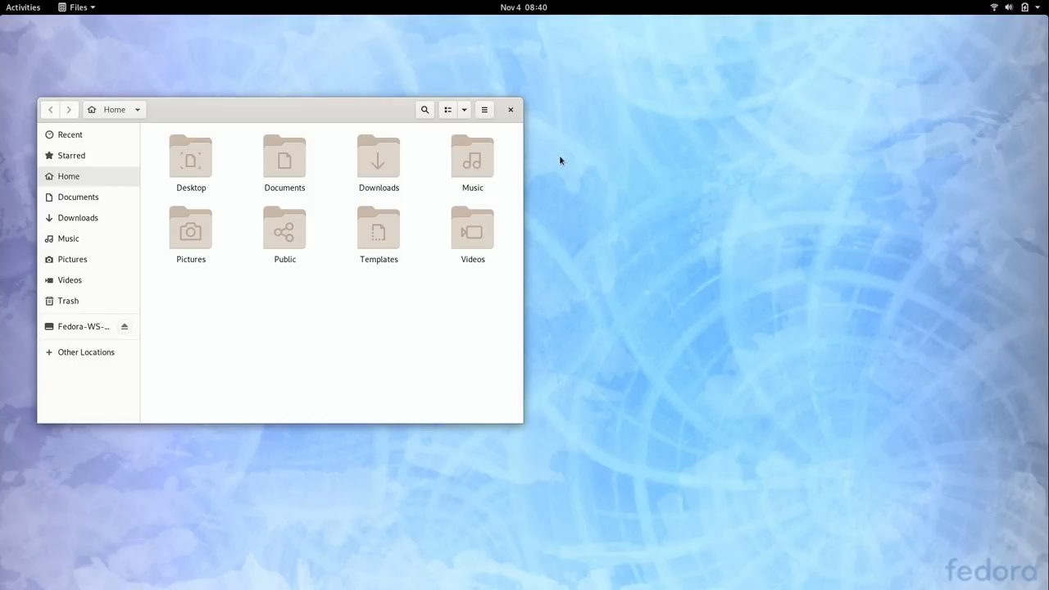
pyautogui.click(510, 108)
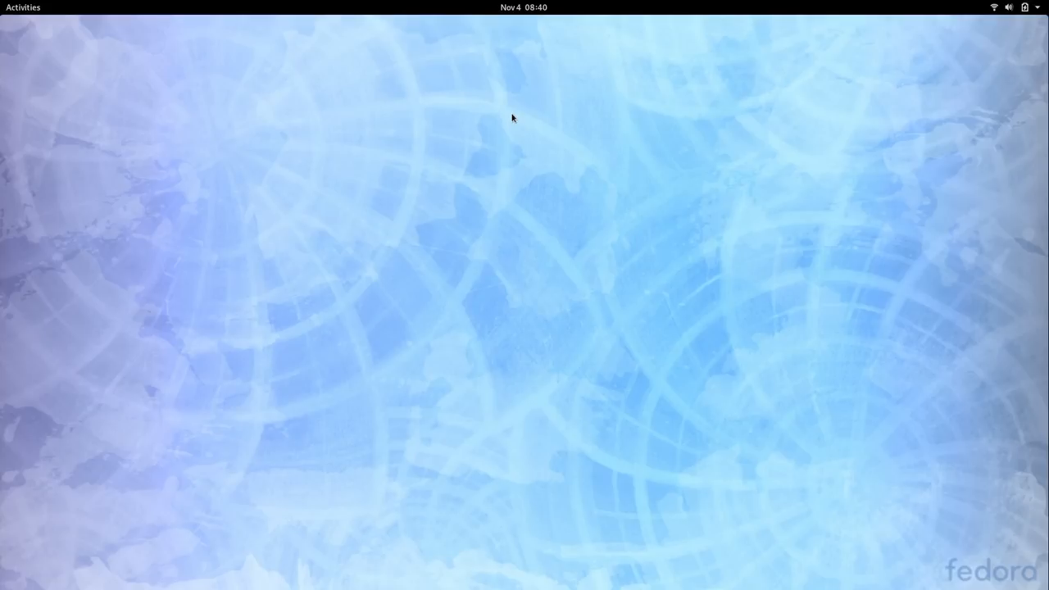
pyautogui.moveTo(105, 5)
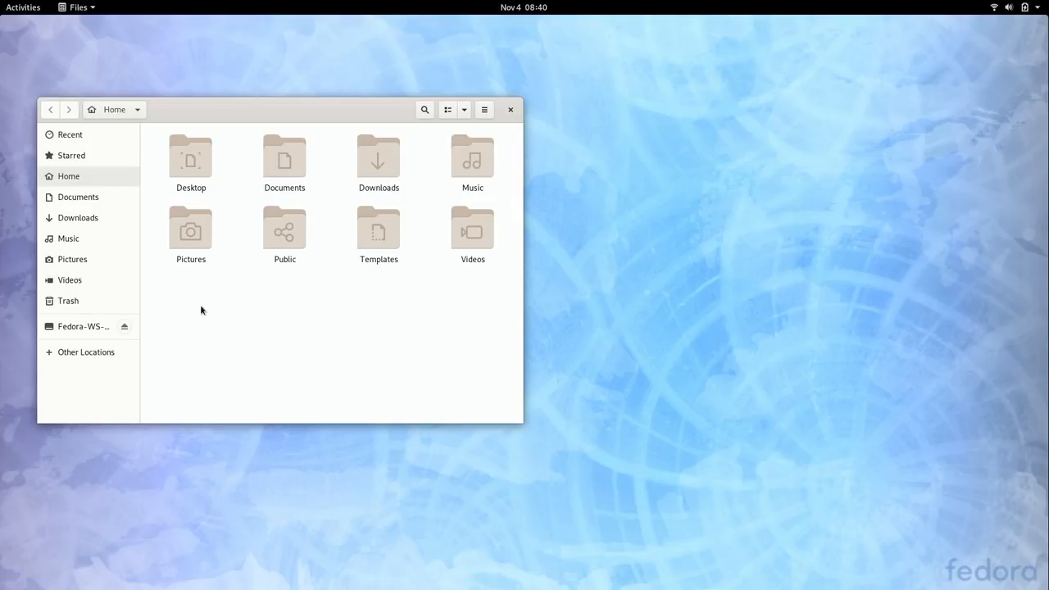
pyautogui.click(23, 6)
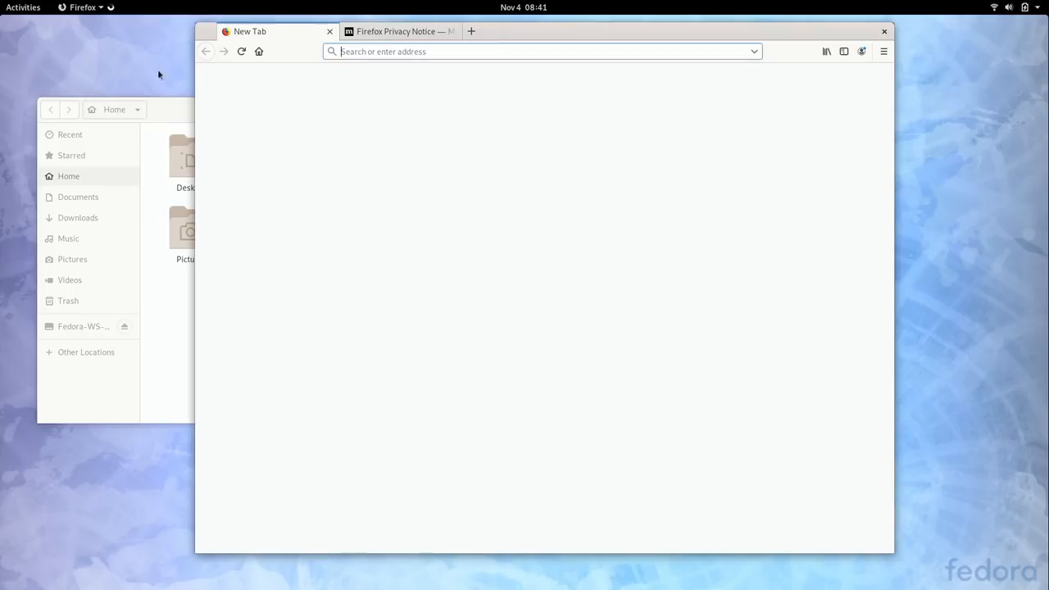
pyautogui.moveTo(492, 172)
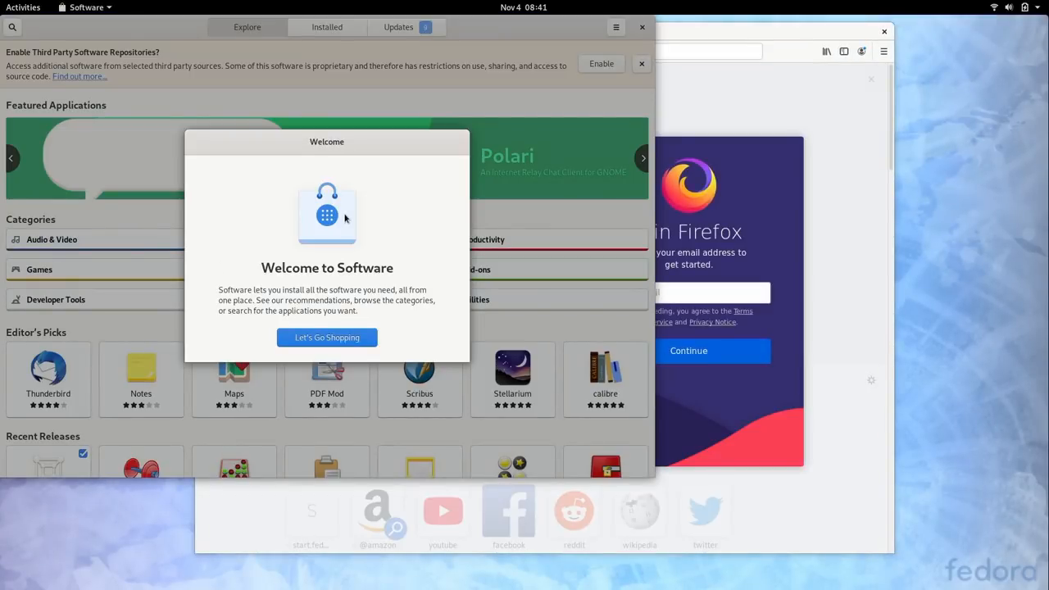
# Dismiss the Software welcome note and search Activities for LibreOffice Writer.
pyautogui.click(327, 338)
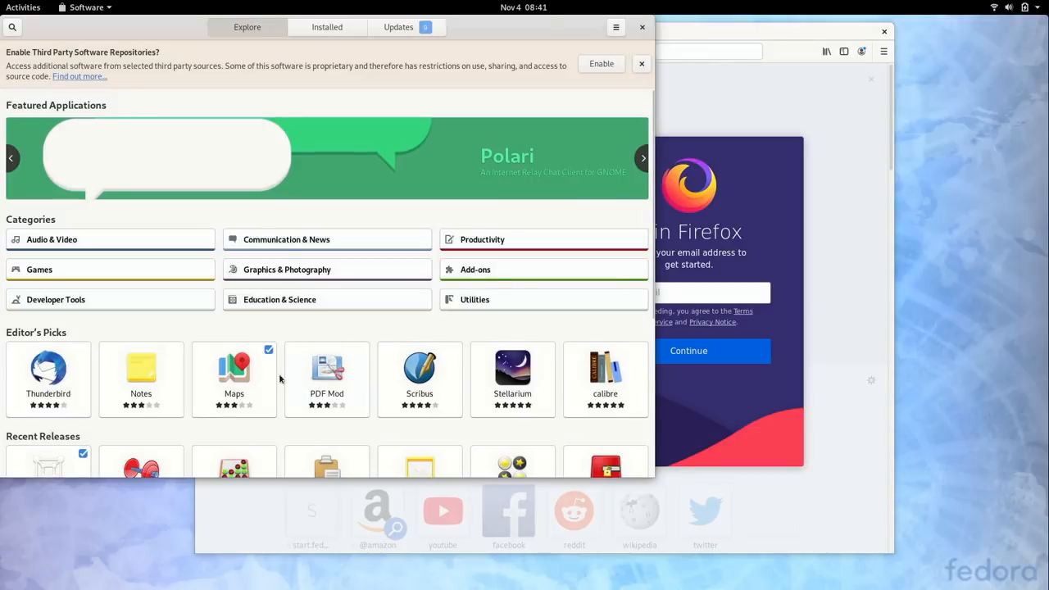
pyautogui.moveTo(321, 362)
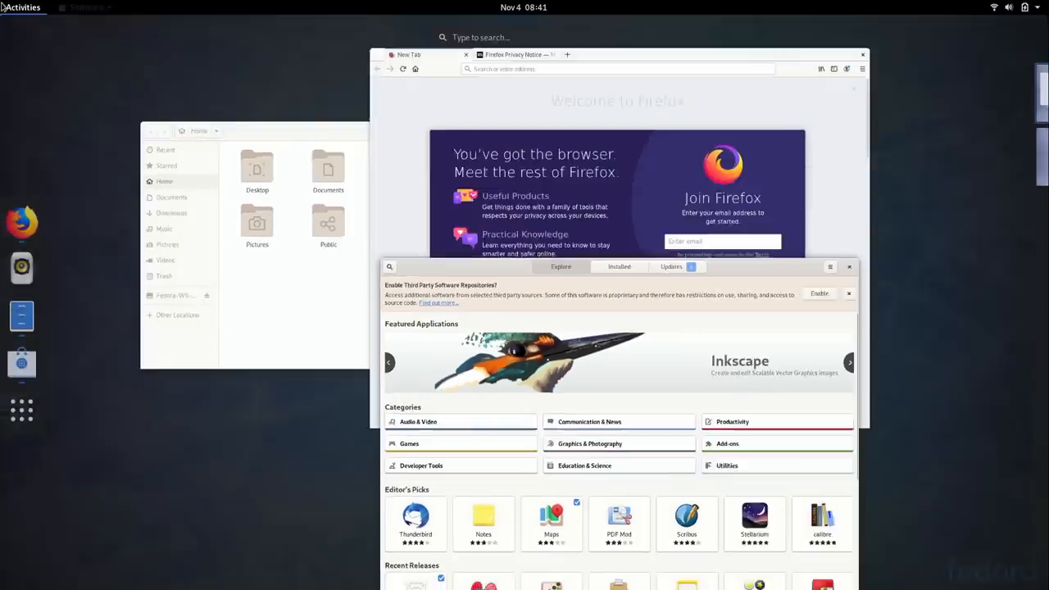
pyautogui.write('lj')
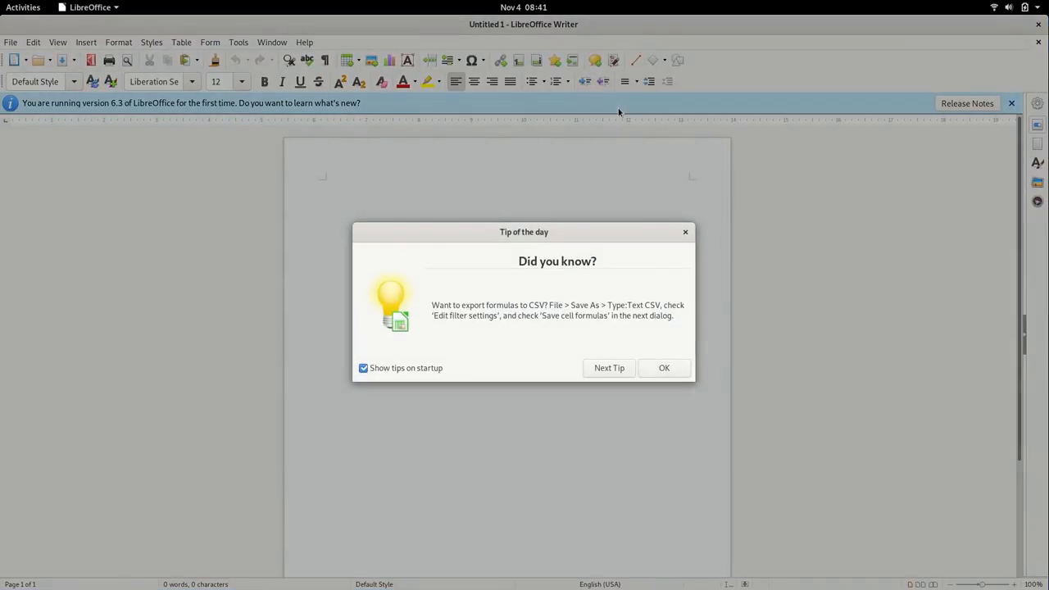
# Dismiss the daily tip and check the About box showing version 6.3.2.2.
pyautogui.click(664, 367)
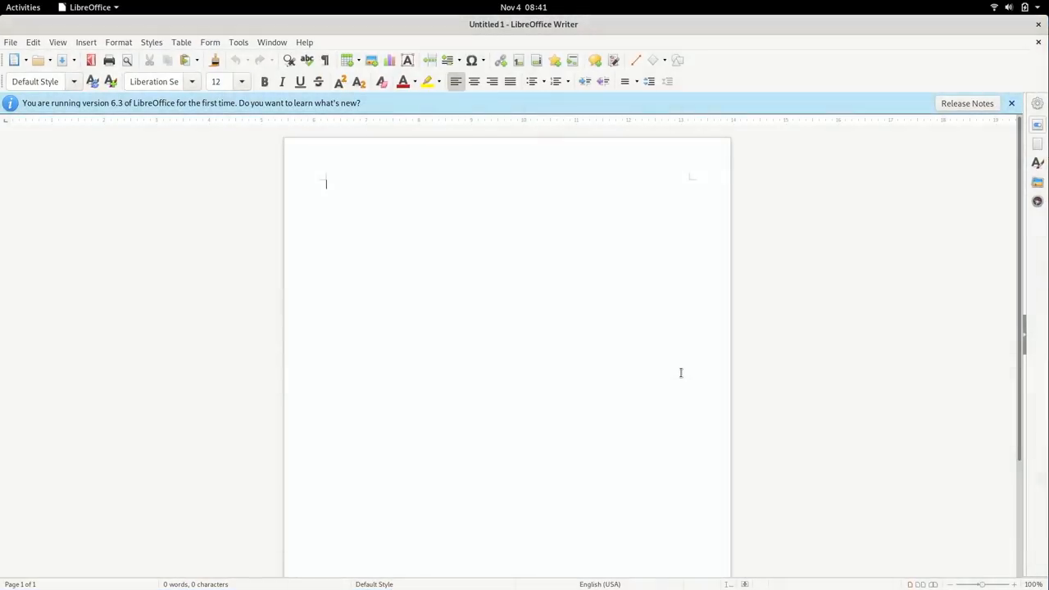
pyautogui.moveTo(656, 331)
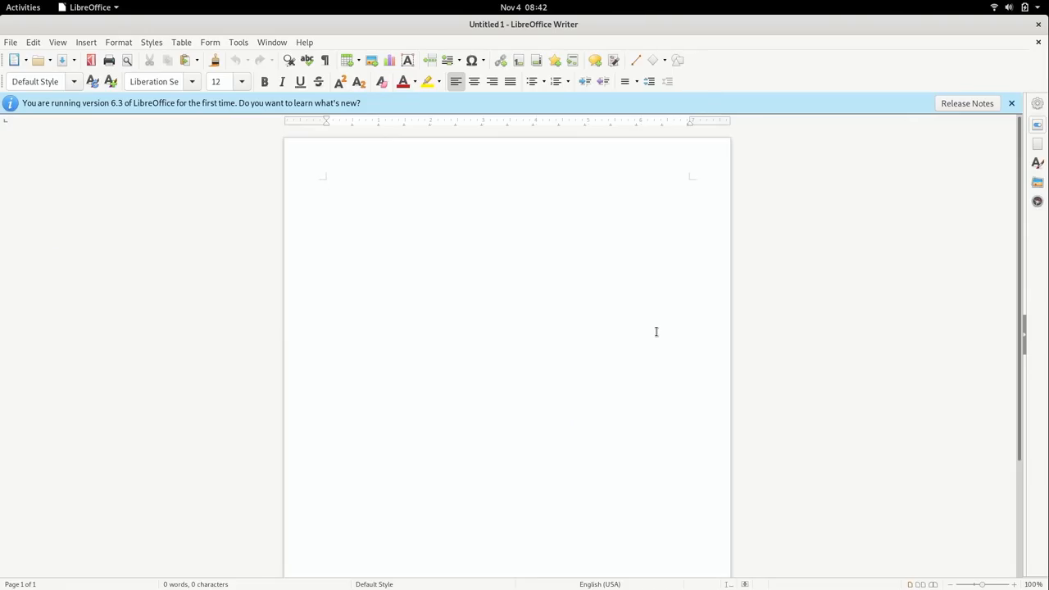
pyautogui.click(324, 183)
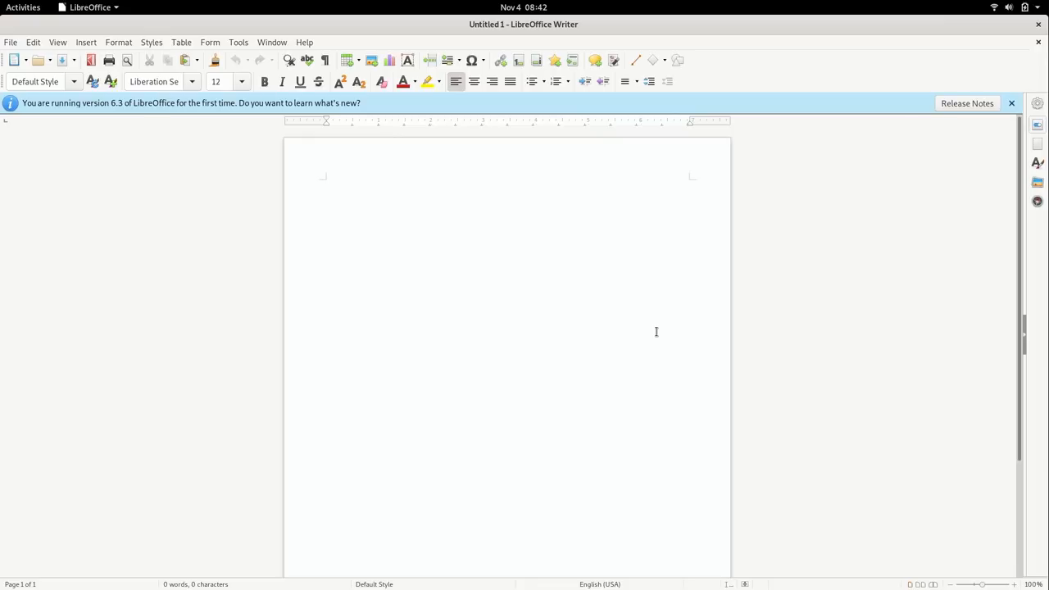
pyautogui.moveTo(618, 306)
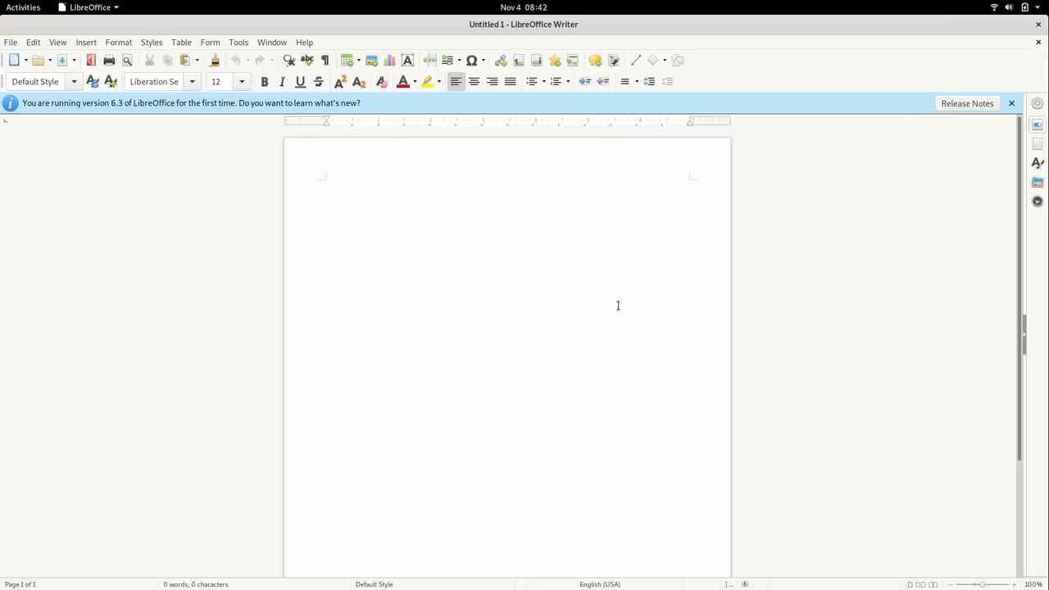
pyautogui.click(305, 43)
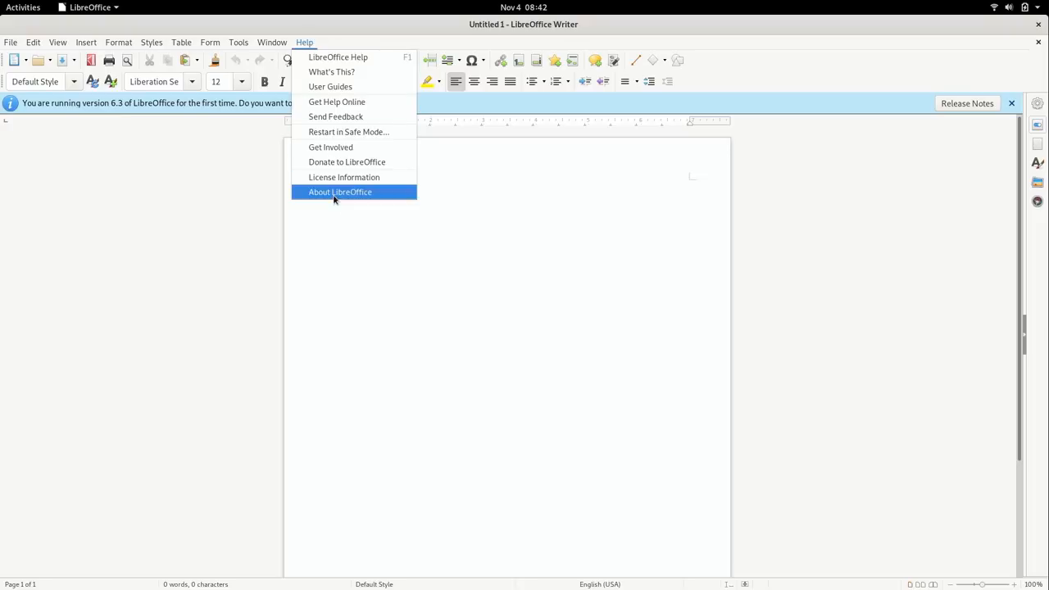
pyautogui.click(339, 192)
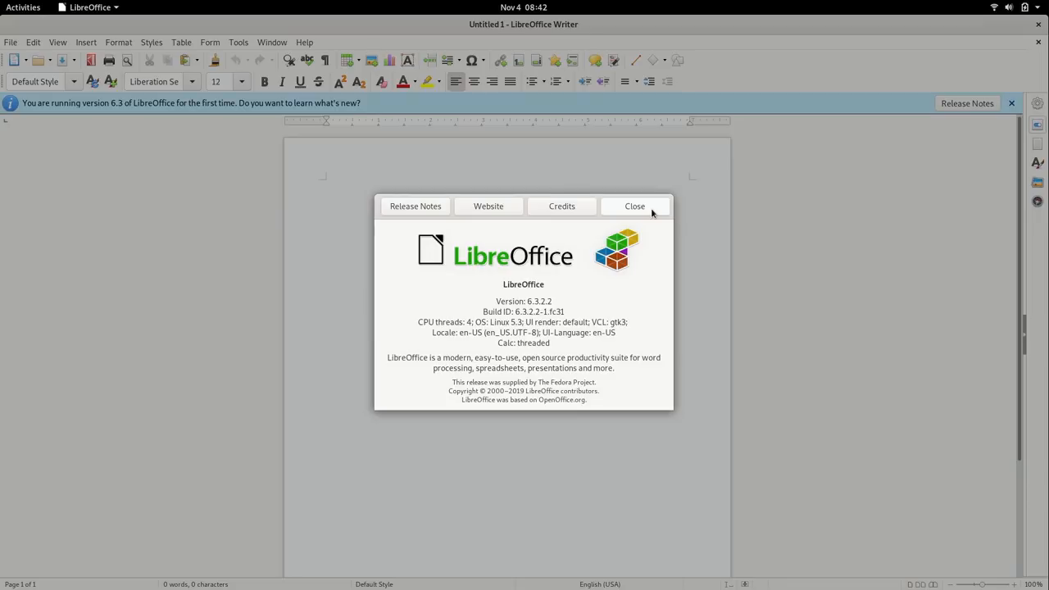
pyautogui.click(635, 207)
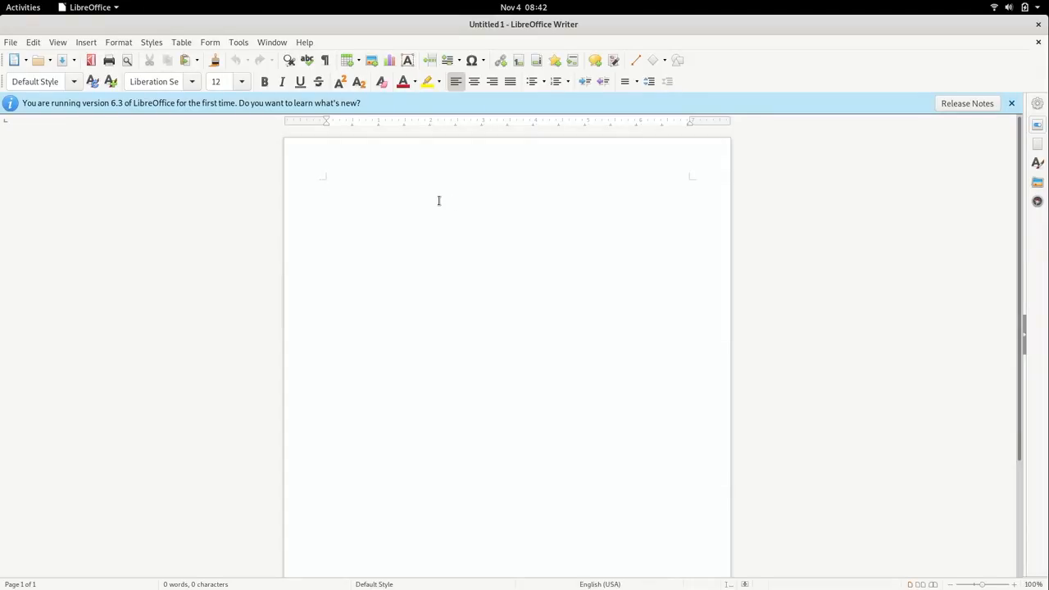
# Return focus to the blank Untitled 1 document area.
pyautogui.click(324, 184)
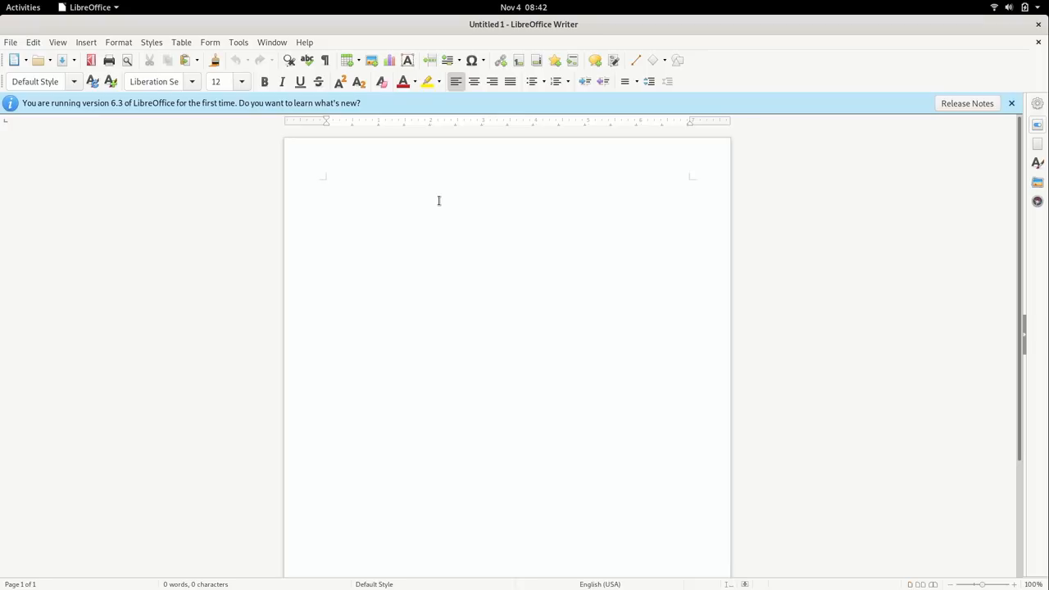
pyautogui.click(325, 184)
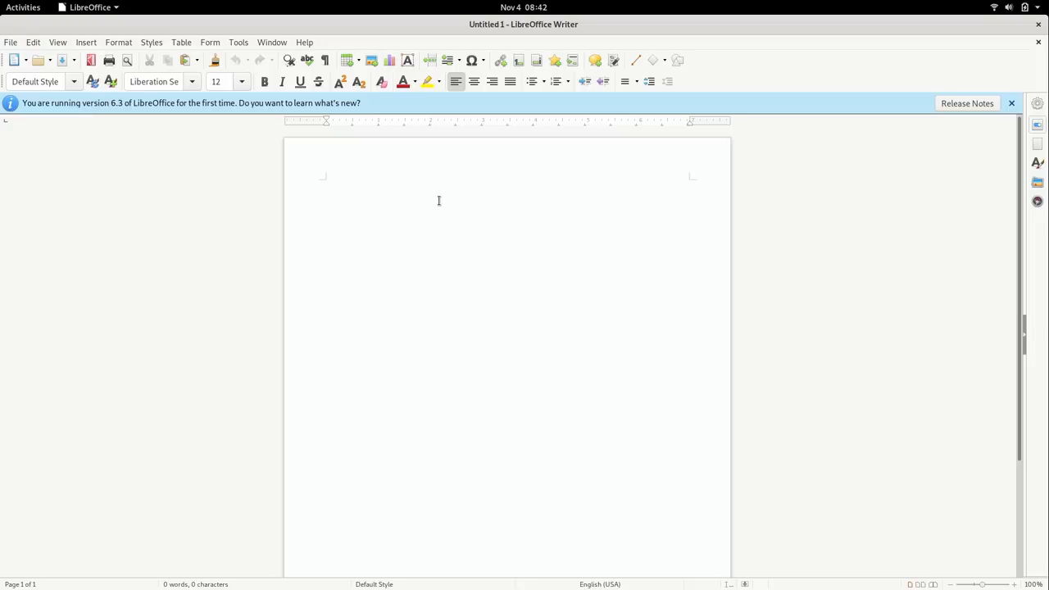
pyautogui.click(325, 184)
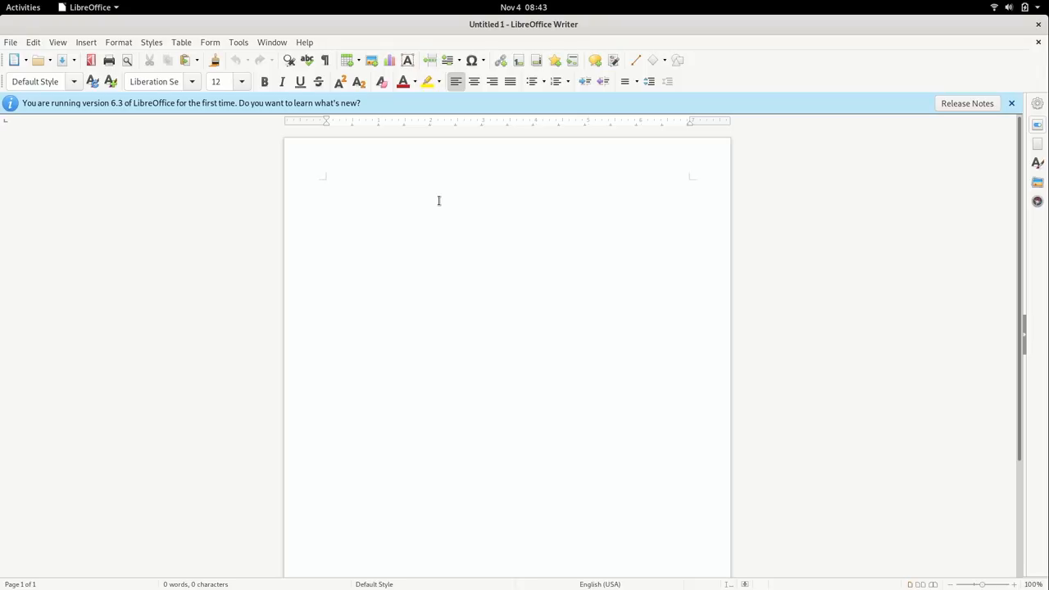
pyautogui.click(325, 184)
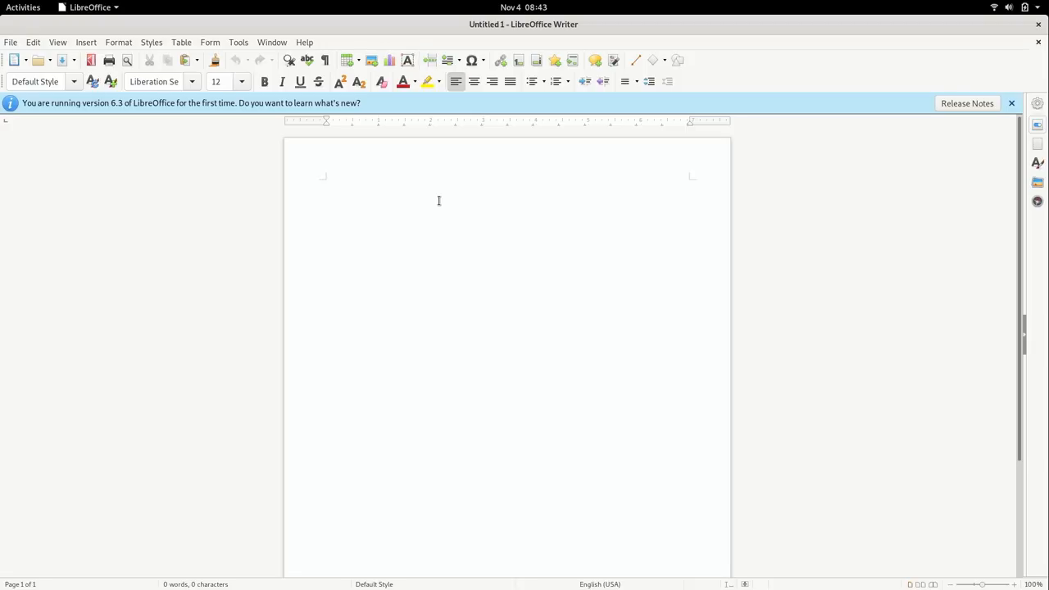
pyautogui.click(325, 183)
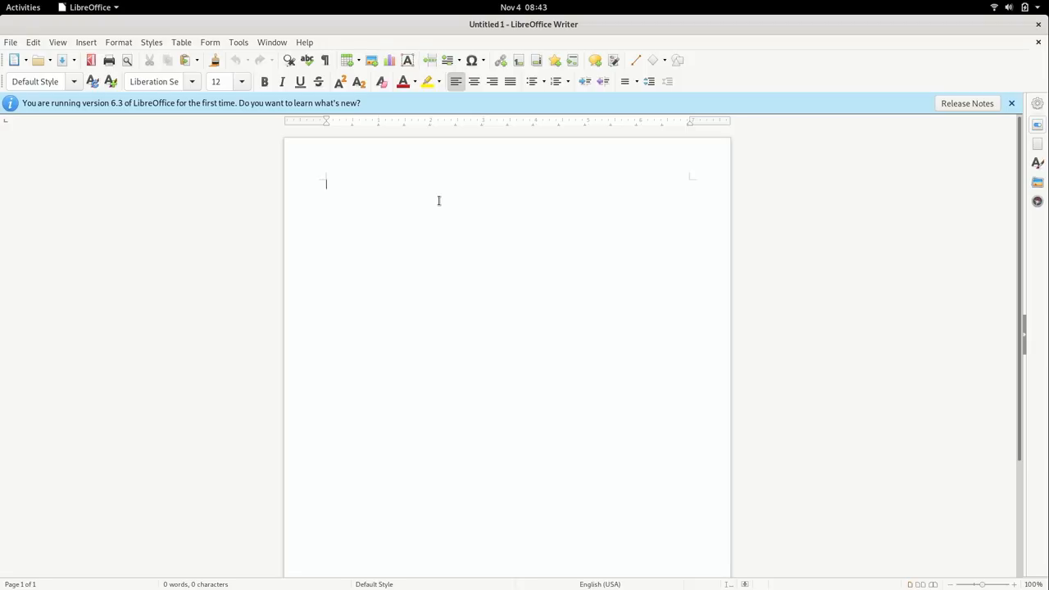
pyautogui.moveTo(428, 184)
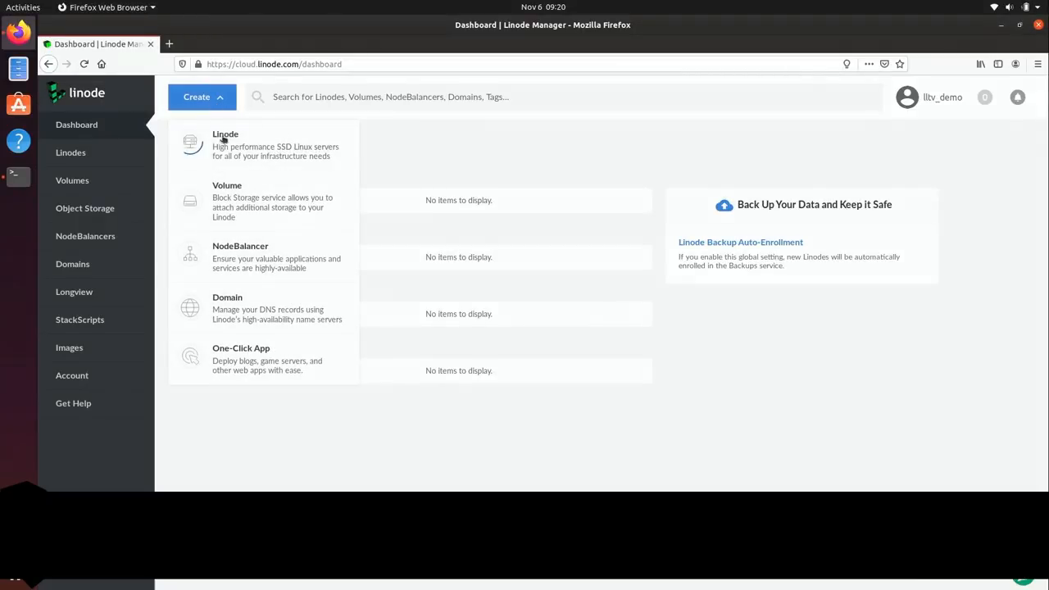
# Start creating a new Linode from the Create menu's options.
pyautogui.click(226, 144)
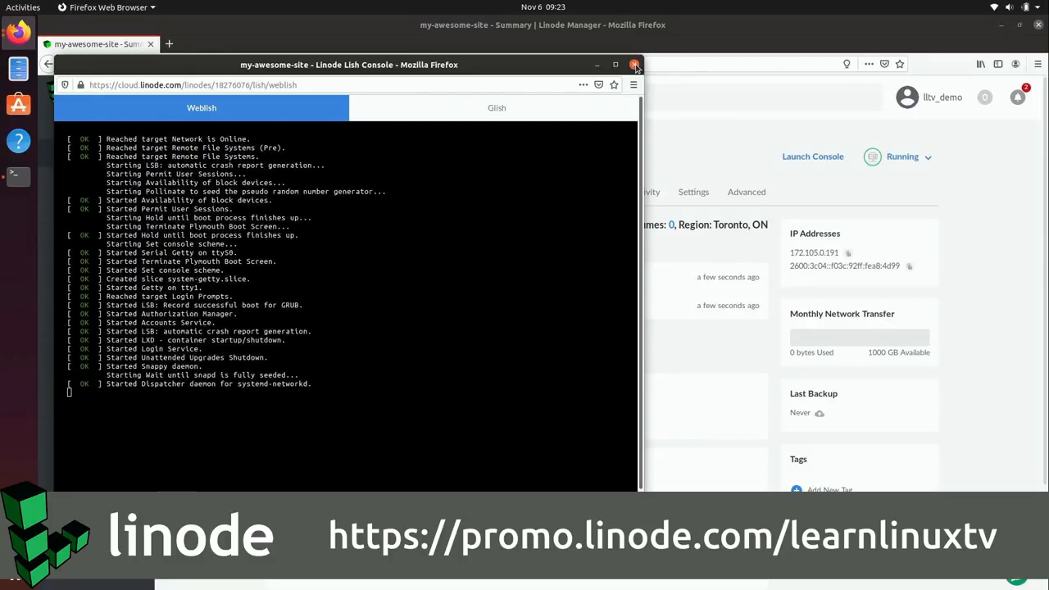
pyautogui.click(635, 66)
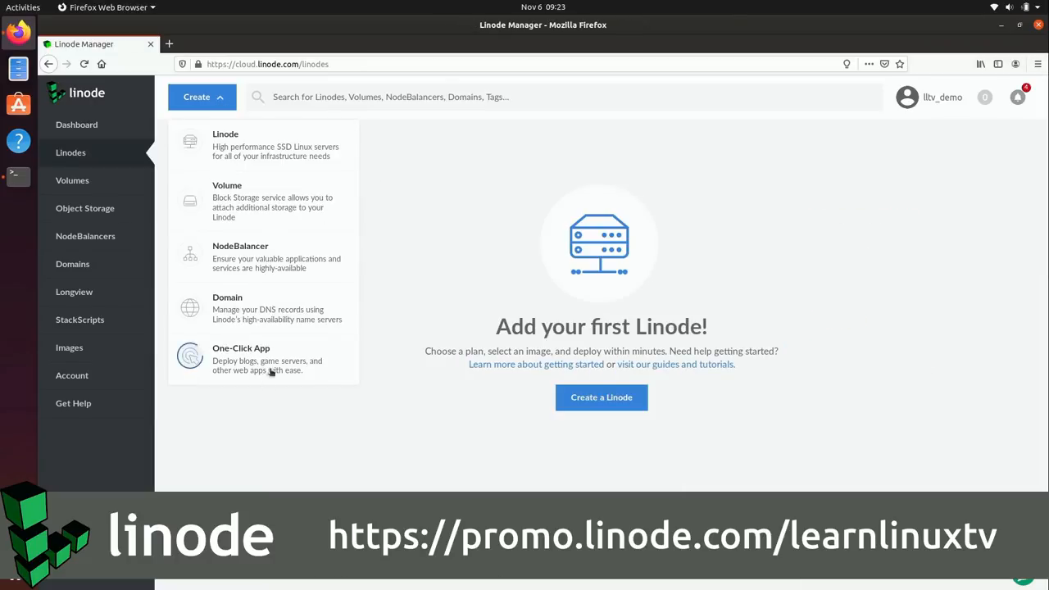
pyautogui.click(241, 357)
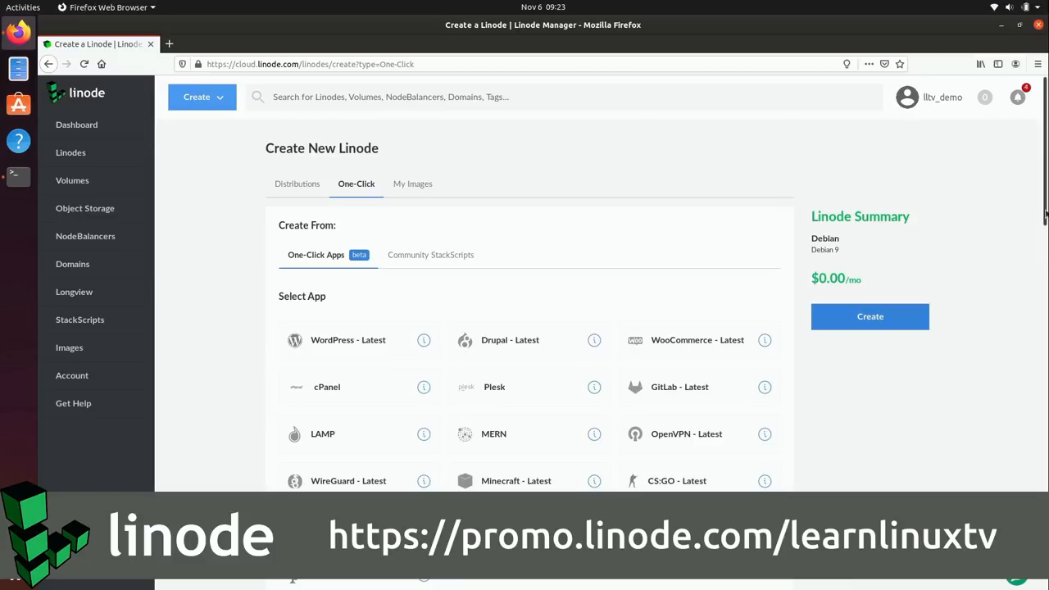
pyautogui.scroll(-3)
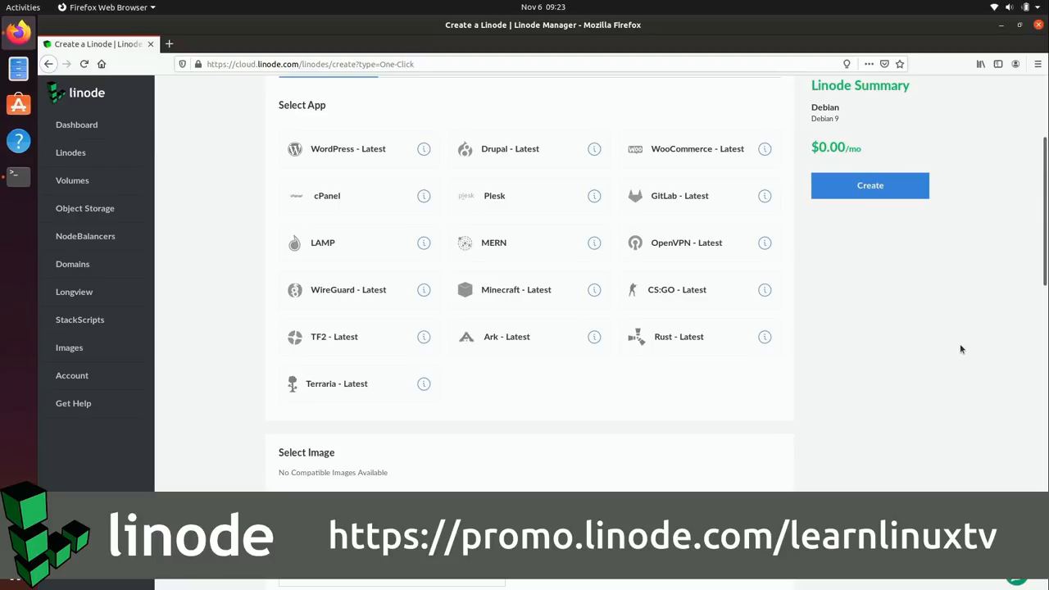
pyautogui.click(869, 184)
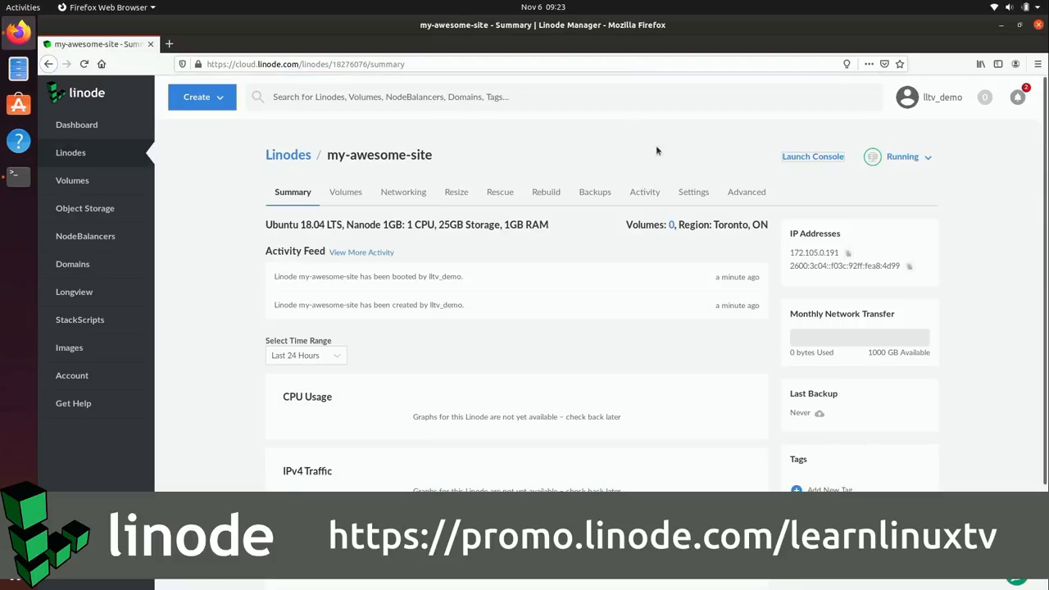
# View and close the web console, then return to the Linodes list and the form.
pyautogui.click(814, 158)
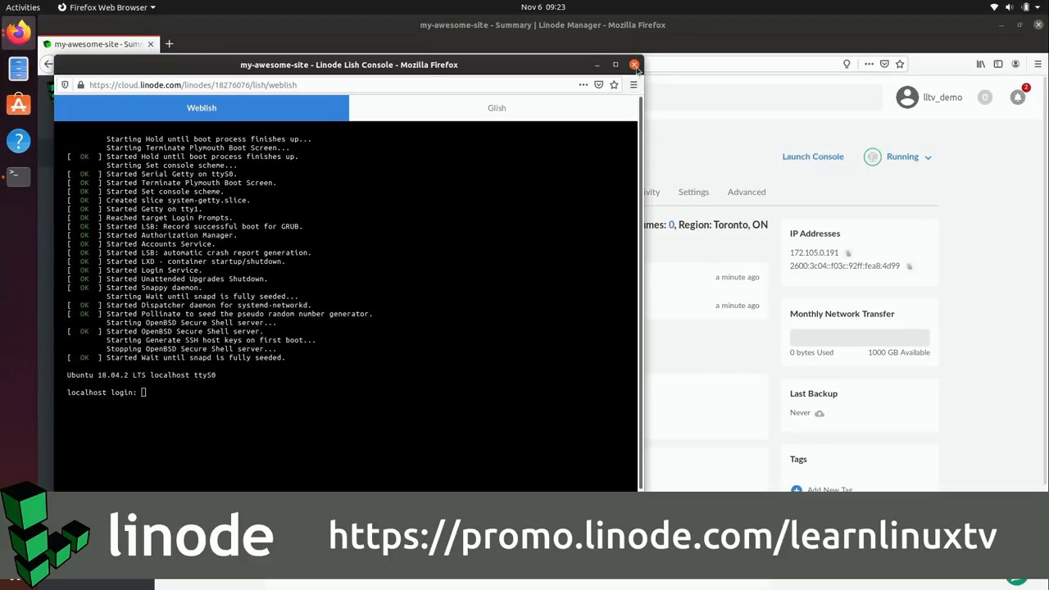
pyautogui.click(633, 64)
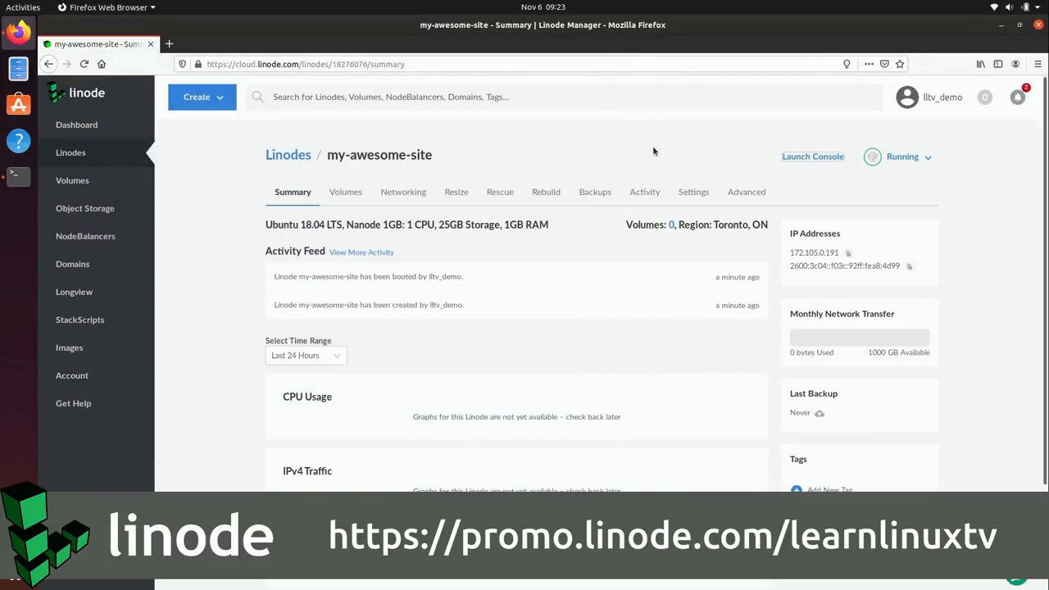
pyautogui.click(70, 153)
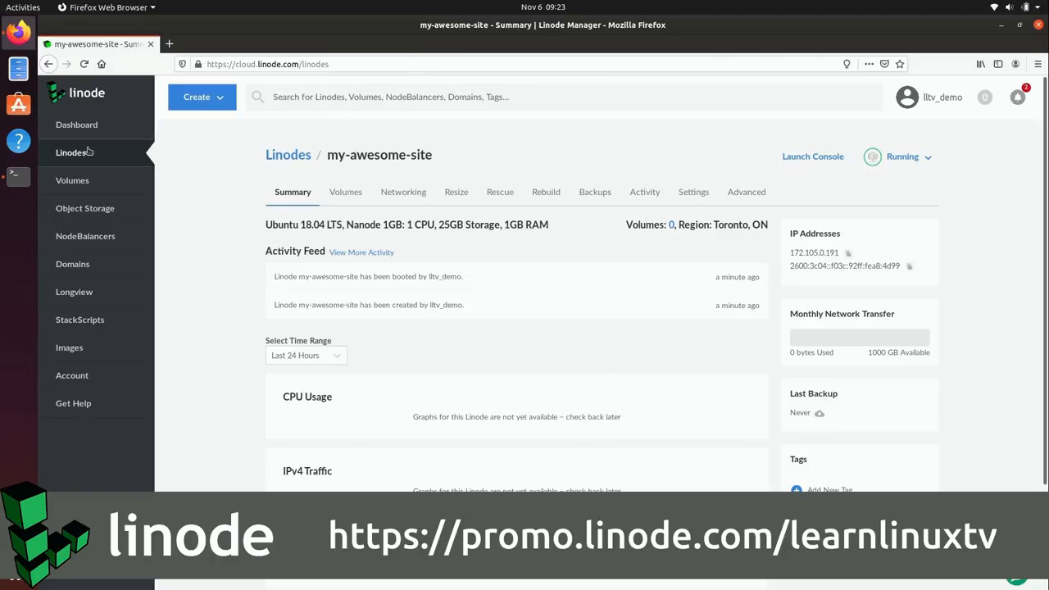
pyautogui.click(70, 153)
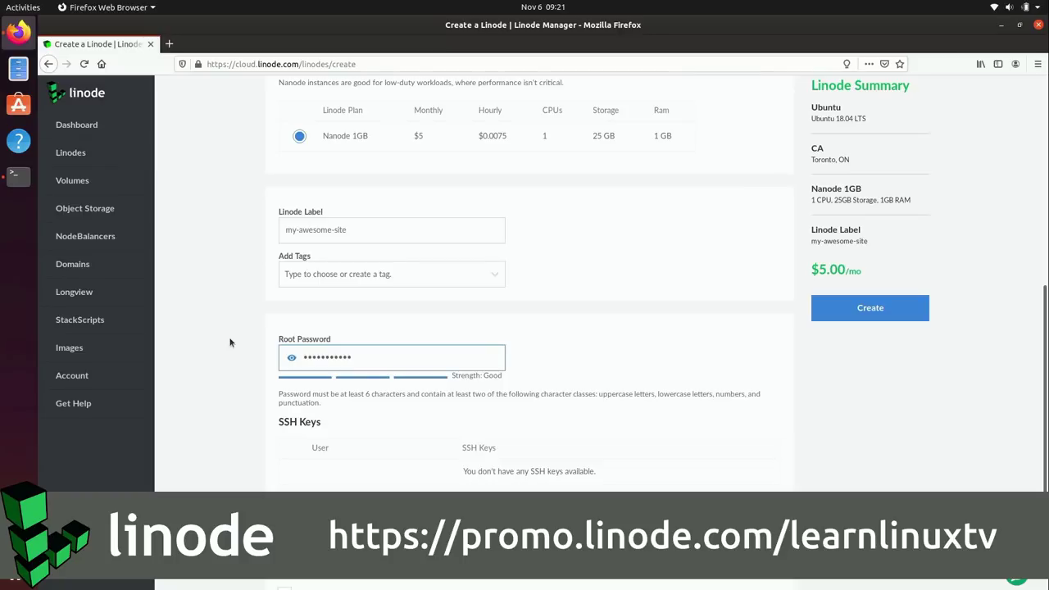
pyautogui.moveTo(235, 383)
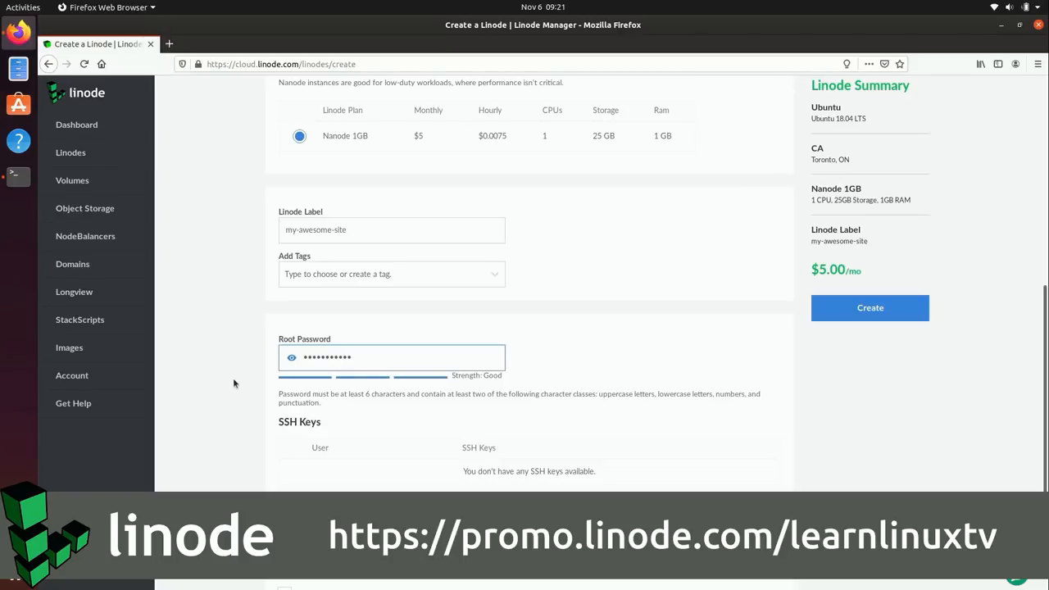
pyautogui.scroll(-3)
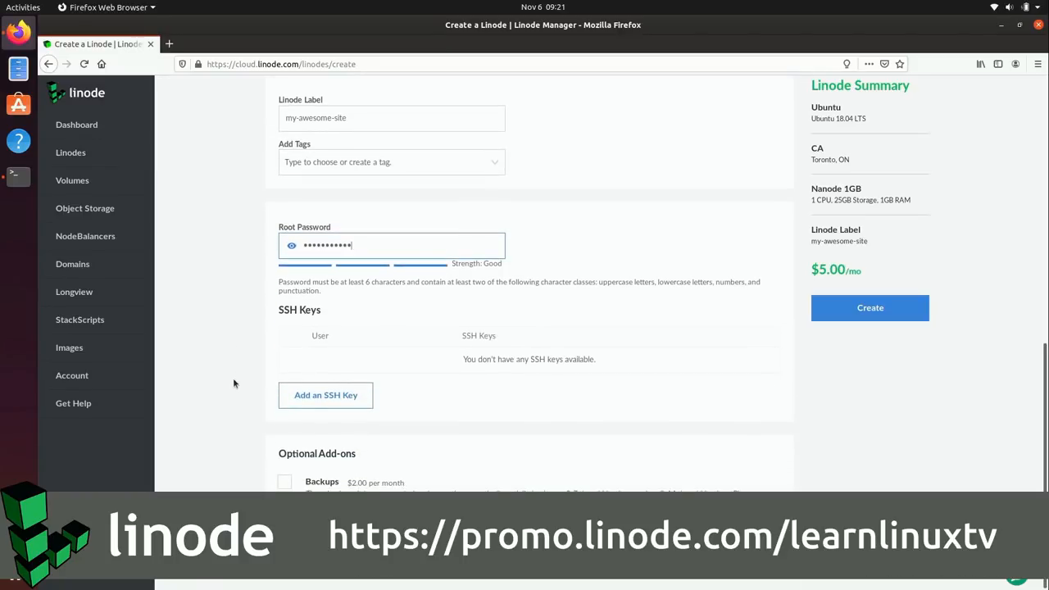
pyautogui.moveTo(871, 308)
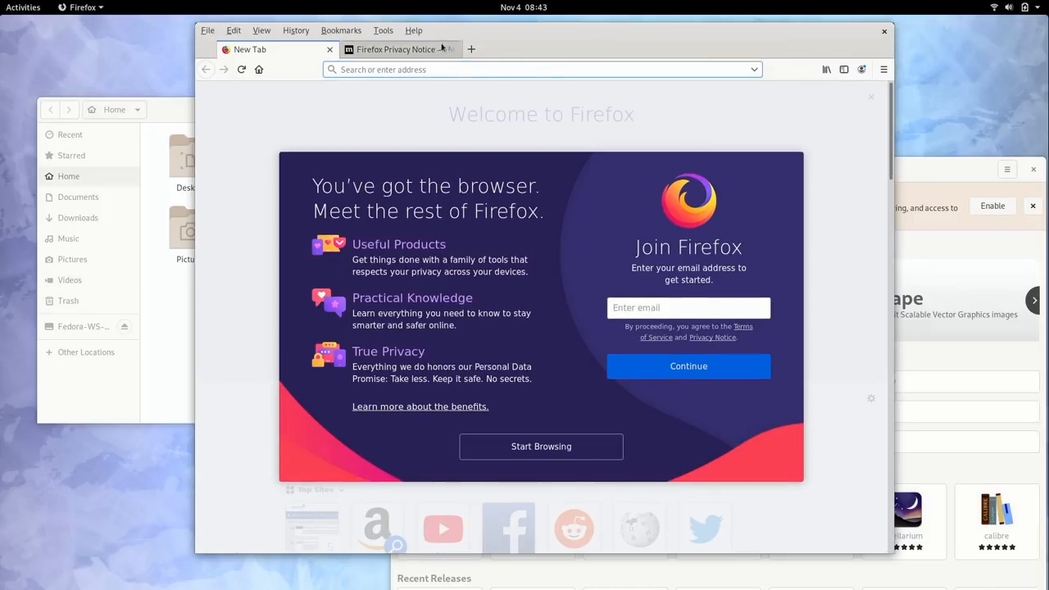
# Check the About Firefox version details and close the browser.
pyautogui.click(413, 30)
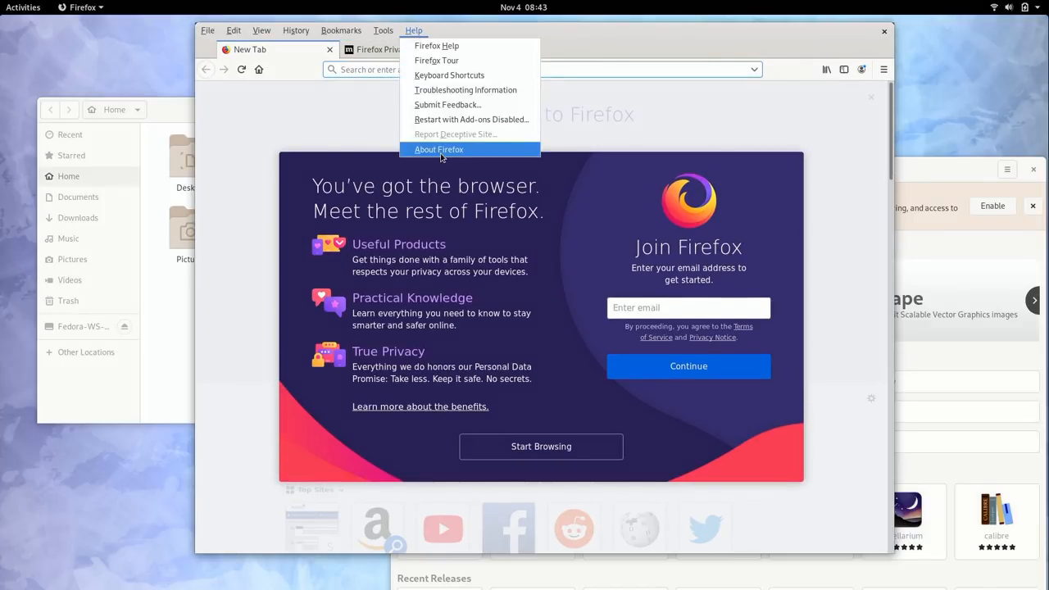
pyautogui.click(440, 149)
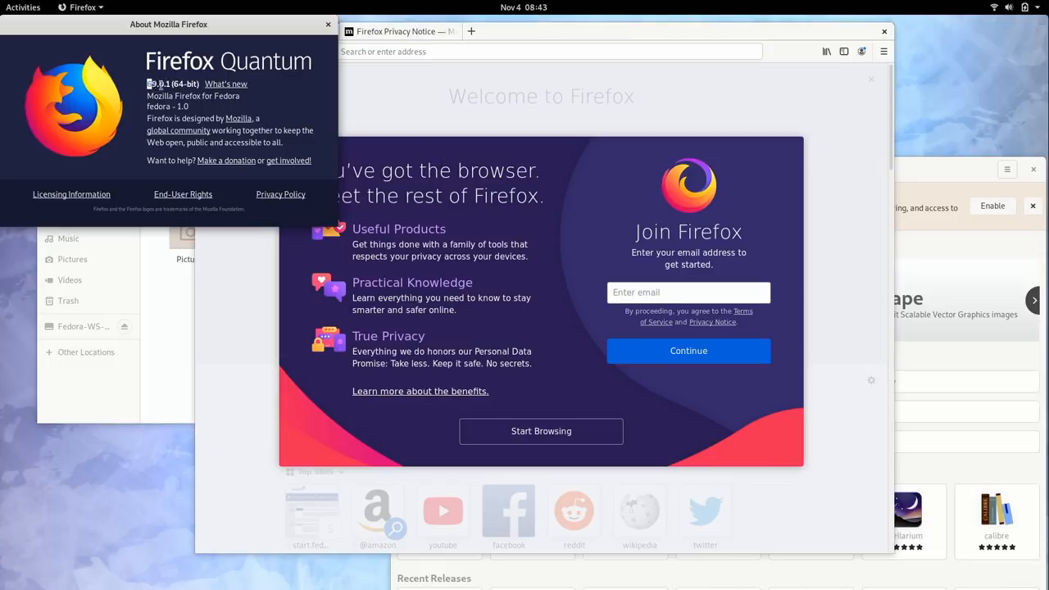
pyautogui.doubleClick(158, 83)
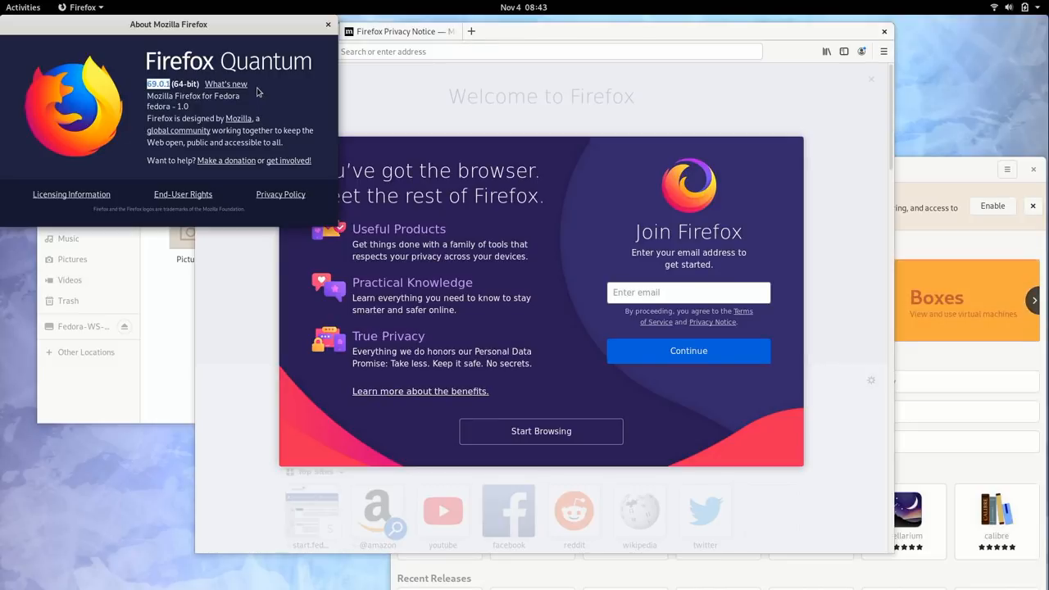
pyautogui.moveTo(240, 99)
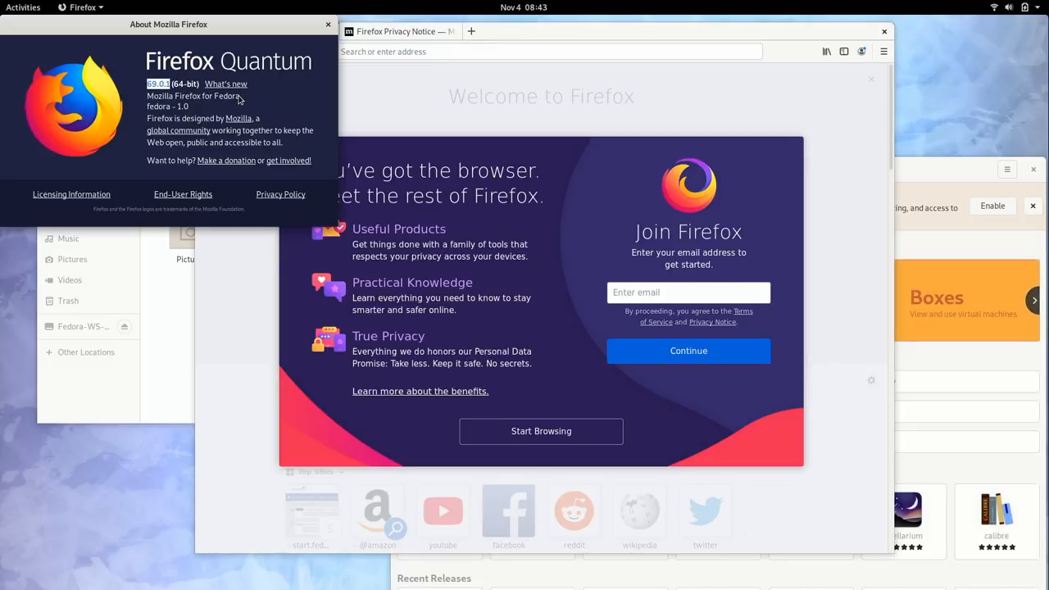
pyautogui.moveTo(328, 25)
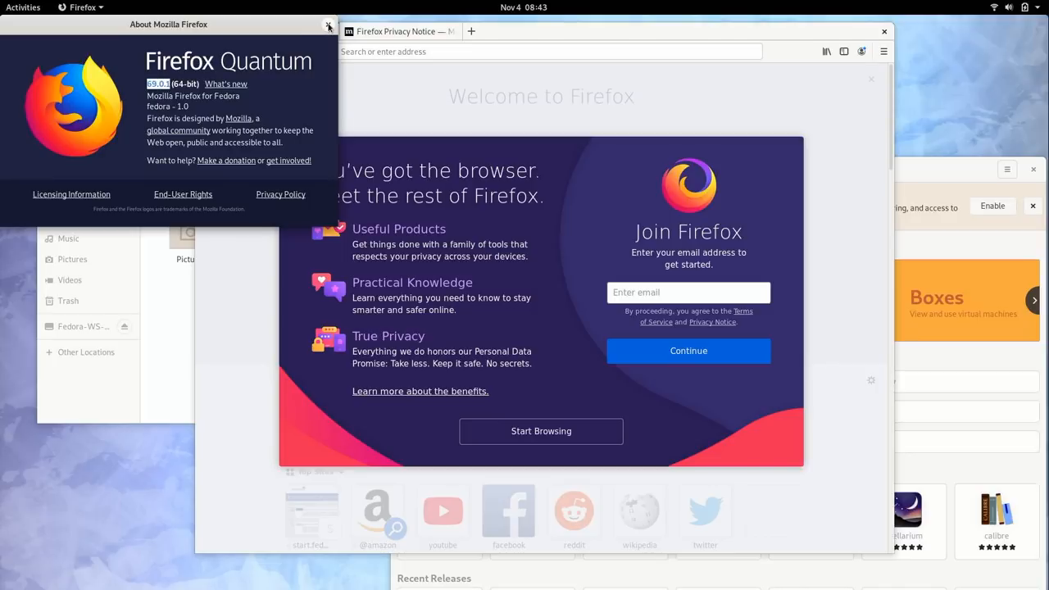
pyautogui.click(328, 26)
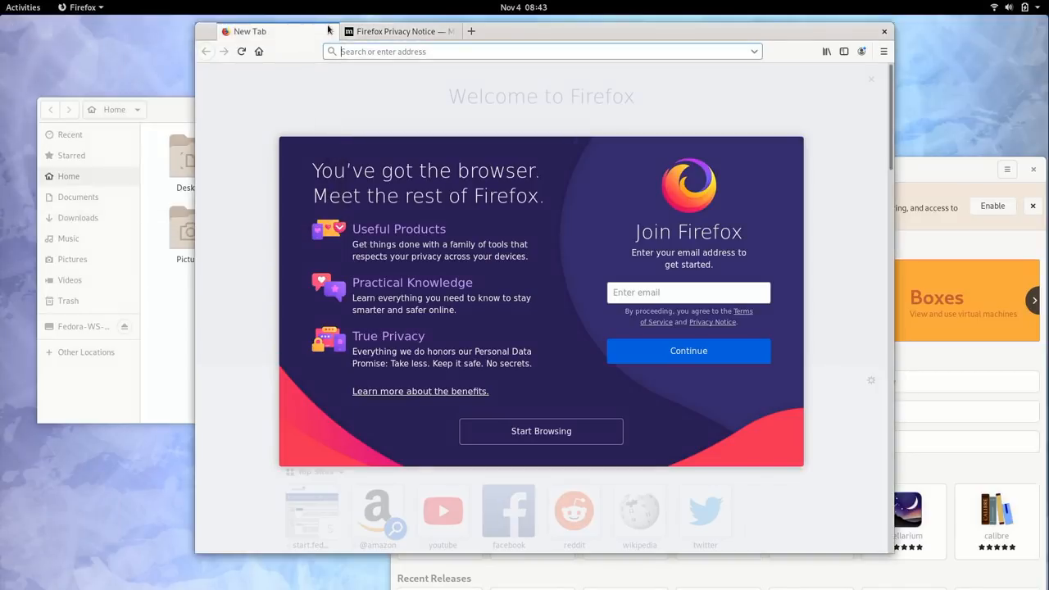
pyautogui.moveTo(434, 95)
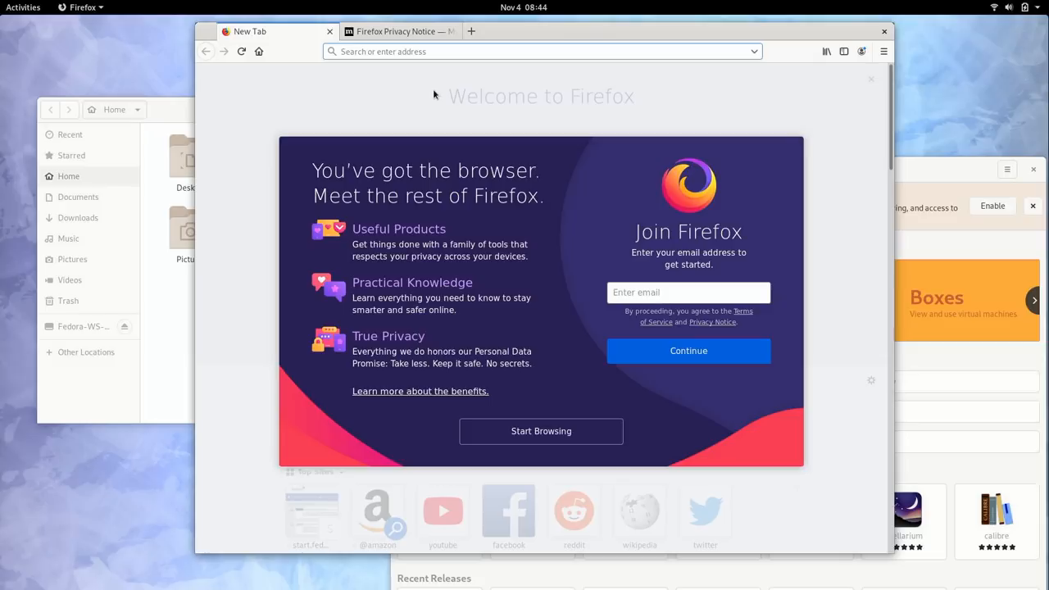
pyautogui.moveTo(432, 99)
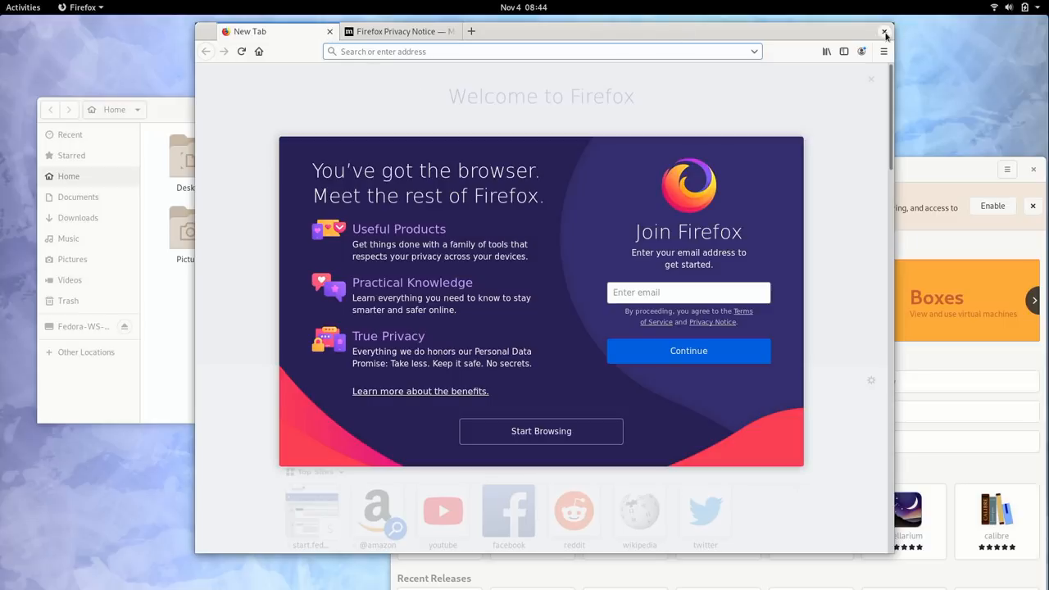
pyautogui.click(885, 31)
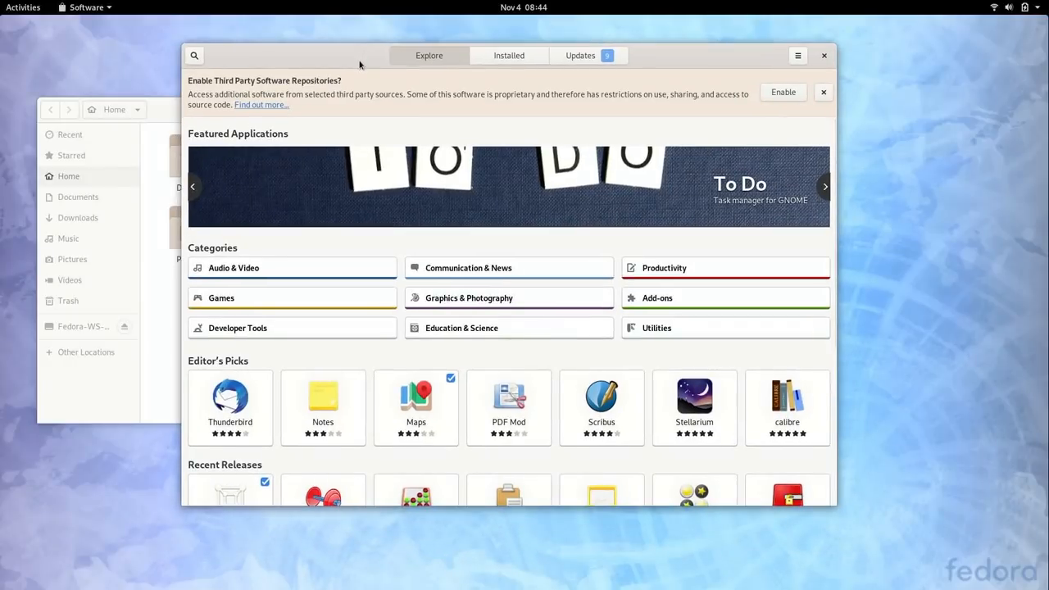
pyautogui.moveTo(167, 118)
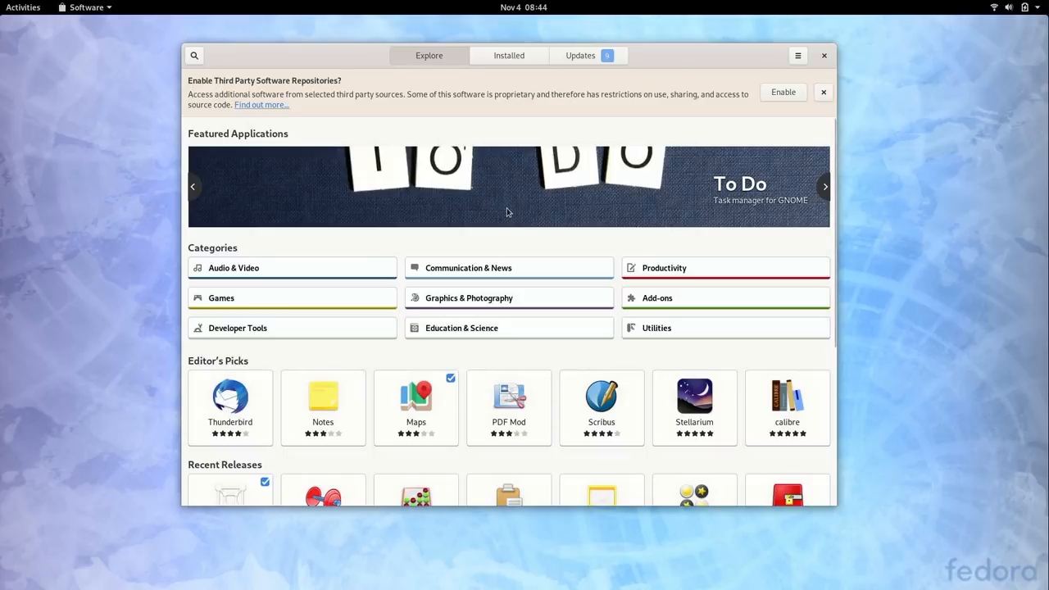
pyautogui.moveTo(550, 262)
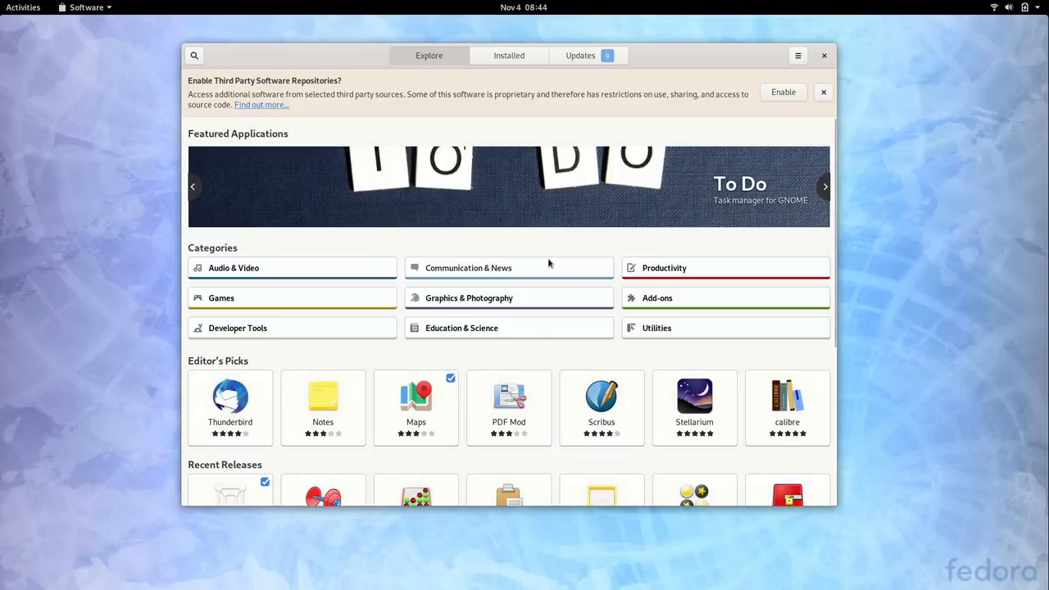
pyautogui.moveTo(555, 246)
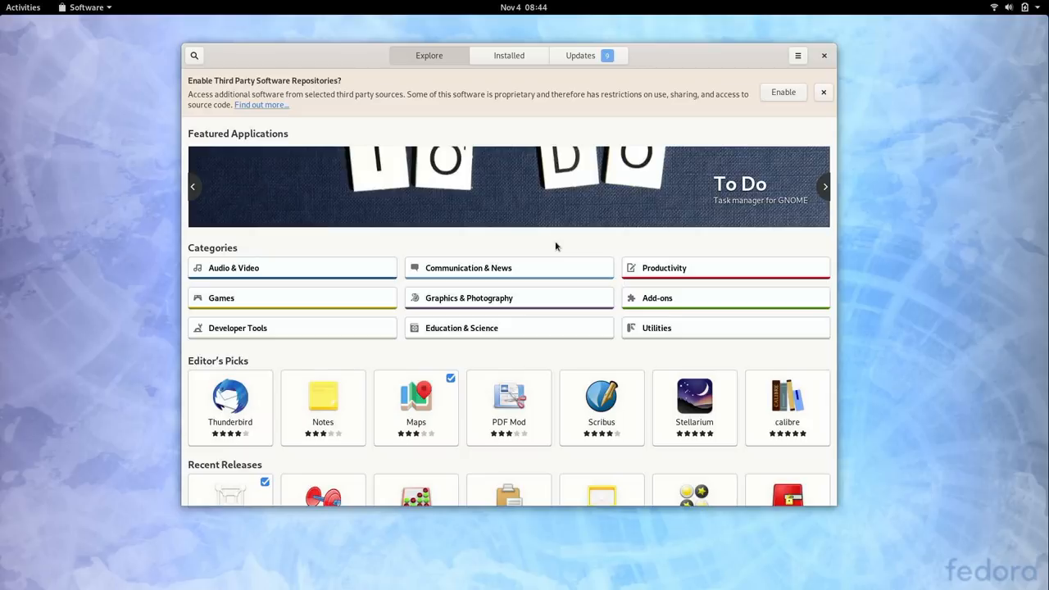
pyautogui.moveTo(568, 265)
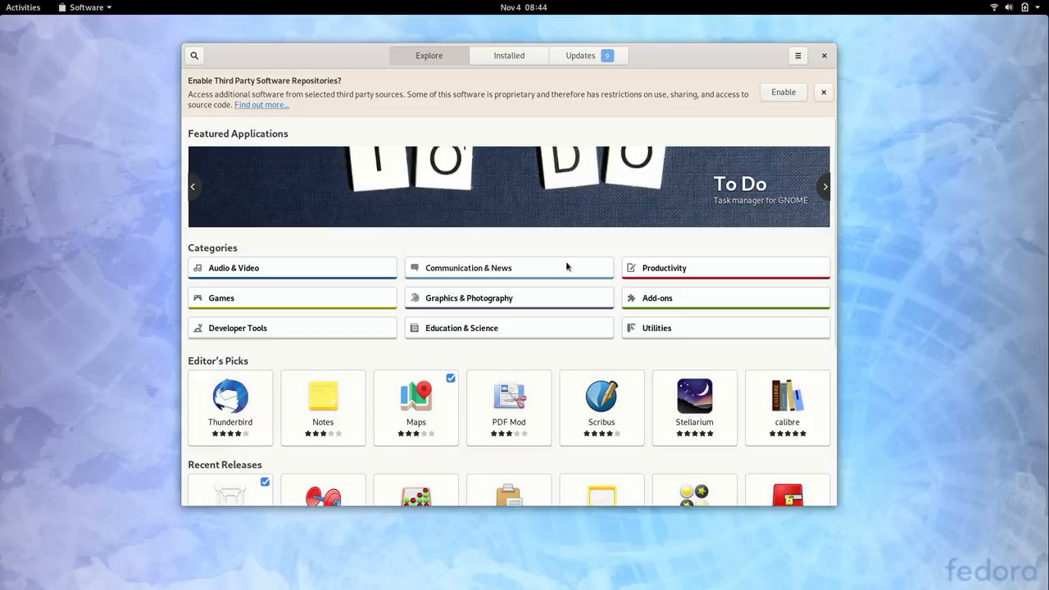
pyautogui.moveTo(255, 417)
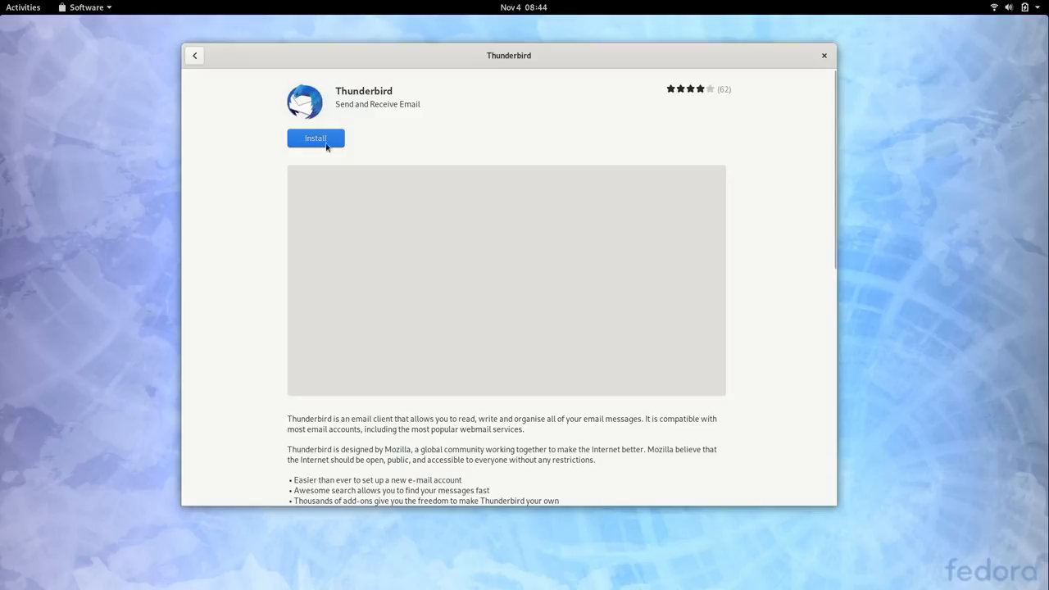
pyautogui.moveTo(521, 203)
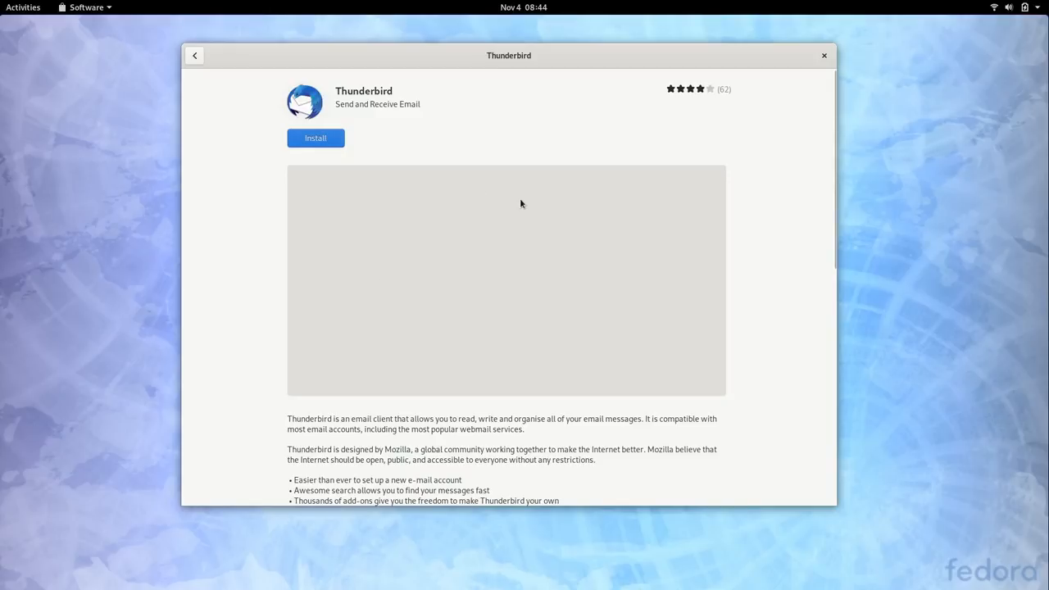
# Install Thunderbird, launch and close it once, then go back to categories.
pyautogui.click(315, 138)
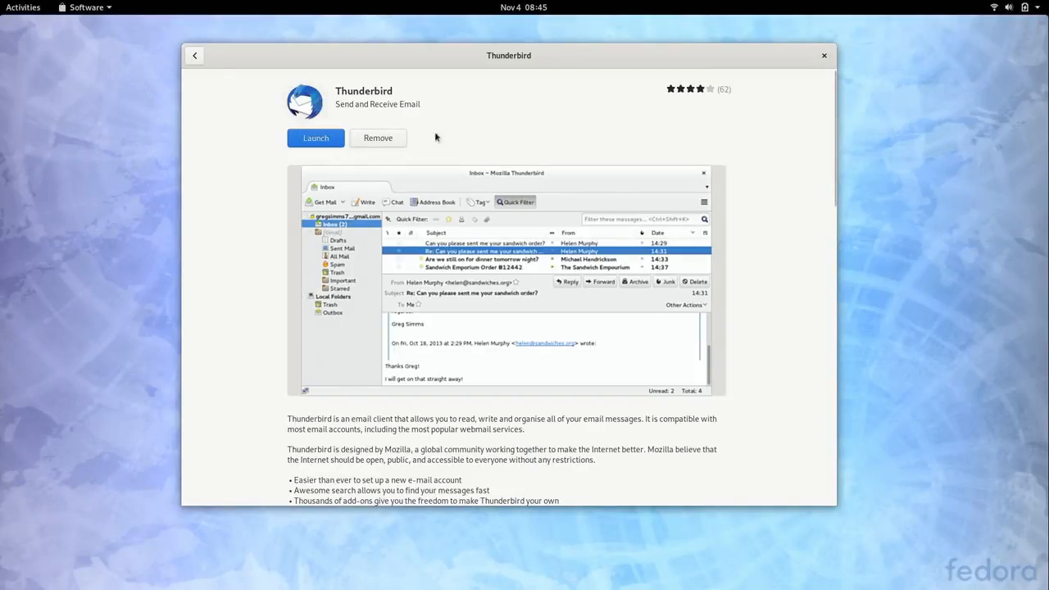
pyautogui.moveTo(544, 133)
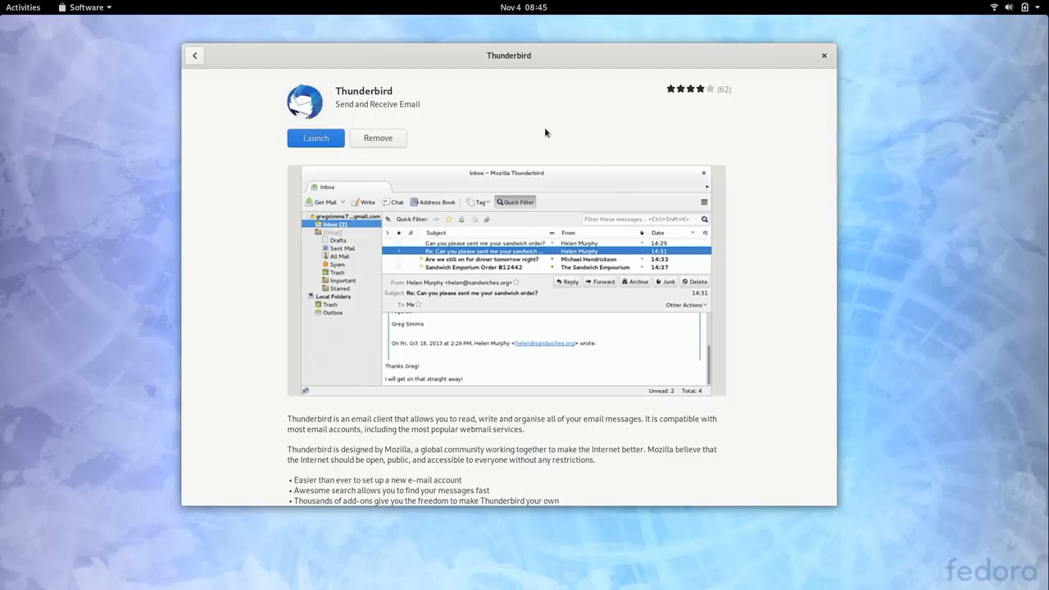
pyautogui.click(315, 138)
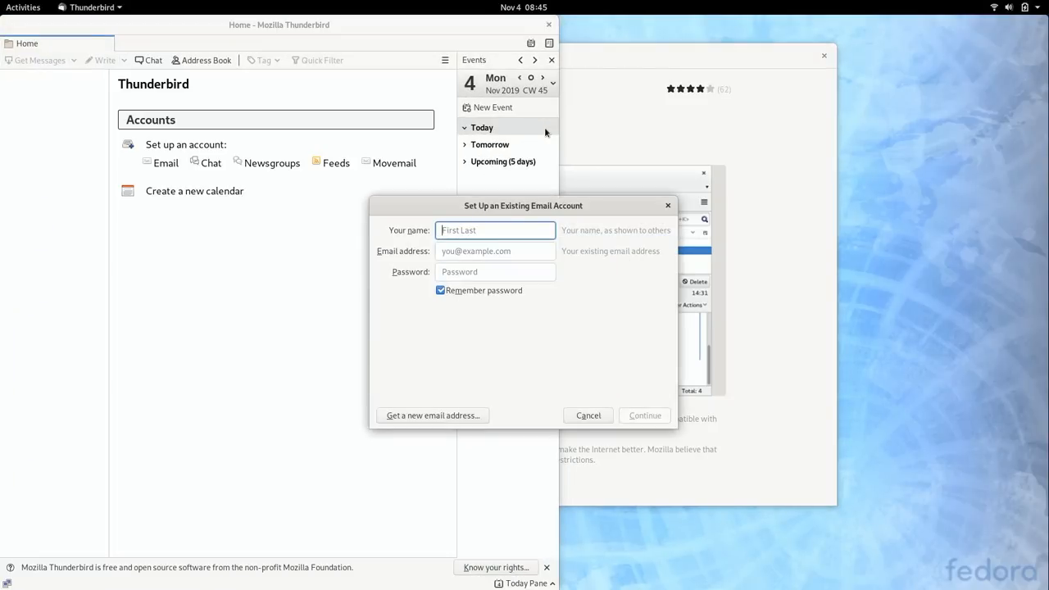
pyautogui.click(587, 417)
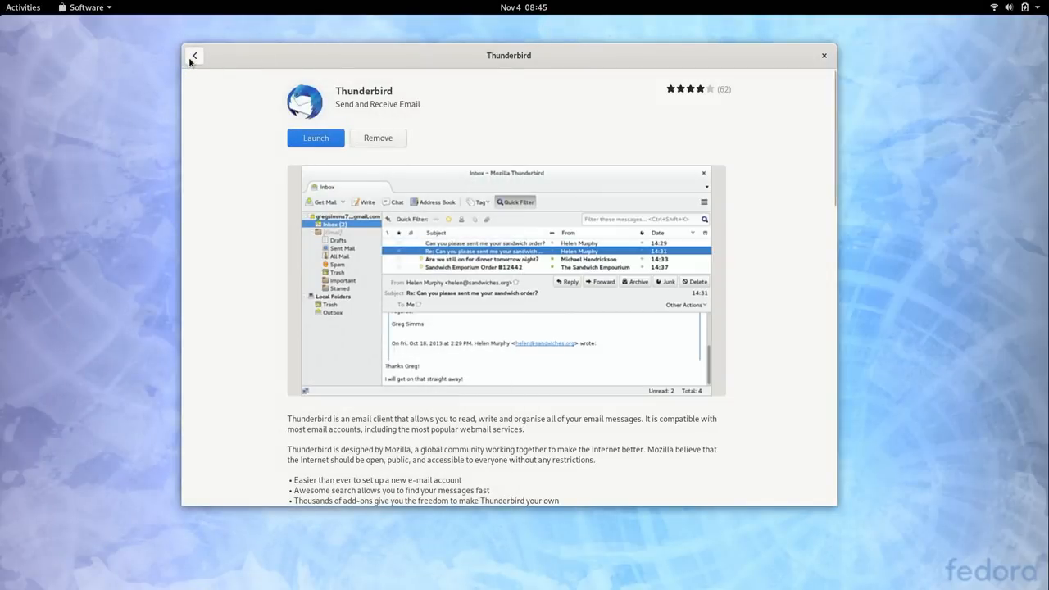
pyautogui.click(193, 56)
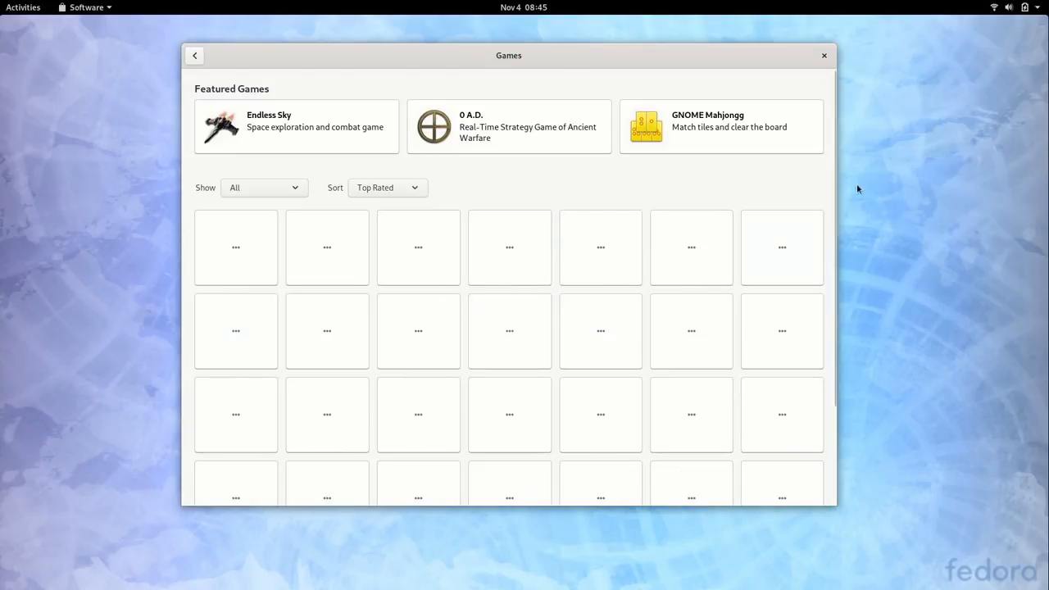
# Browse down the Games list and return to the Explore overview.
pyautogui.scroll(-3)
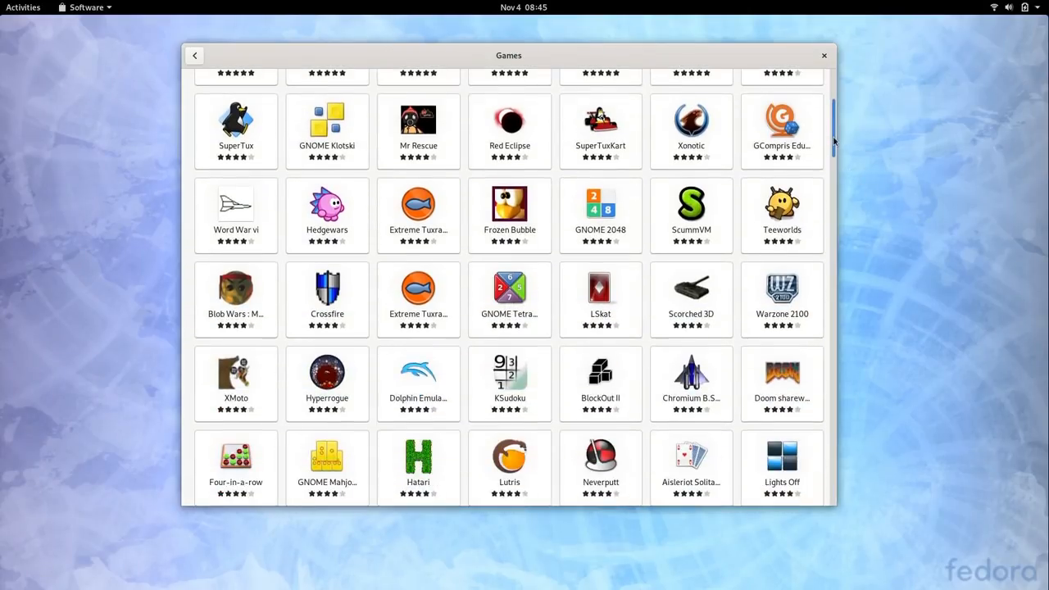
pyautogui.scroll(-3)
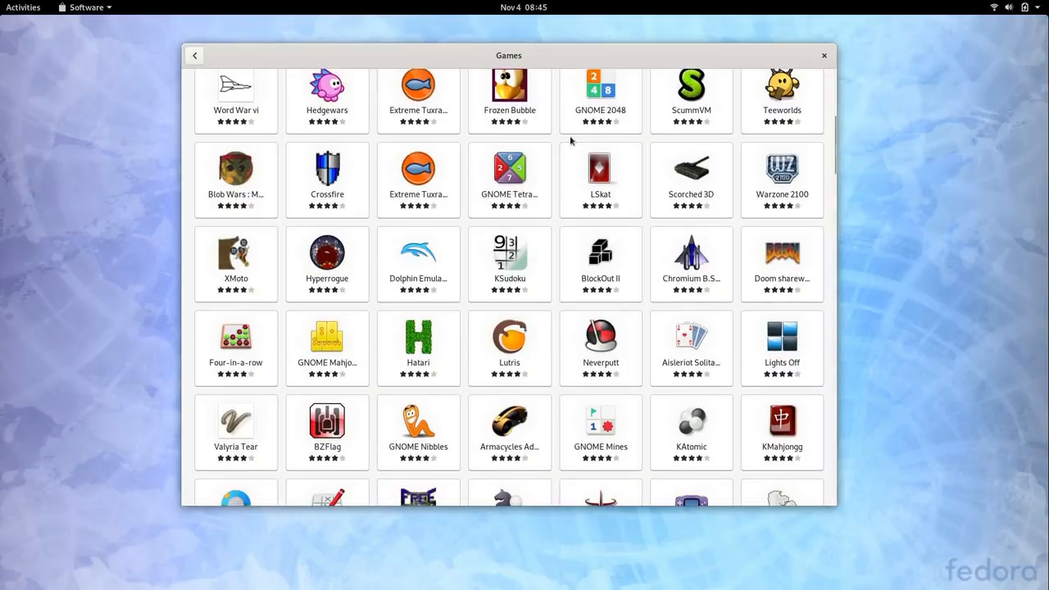
pyautogui.moveTo(525, 118)
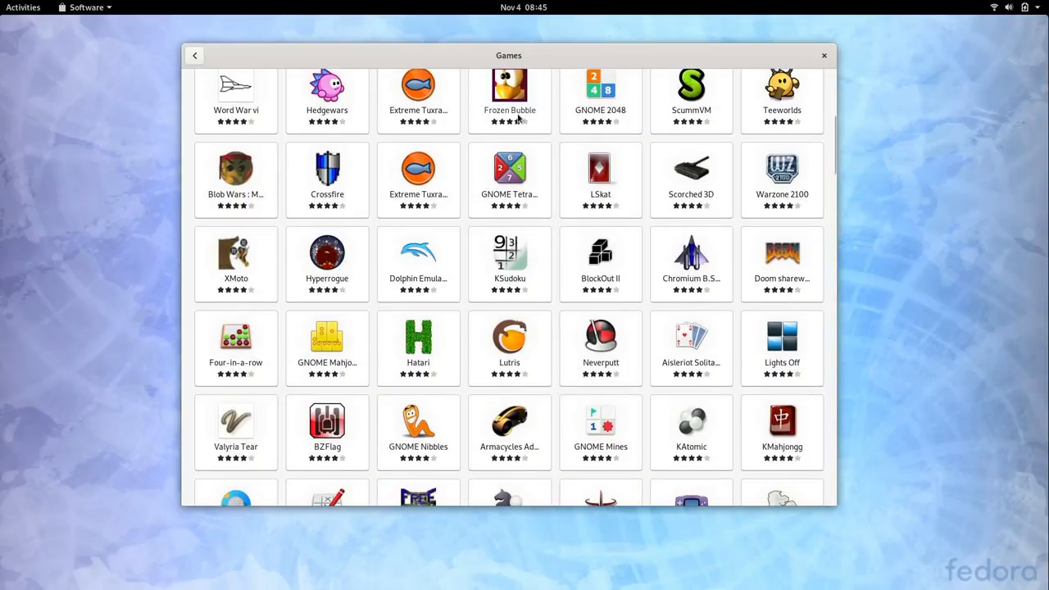
pyautogui.moveTo(511, 119)
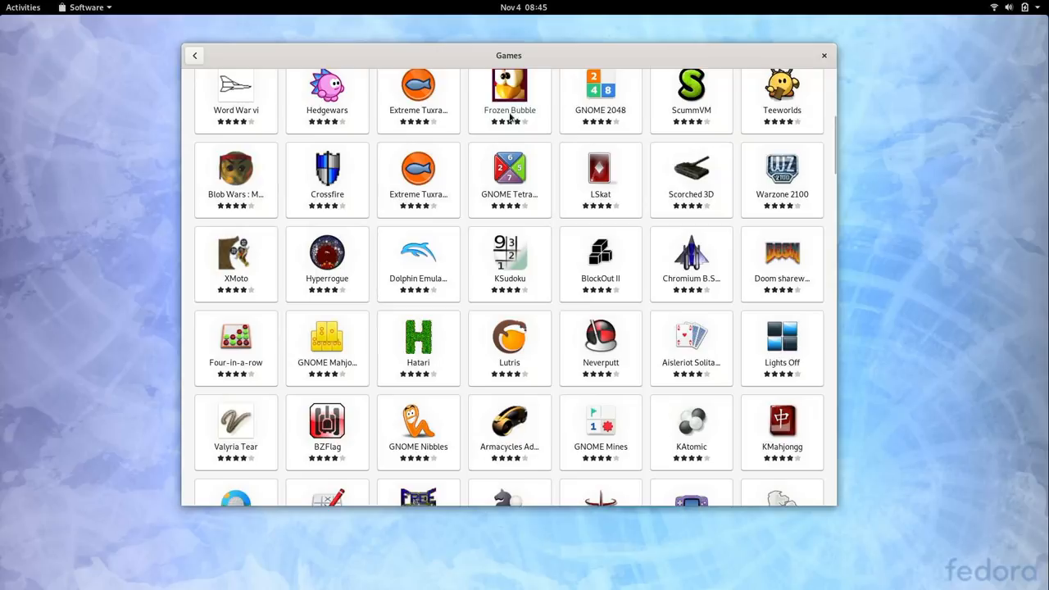
pyautogui.moveTo(698, 285)
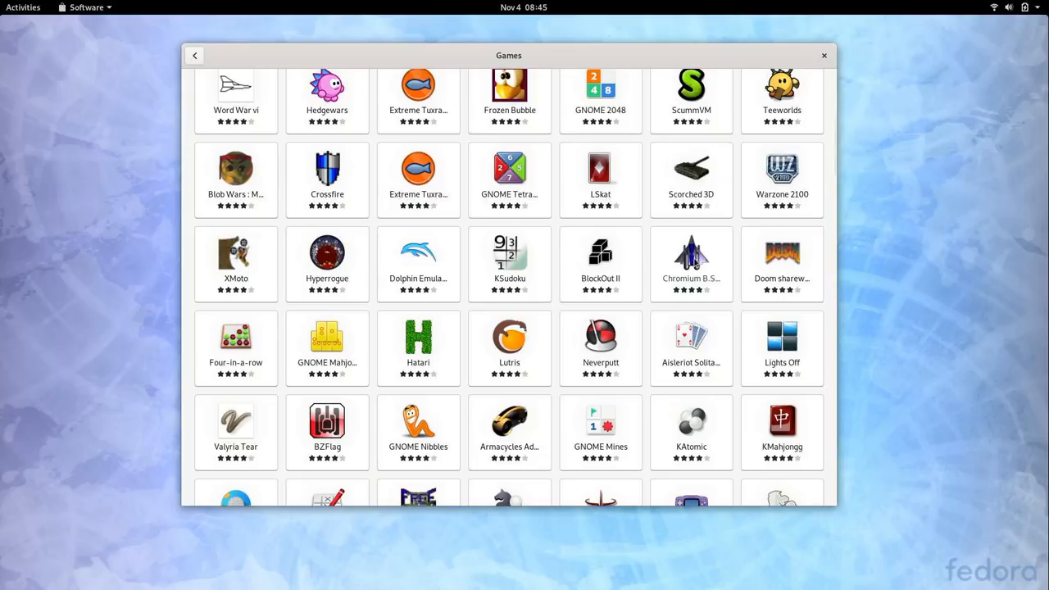
pyautogui.moveTo(769, 236)
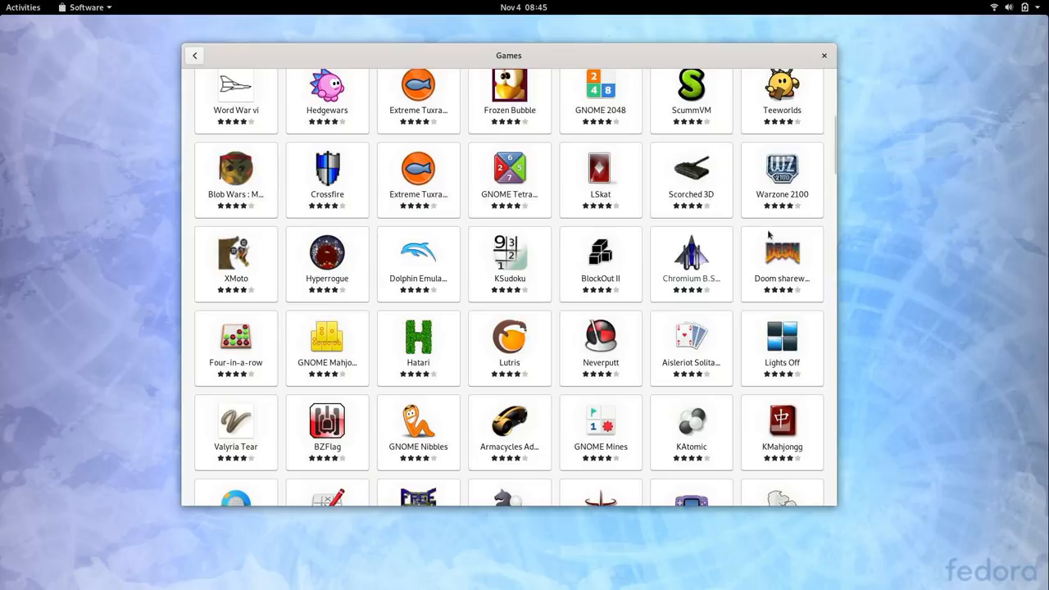
pyautogui.scroll(-3)
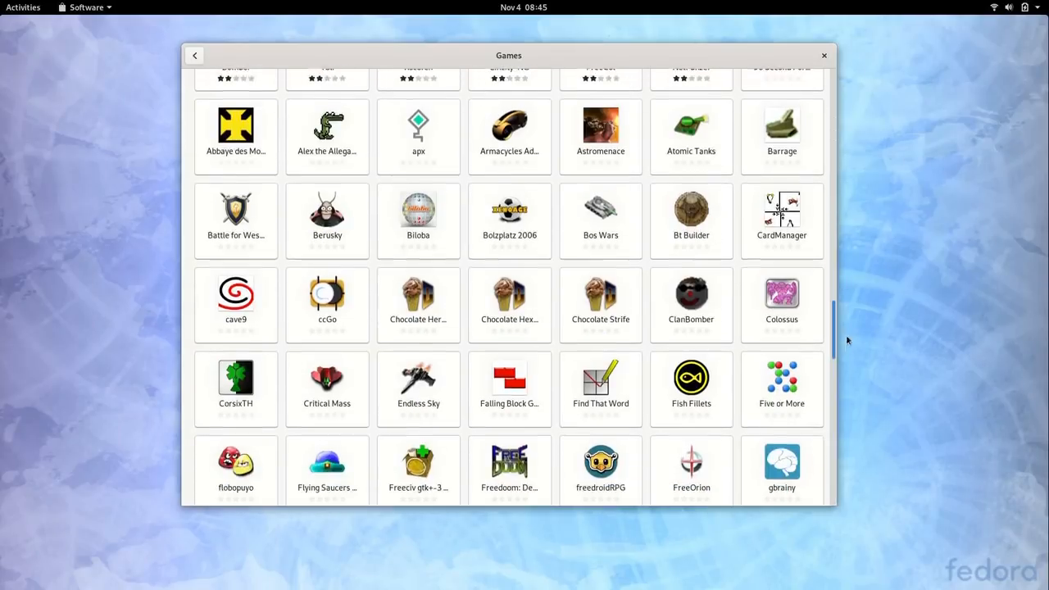
pyautogui.click(194, 56)
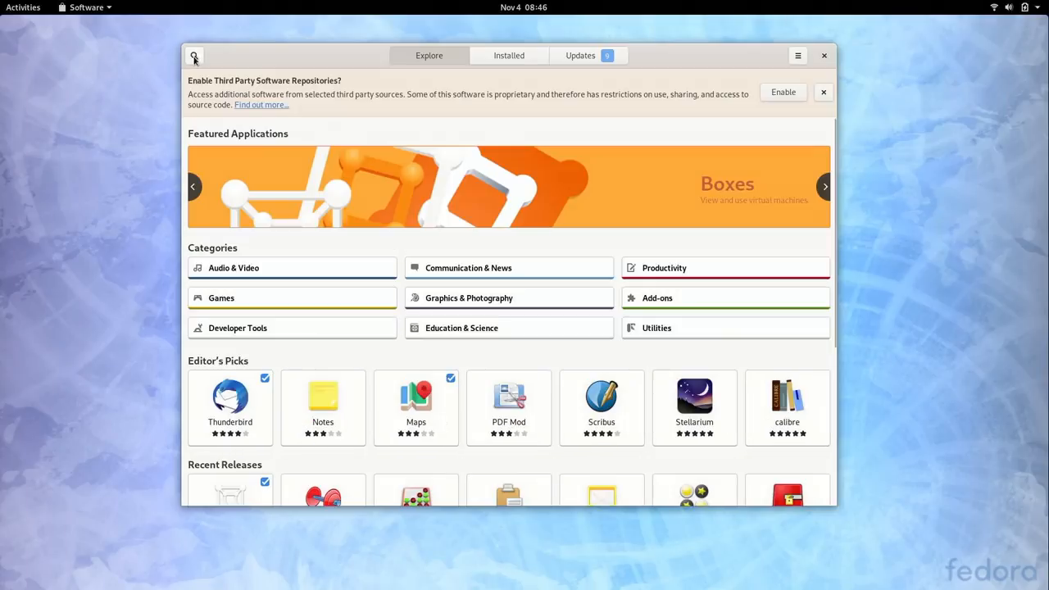
pyautogui.moveTo(451, 344)
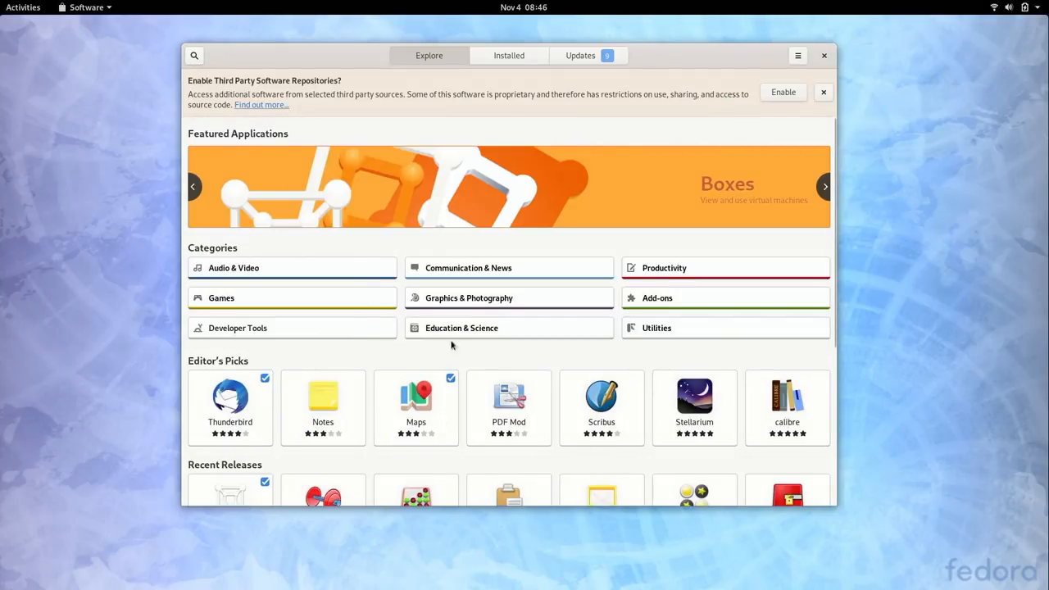
# Browse the Explore page's app sections, then bring up the software search field.
pyautogui.scroll(-3)
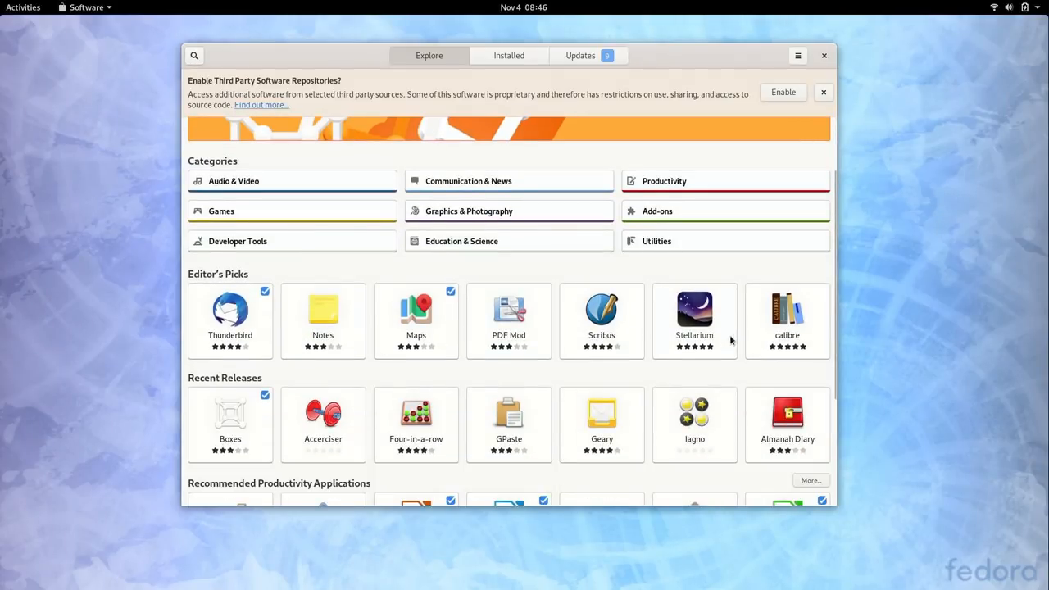
pyautogui.moveTo(488, 428)
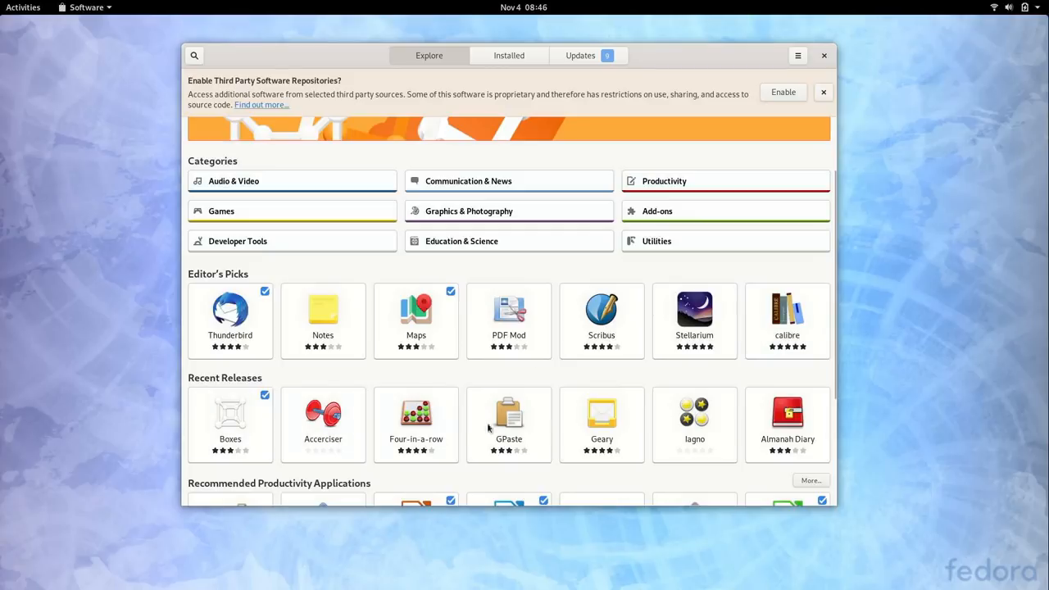
pyautogui.scroll(-3)
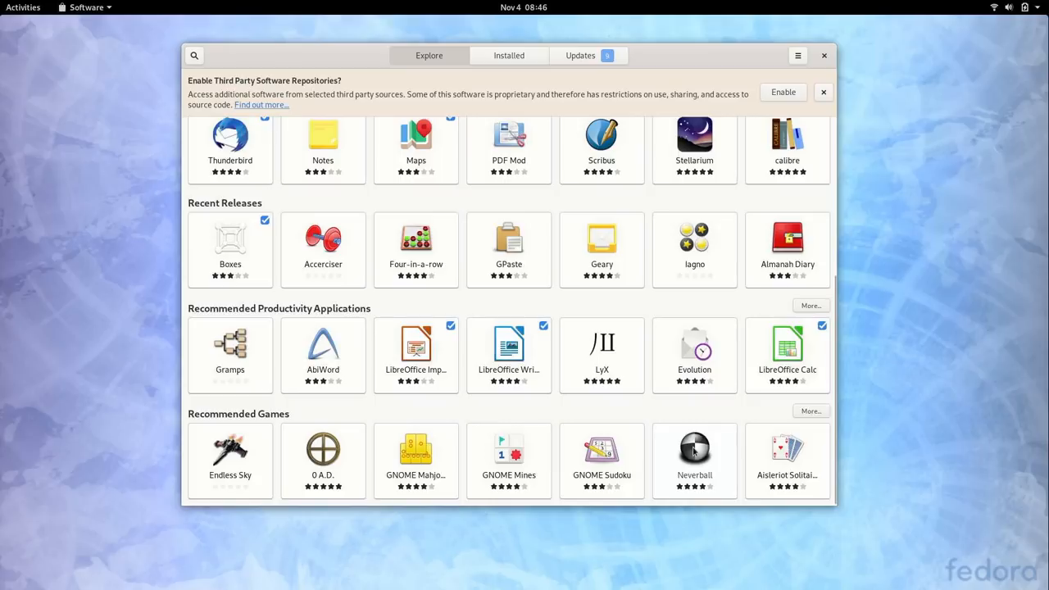
pyautogui.scroll(3)
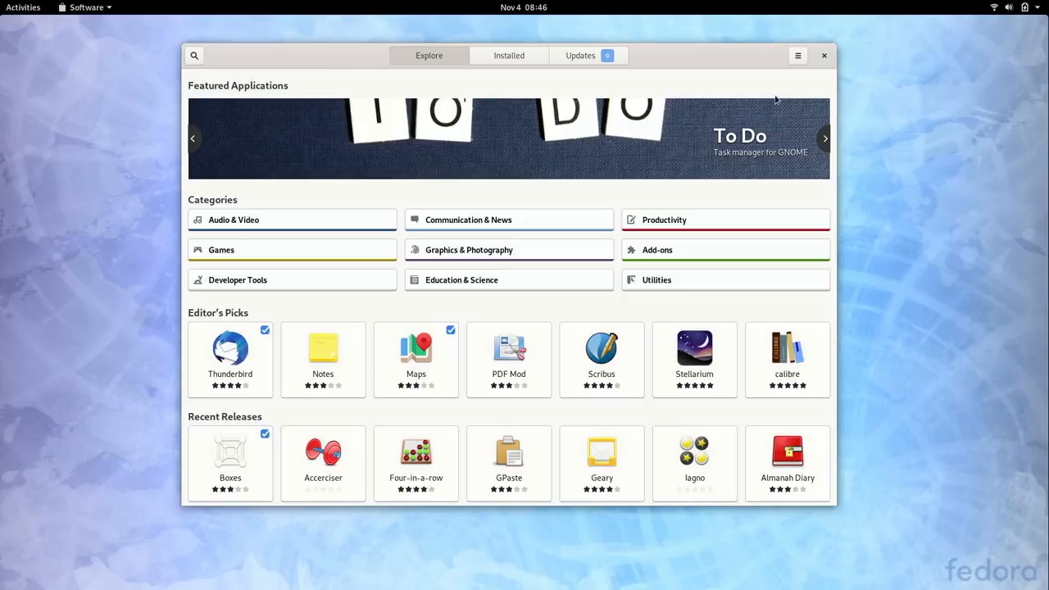
pyautogui.click(194, 55)
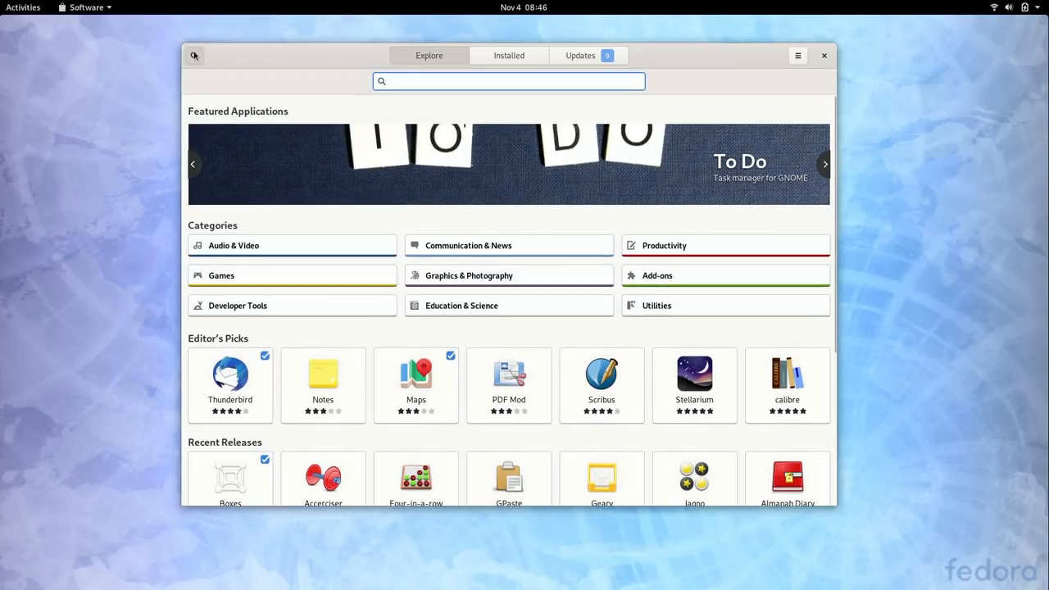
# Search for 'google chrome' and start installing Google Chrome from its details page.
pyautogui.write('google chrom')
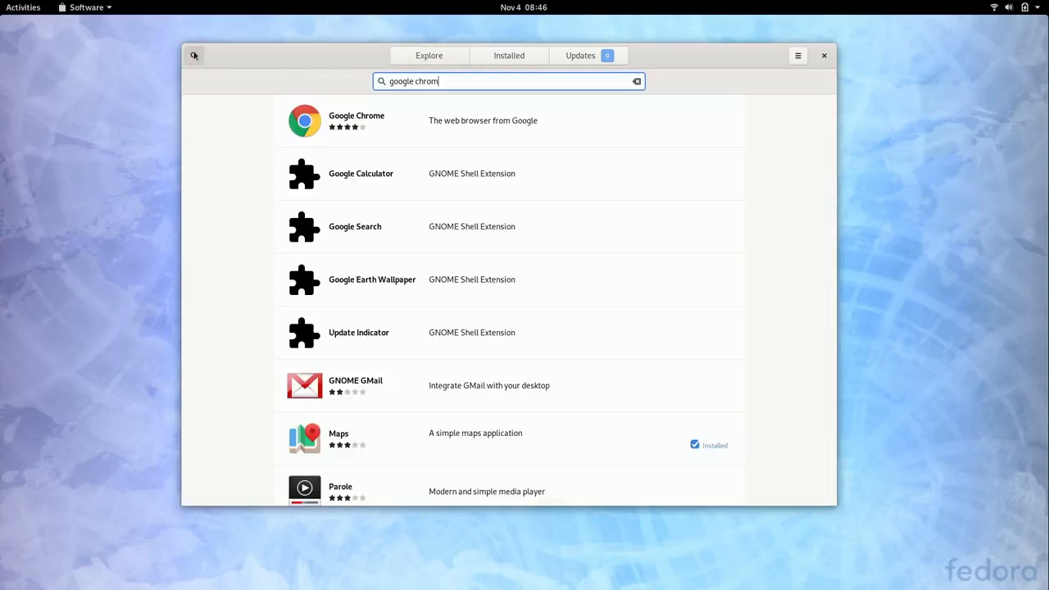
pyautogui.click(357, 121)
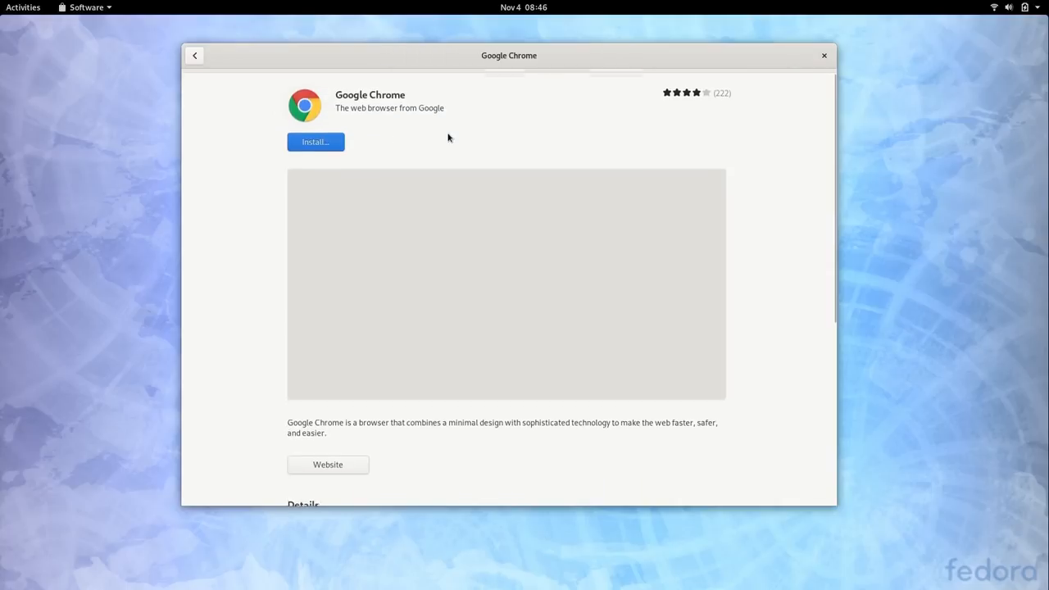
pyautogui.click(315, 141)
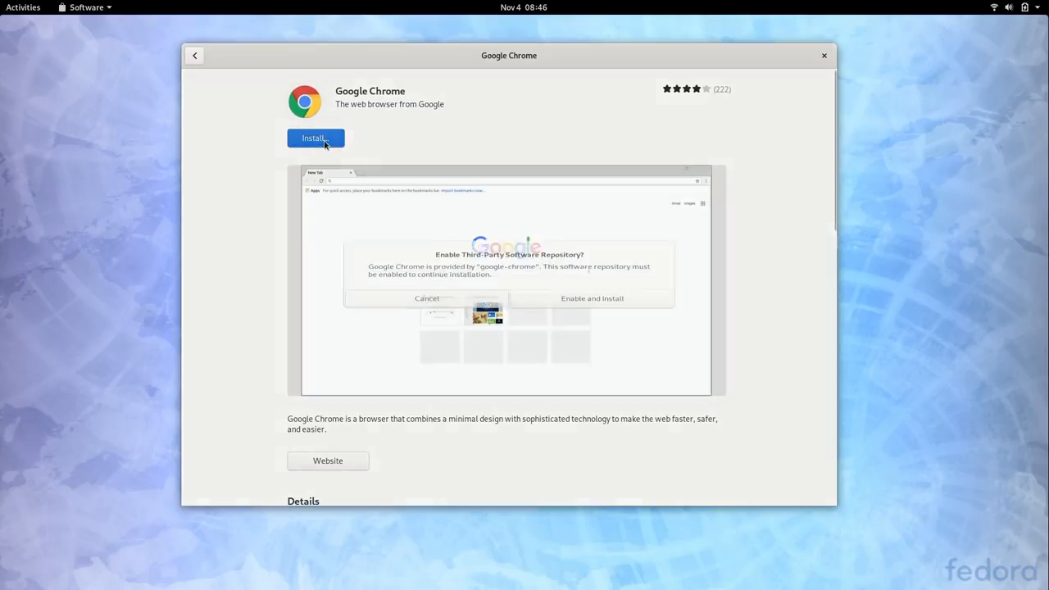
pyautogui.click(315, 138)
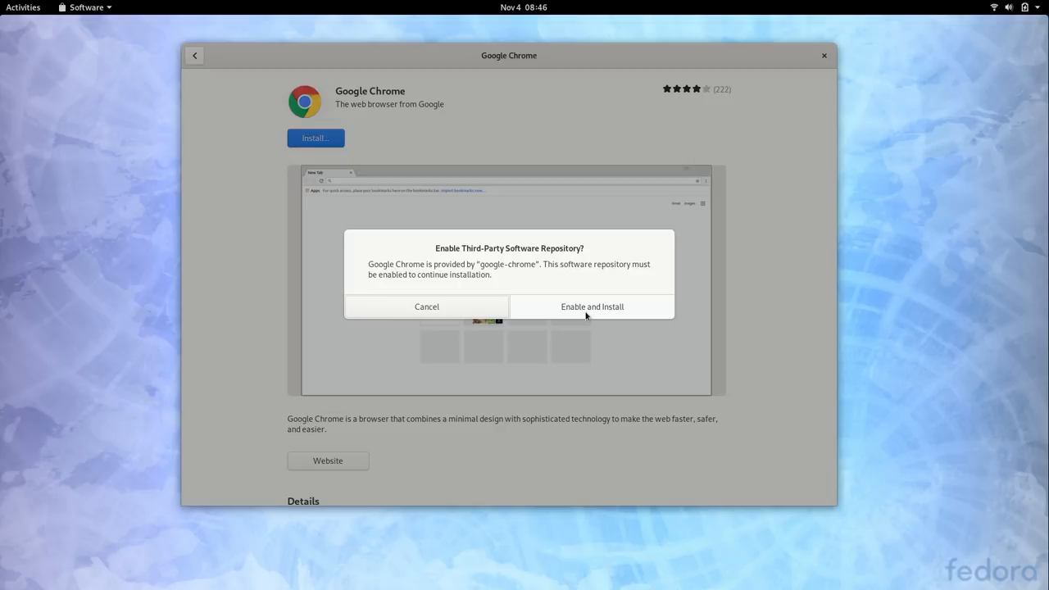
pyautogui.moveTo(662, 315)
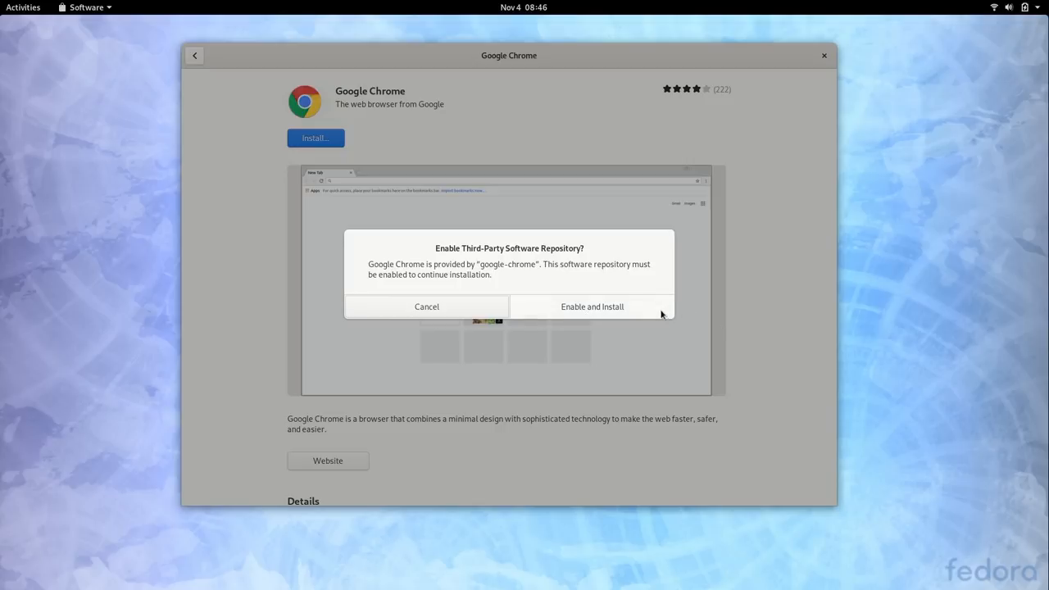
# Enable the third-party repository, authenticate, and launch the installed Google Chrome.
pyautogui.click(591, 306)
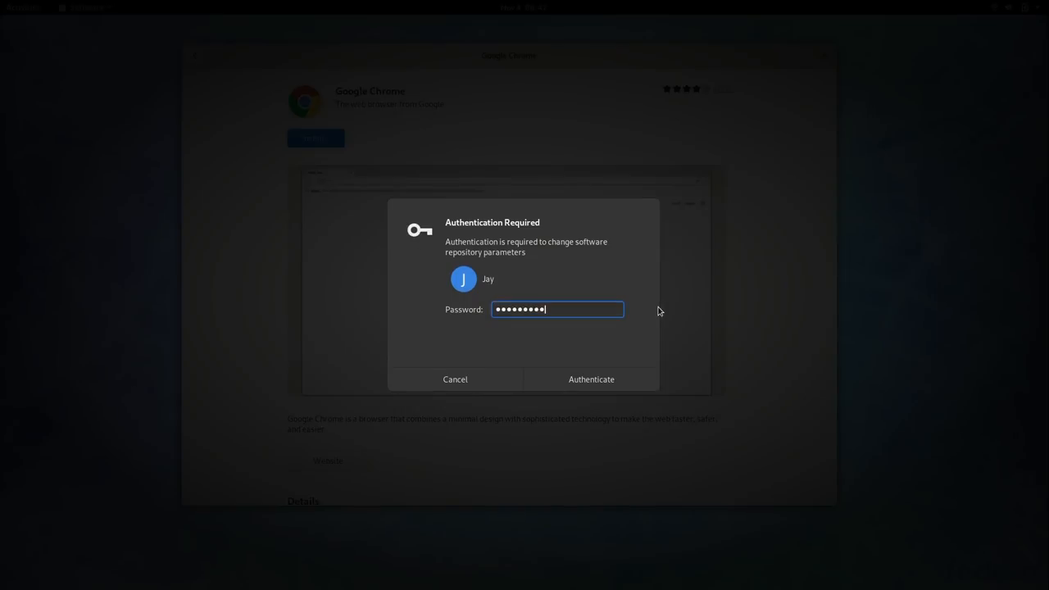
pyautogui.click(590, 379)
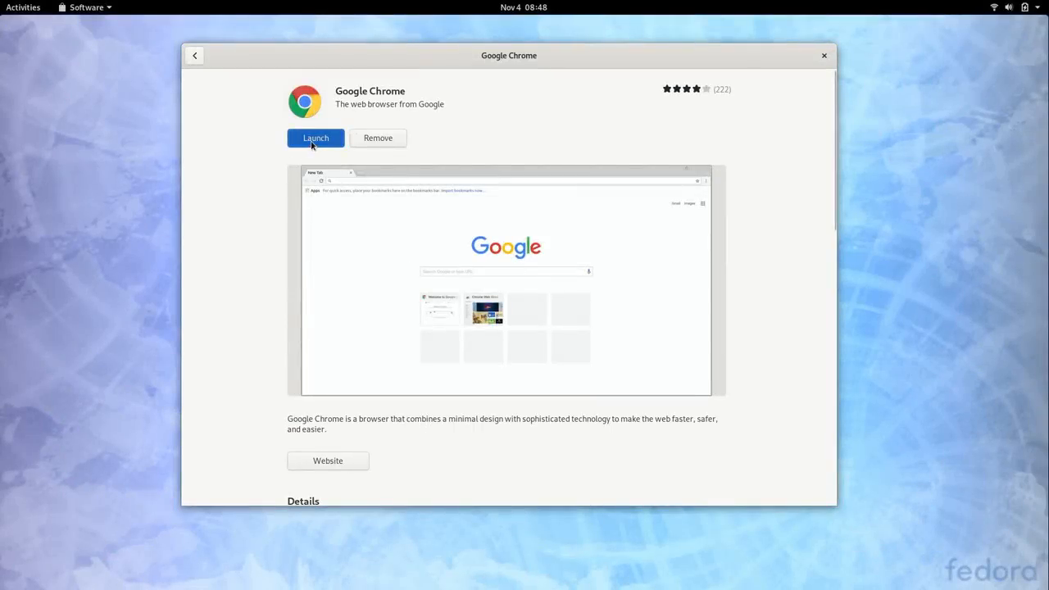
pyautogui.click(315, 138)
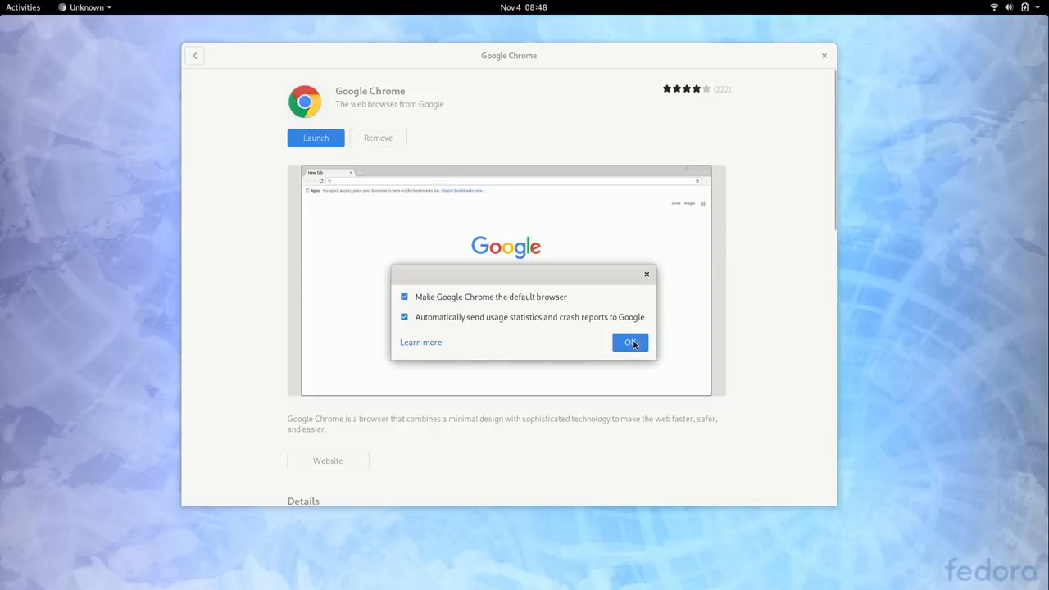
# Accept Chrome's first-run options, then return to the software search results.
pyautogui.click(630, 343)
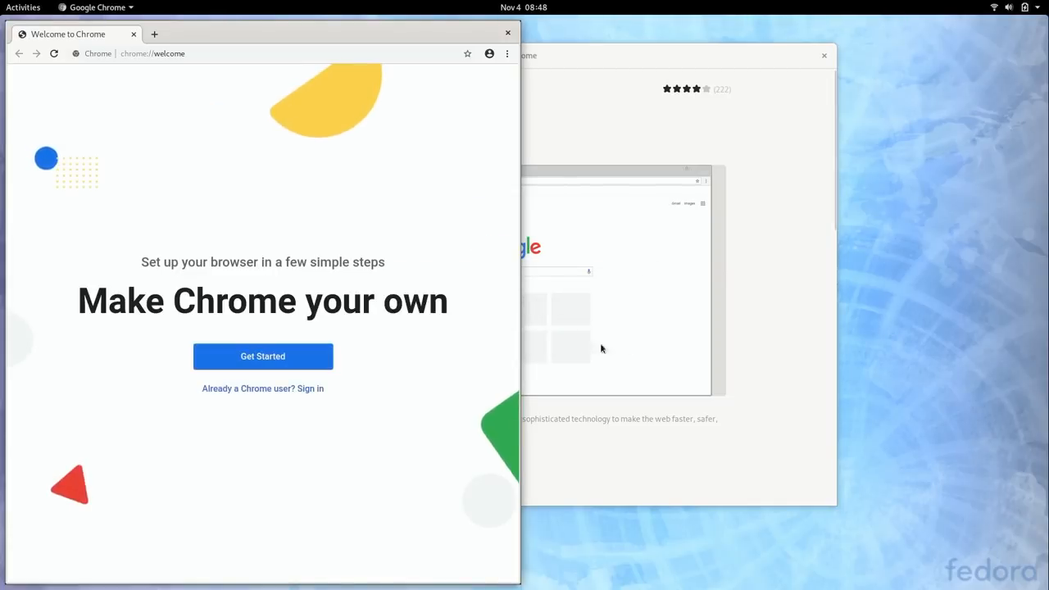
pyautogui.moveTo(459, 333)
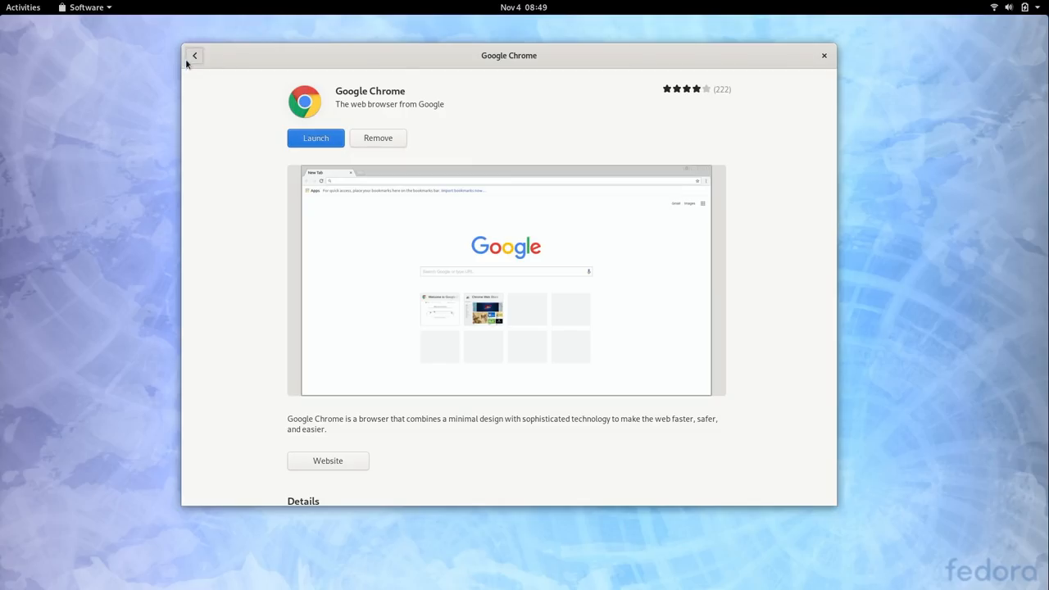
pyautogui.click(195, 56)
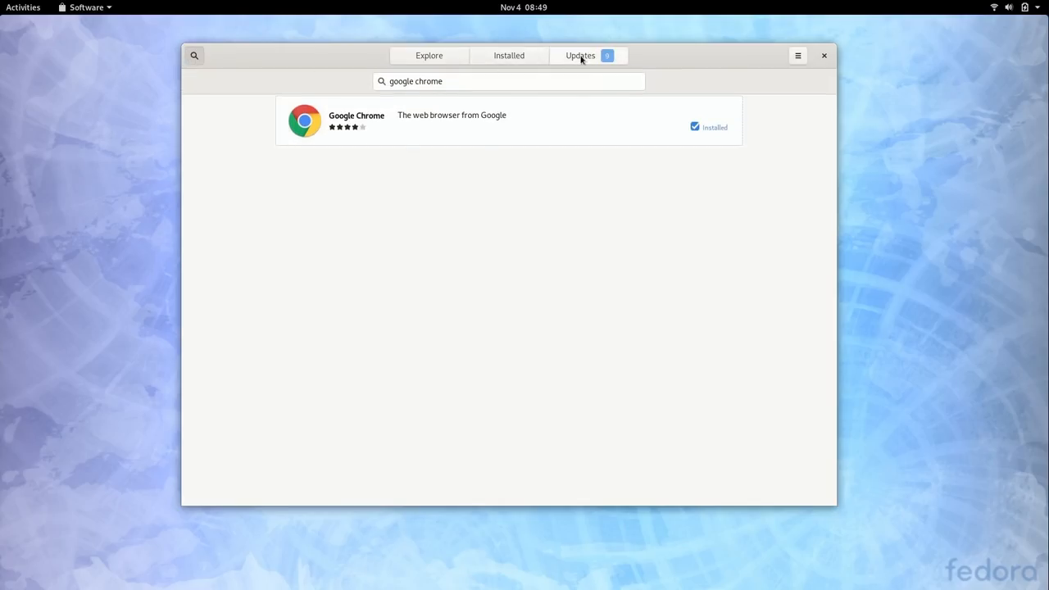
# Download the pending updates and request a restart to apply them.
pyautogui.click(581, 56)
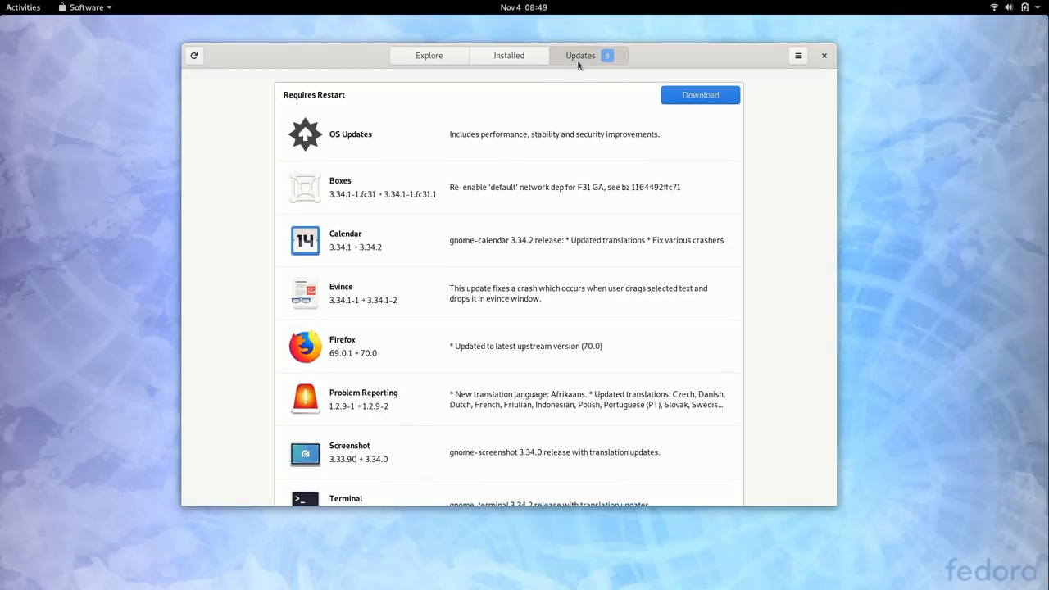
pyautogui.moveTo(572, 308)
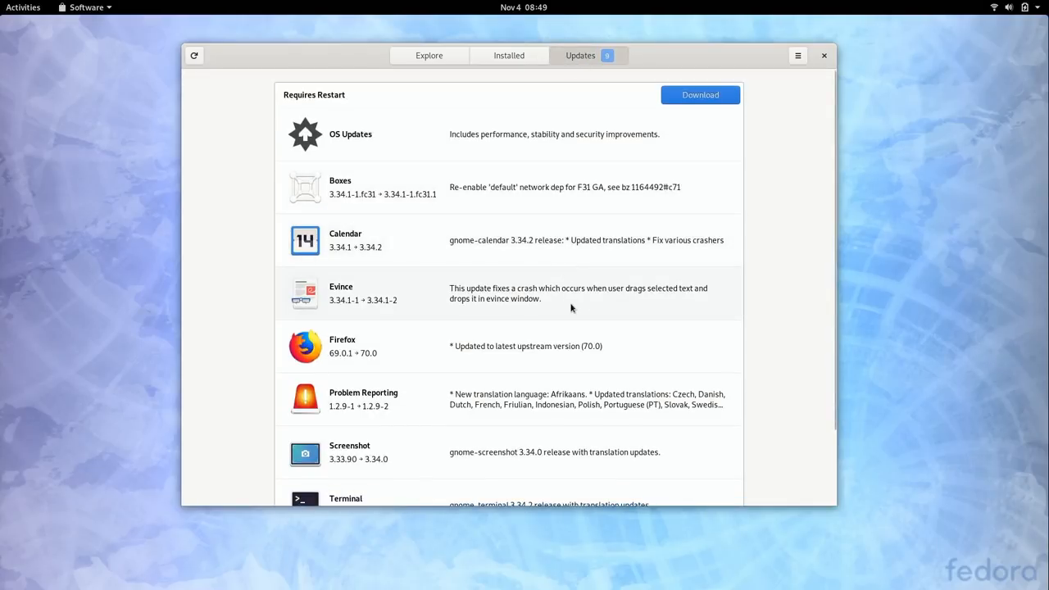
pyautogui.moveTo(749, 207)
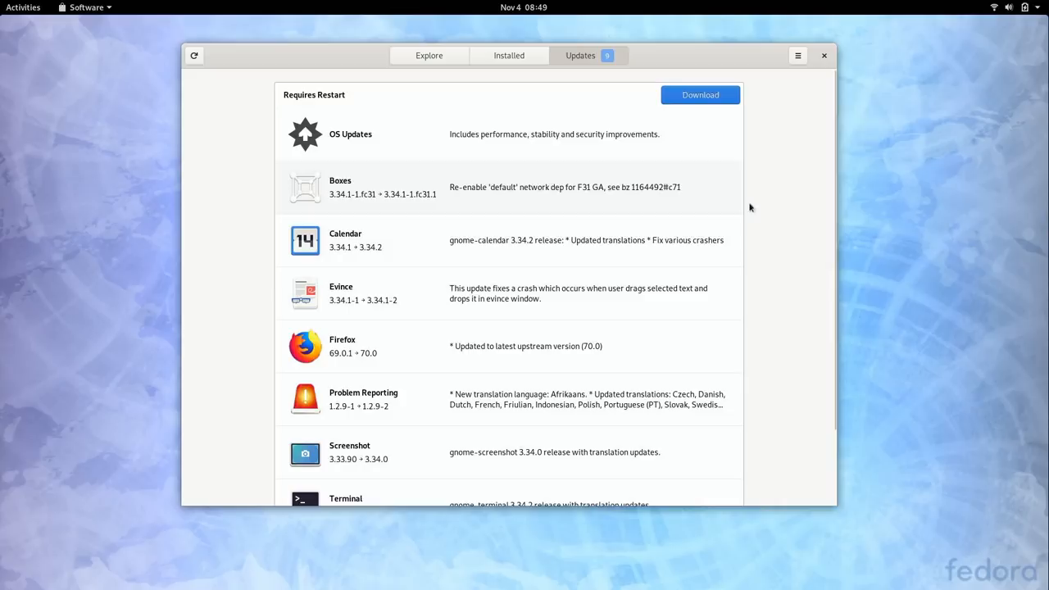
pyautogui.moveTo(780, 212)
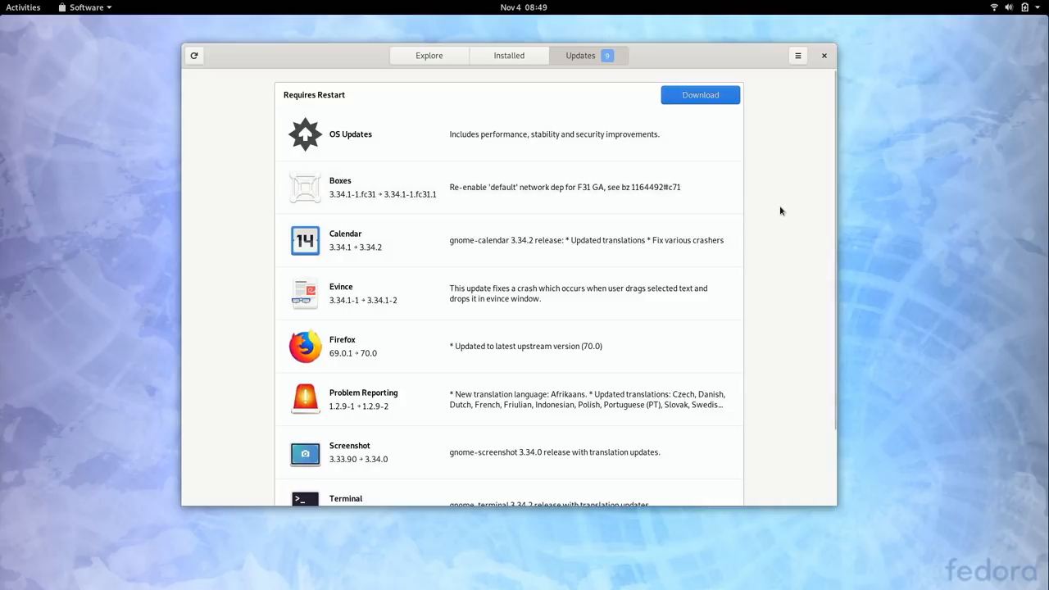
pyautogui.moveTo(779, 205)
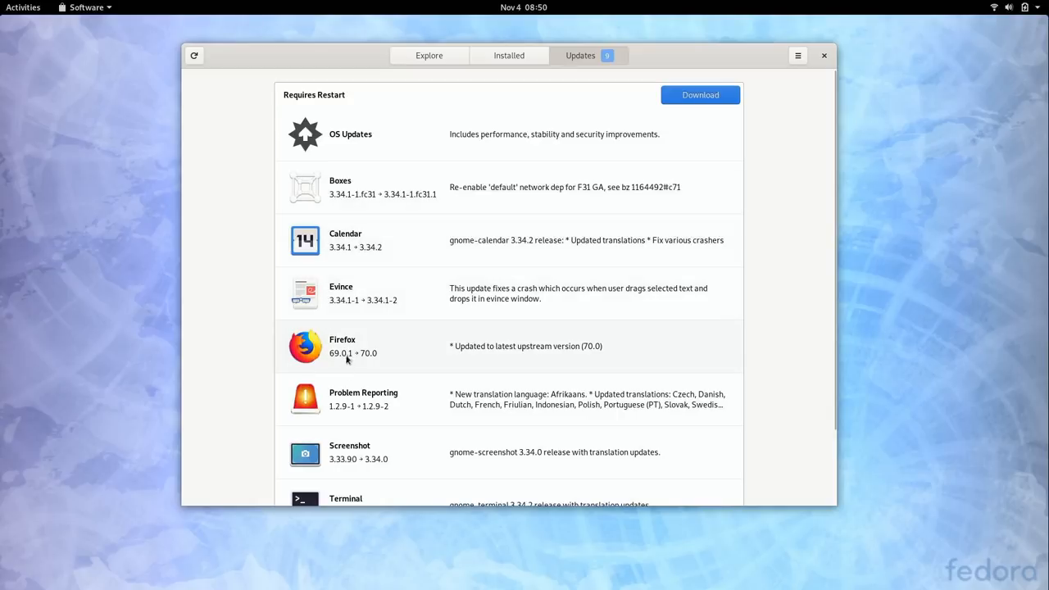
pyautogui.moveTo(371, 364)
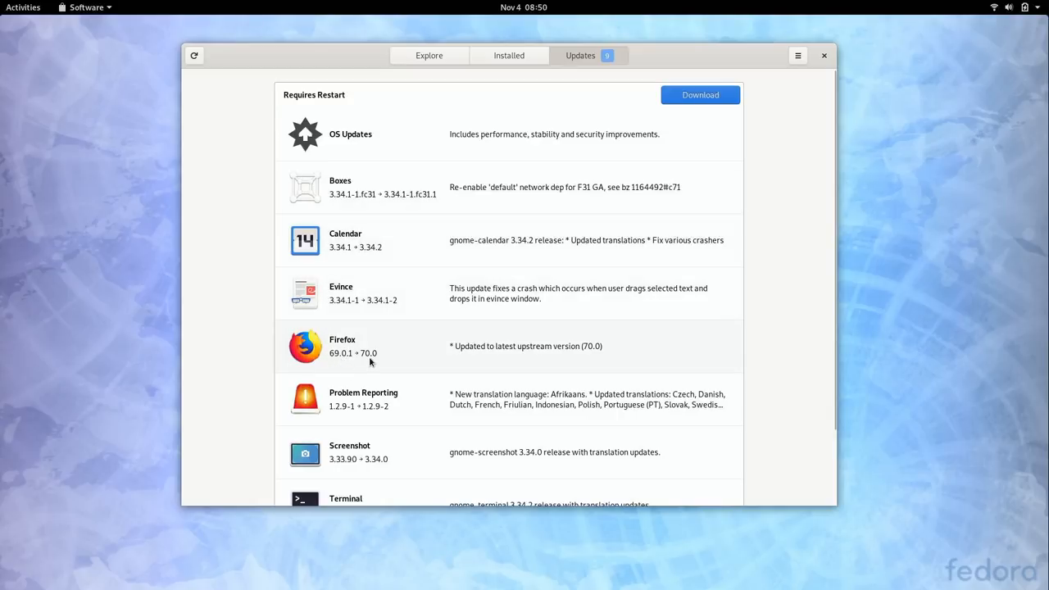
pyautogui.moveTo(336, 189)
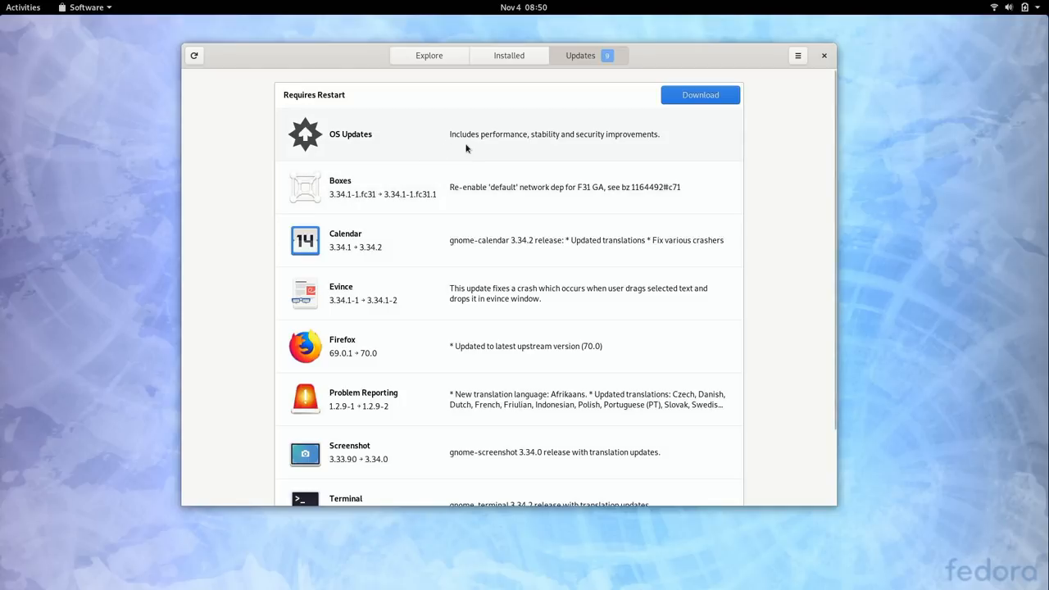
pyautogui.moveTo(343, 143)
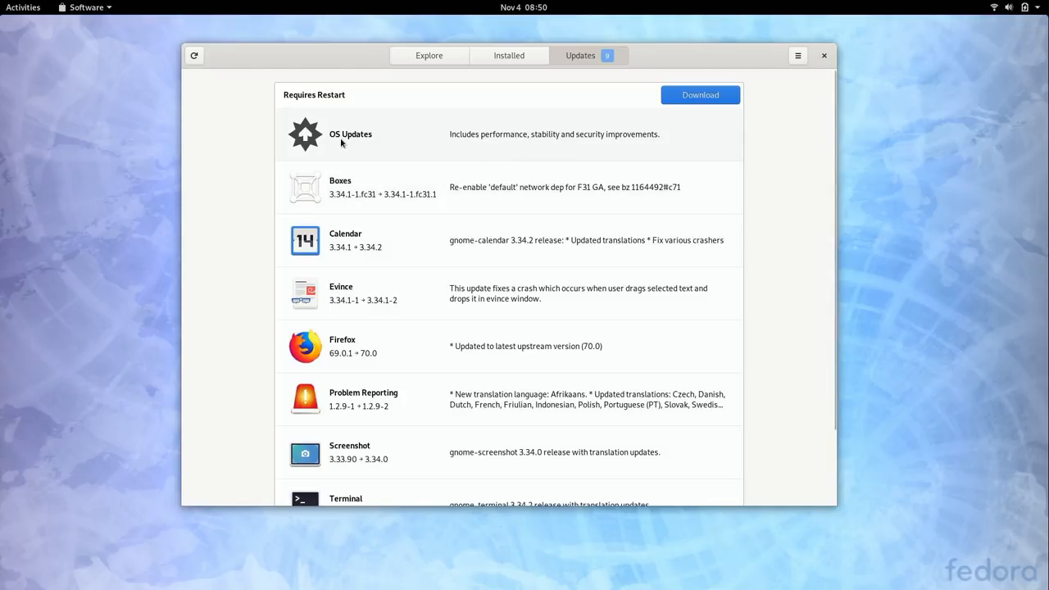
pyautogui.moveTo(353, 144)
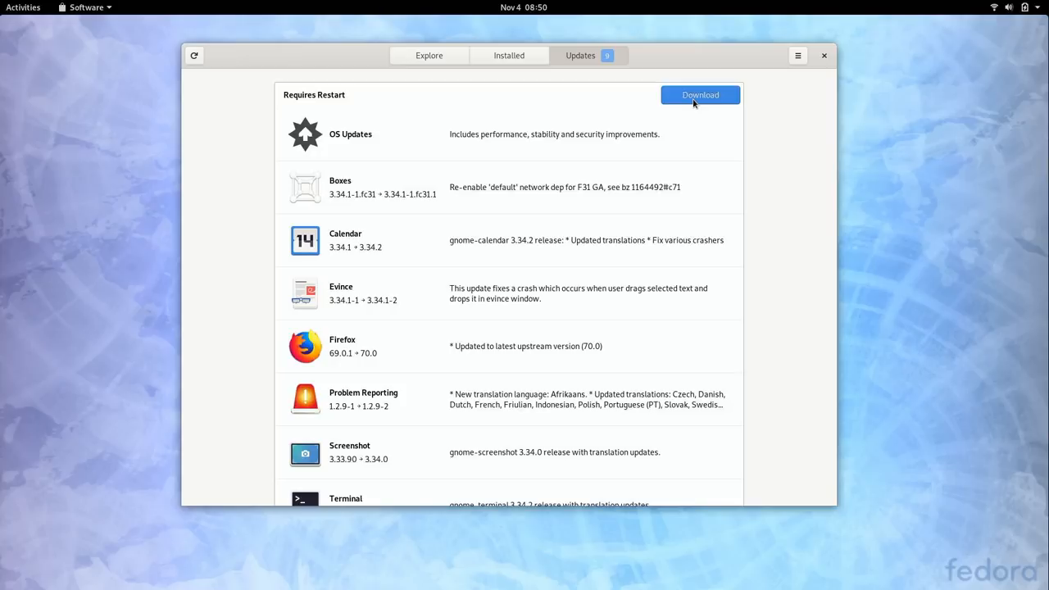
pyautogui.click(700, 93)
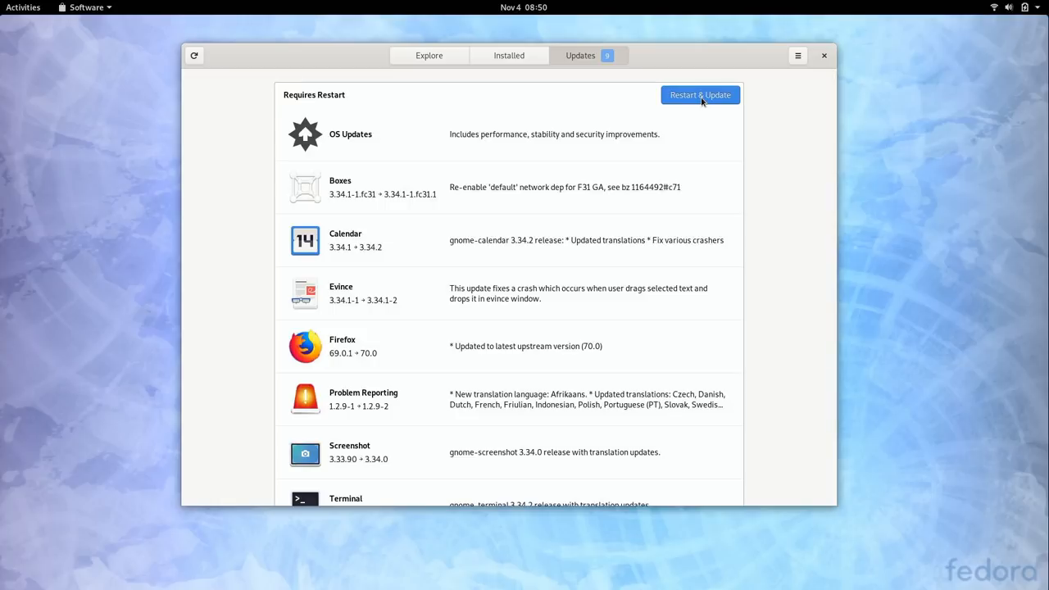
pyautogui.click(700, 94)
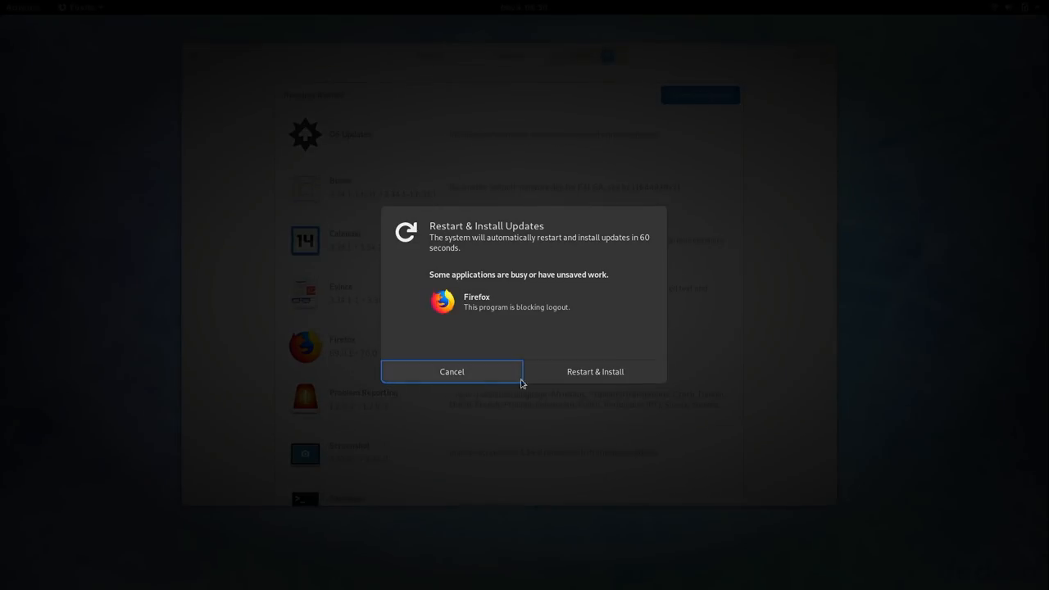
# Confirm Restart & Install and close Firefox's tabs so the reboot proceeds.
pyautogui.click(594, 370)
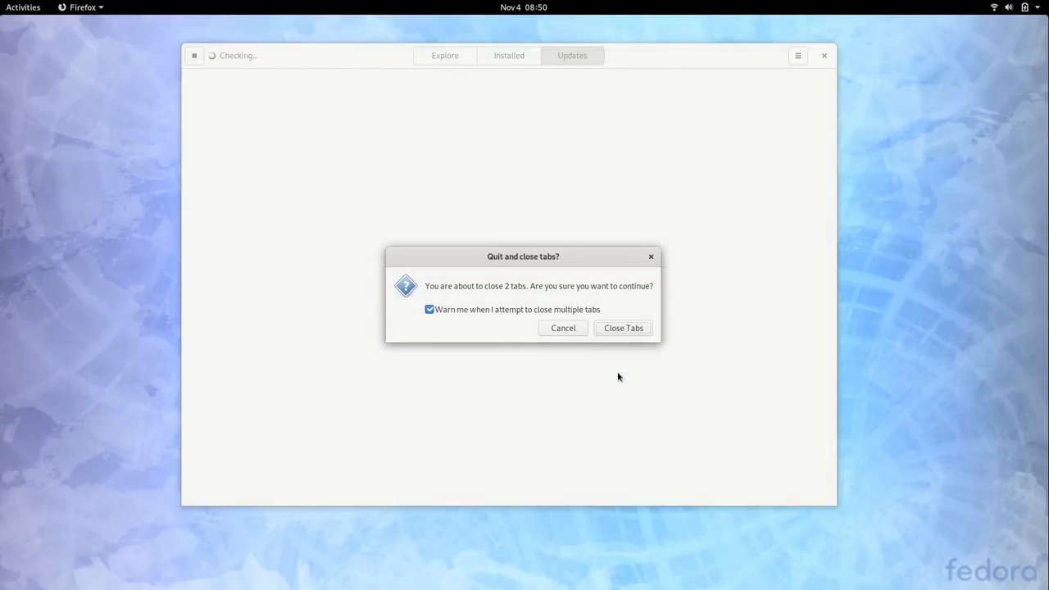
pyautogui.click(623, 328)
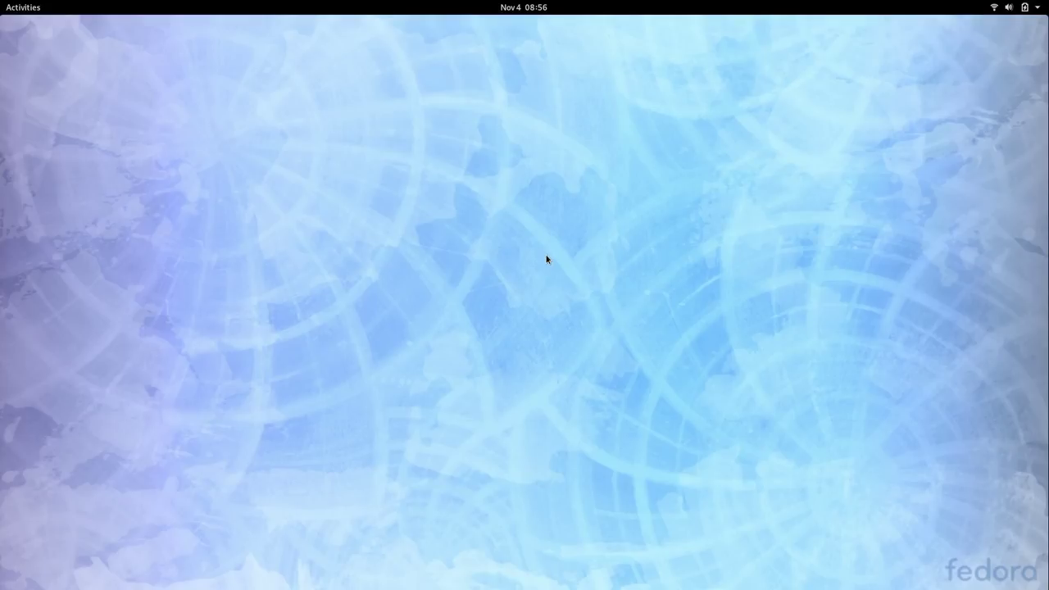
# Group the LibreOffice apps into an Office folder in the All applications grid.
pyautogui.click(23, 6)
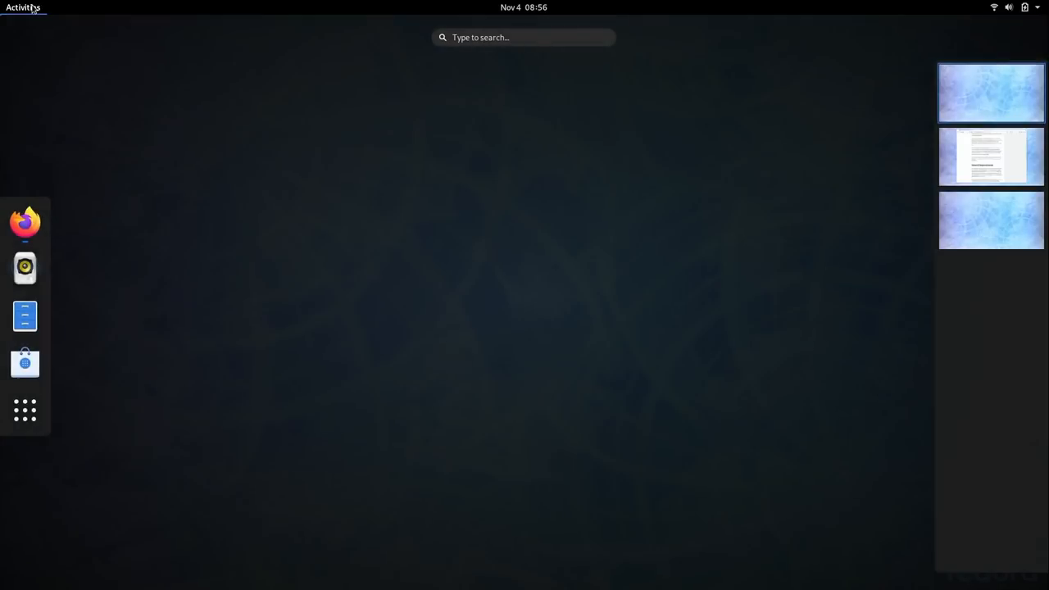
pyautogui.click(24, 410)
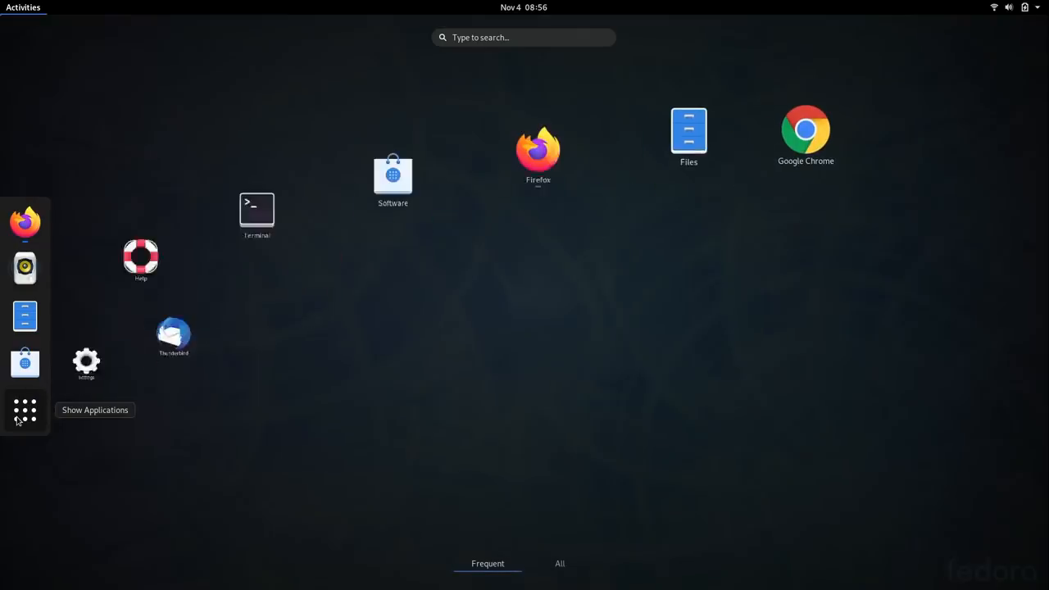
pyautogui.click(25, 410)
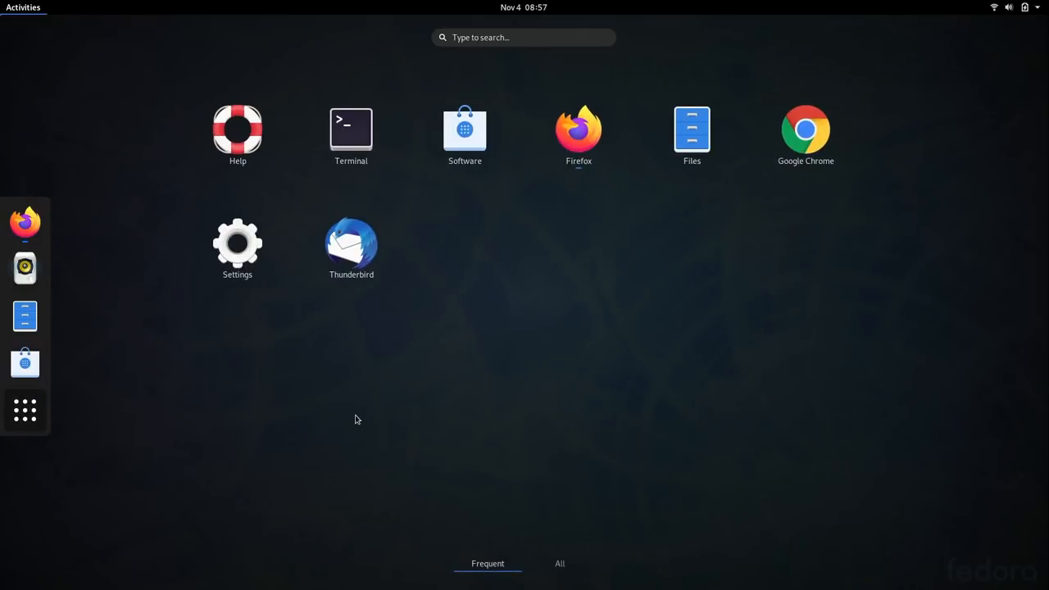
pyautogui.click(561, 564)
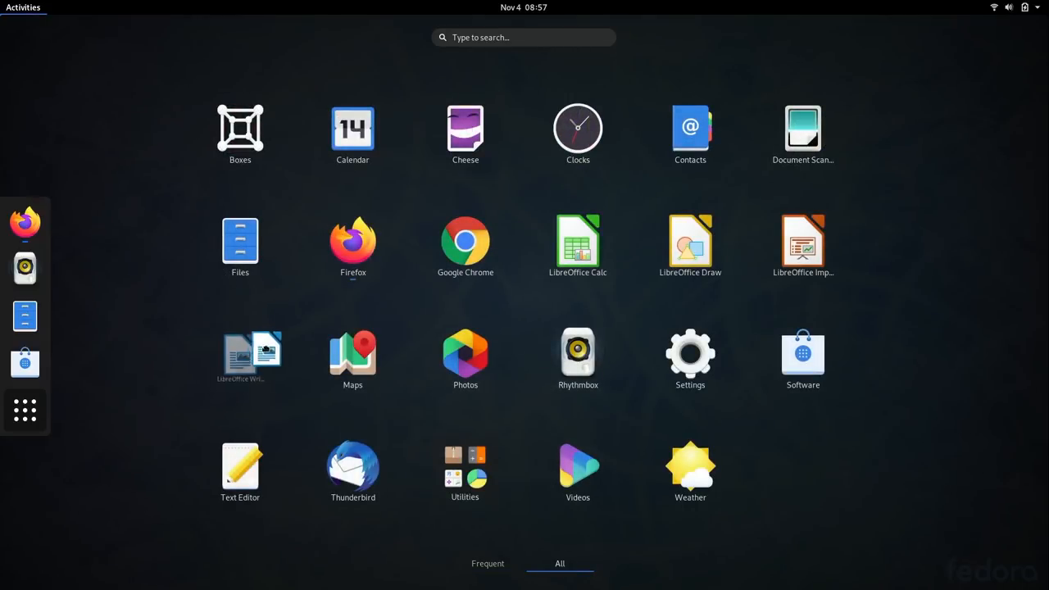
pyautogui.click(577, 242)
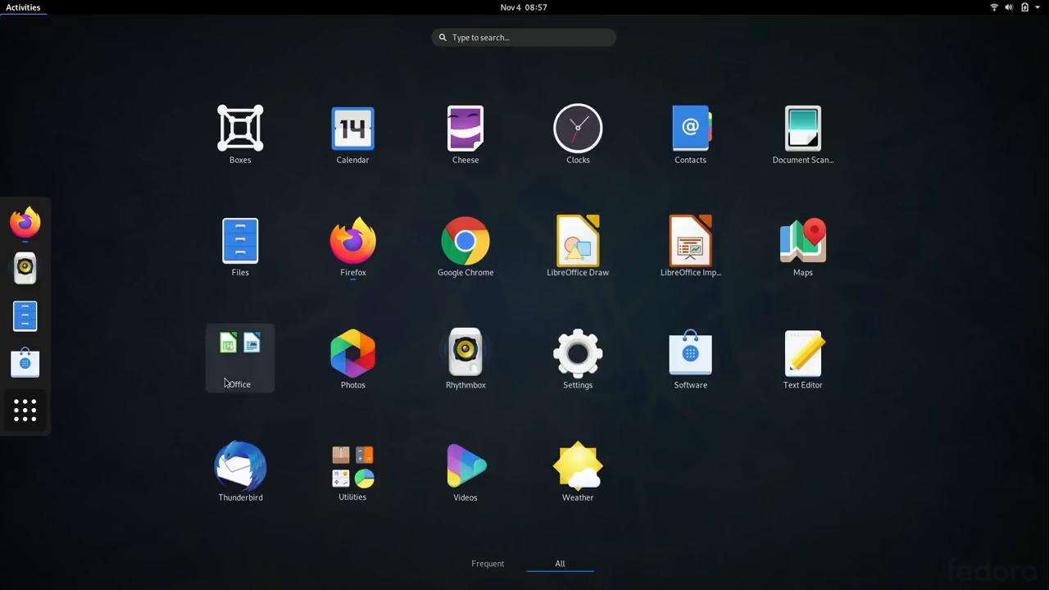
pyautogui.moveTo(525, 311)
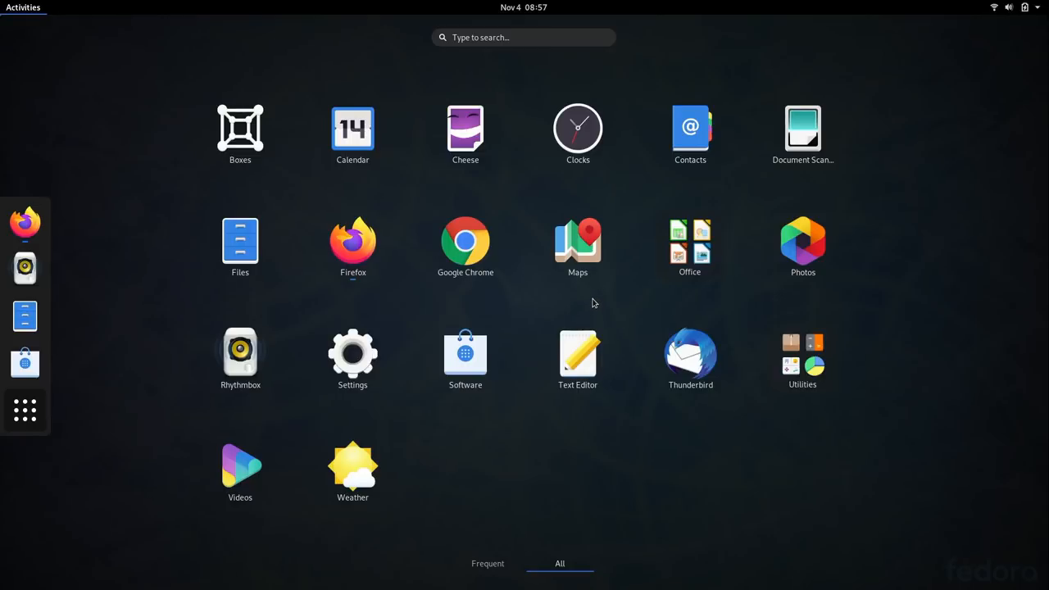
pyautogui.moveTo(564, 324)
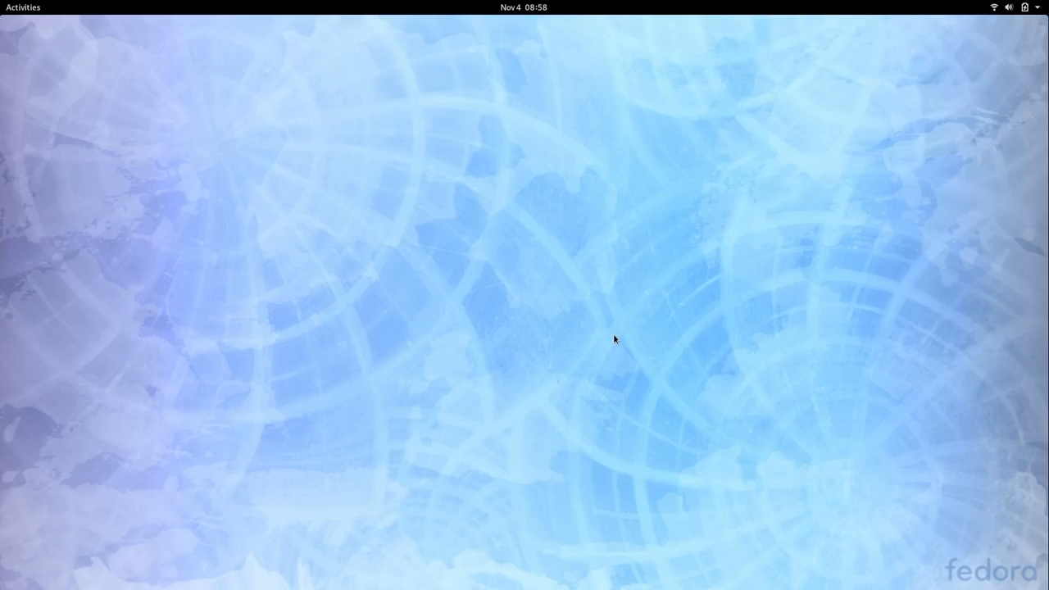
# Reopen the Activities overview and show the full application grid.
pyautogui.click(23, 6)
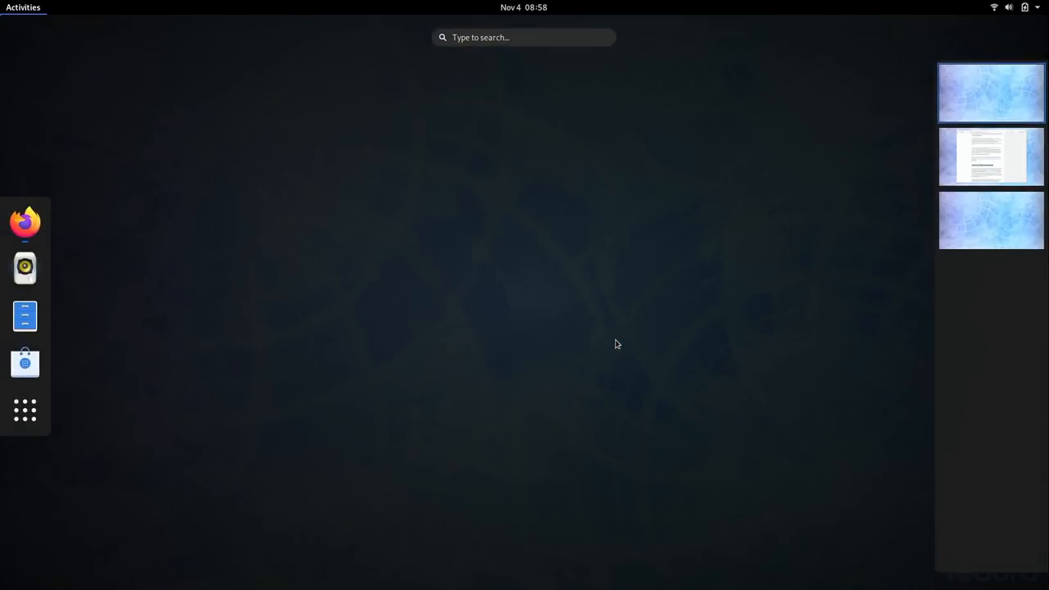
pyautogui.click(25, 410)
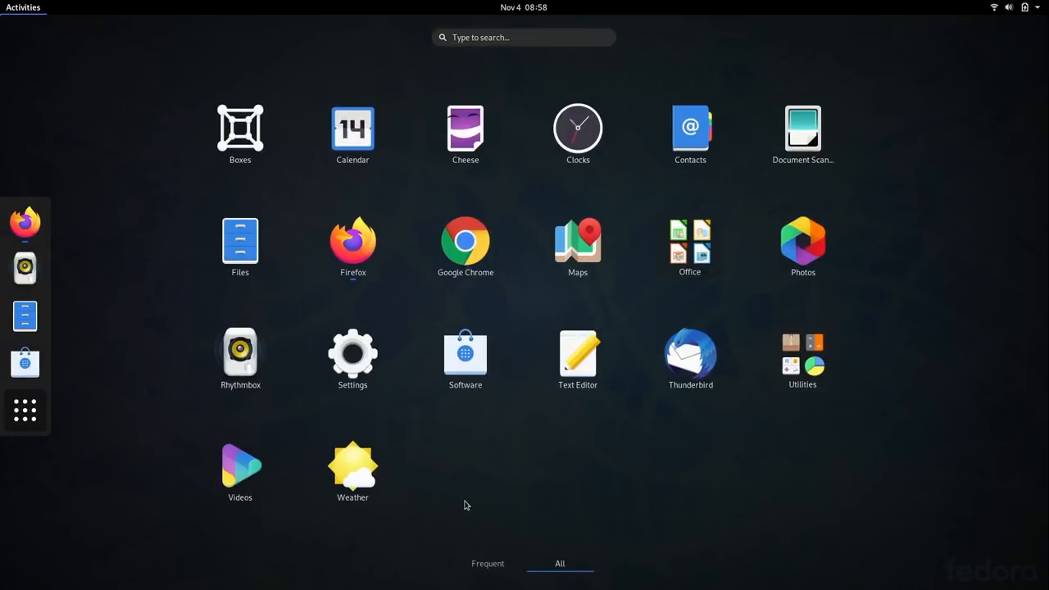
pyautogui.moveTo(505, 512)
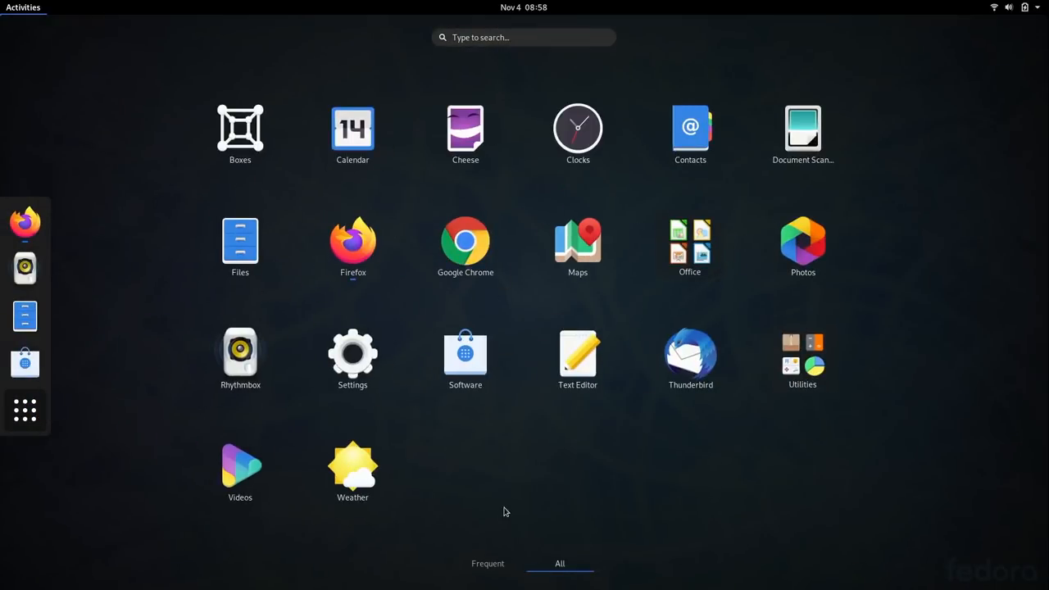
pyautogui.moveTo(502, 515)
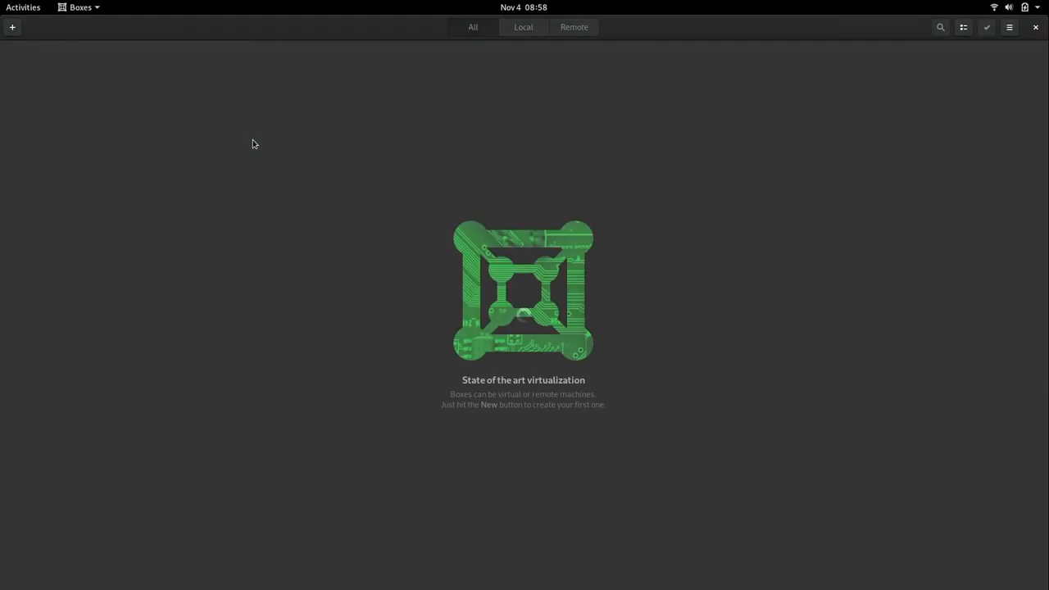
pyautogui.moveTo(387, 136)
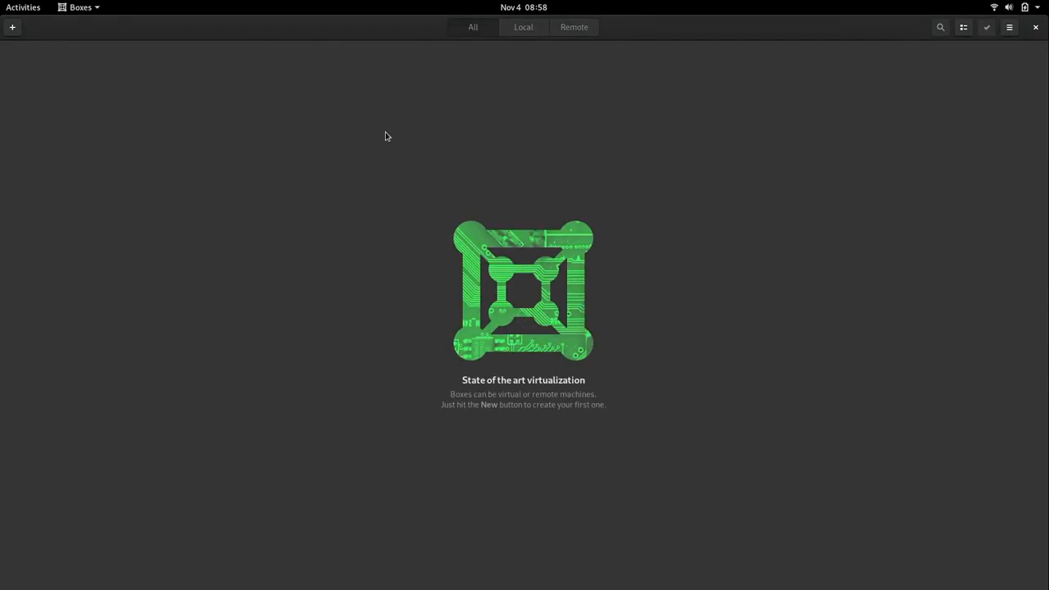
pyautogui.moveTo(511, 352)
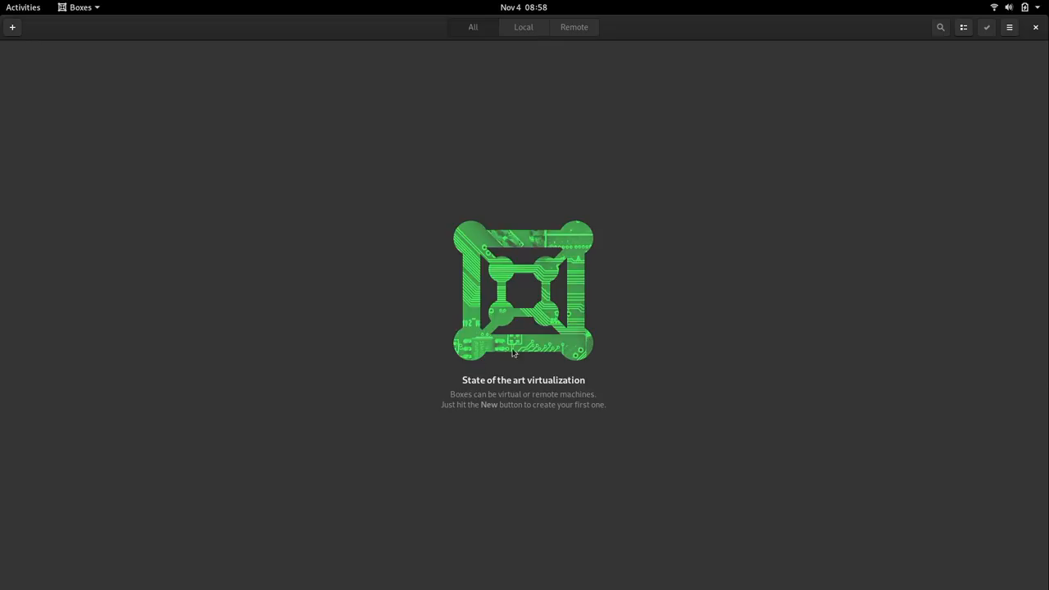
pyautogui.moveTo(715, 316)
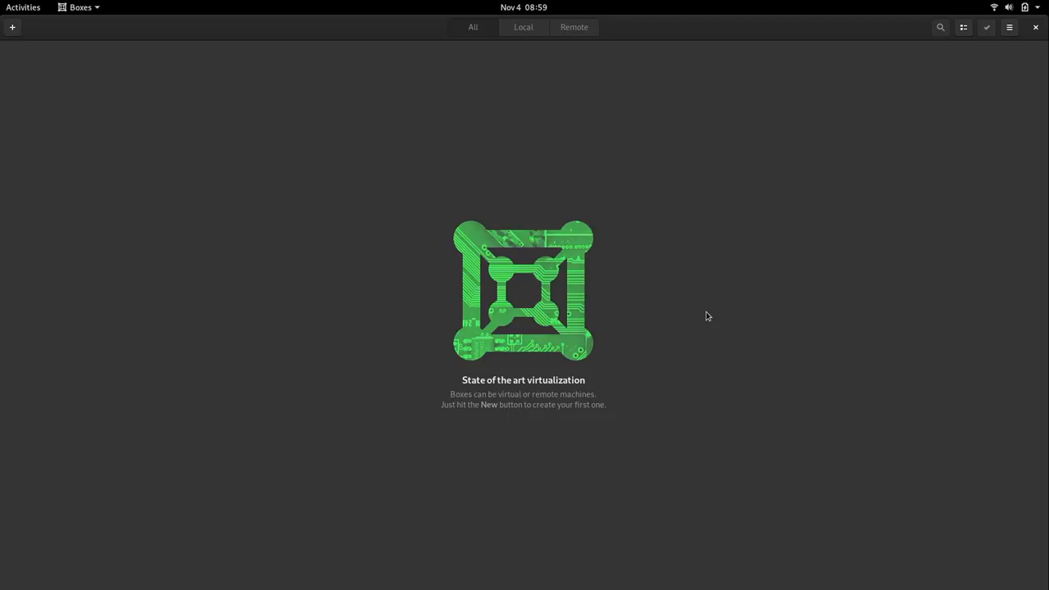
pyautogui.moveTo(554, 417)
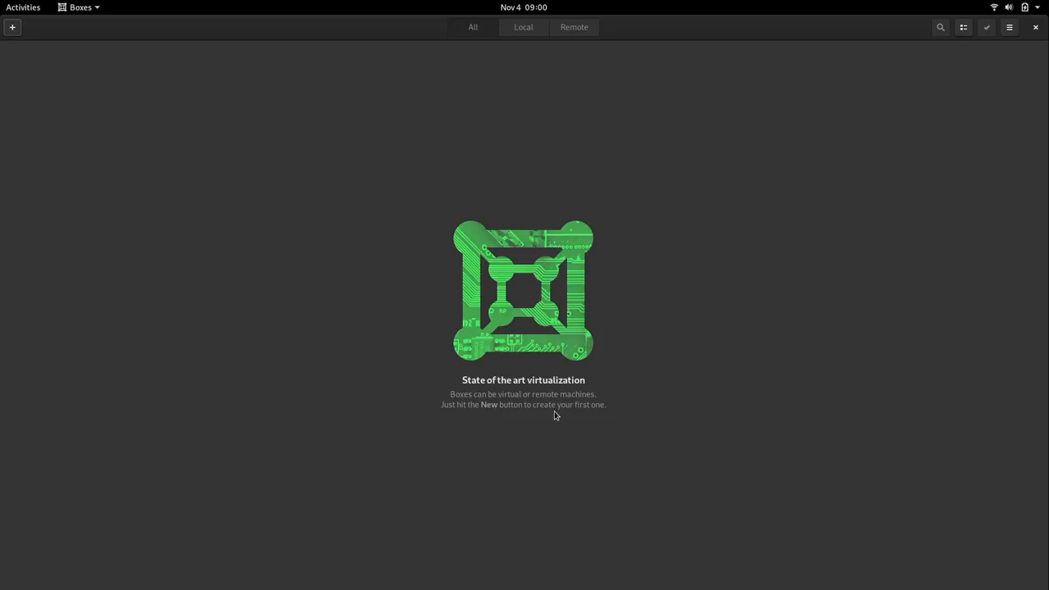
pyautogui.moveTo(621, 325)
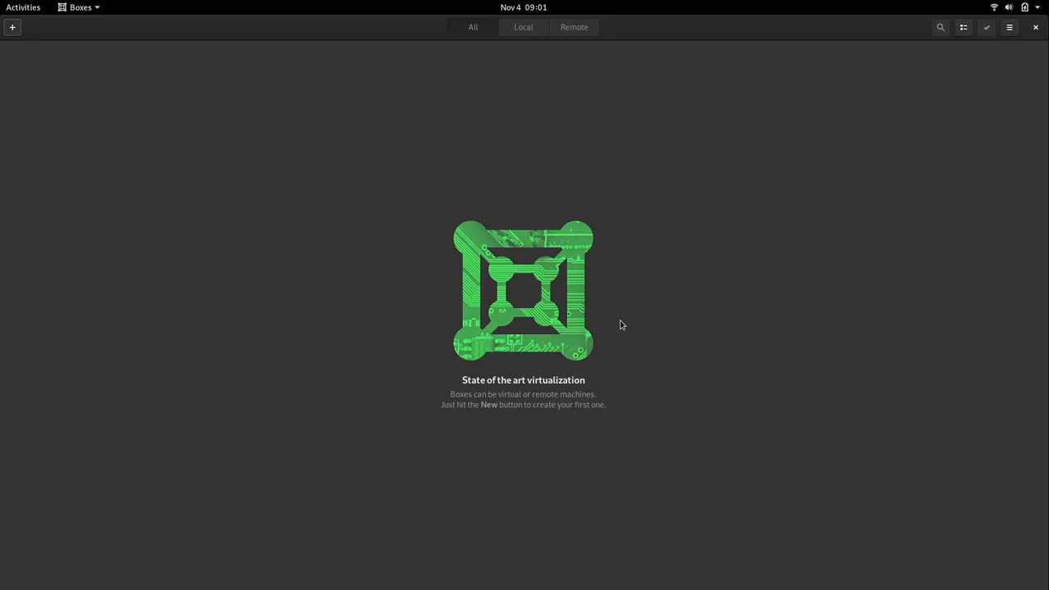
pyautogui.moveTo(632, 216)
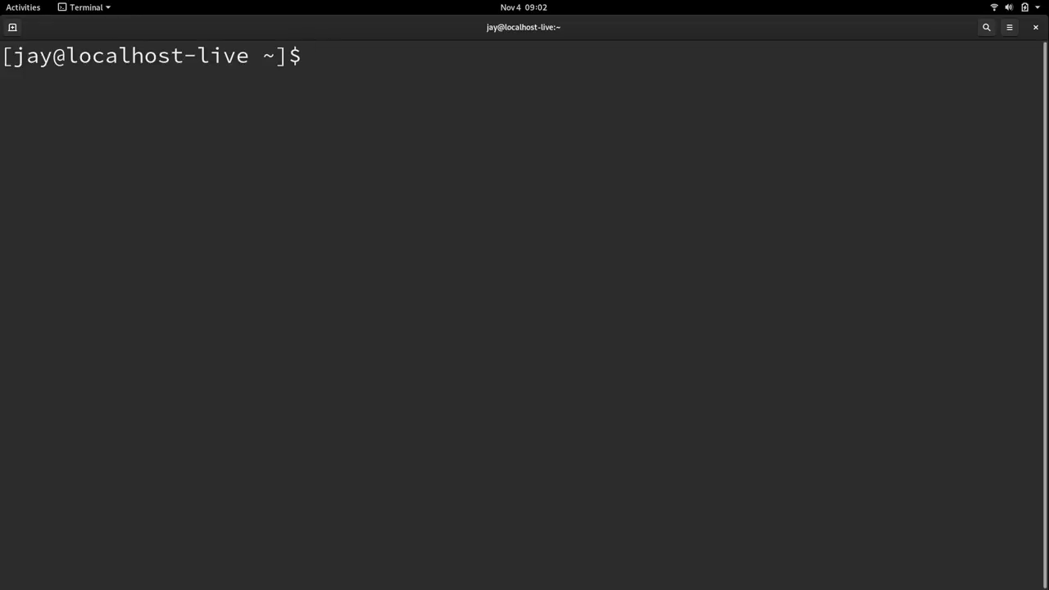
pyautogui.moveTo(523, 403)
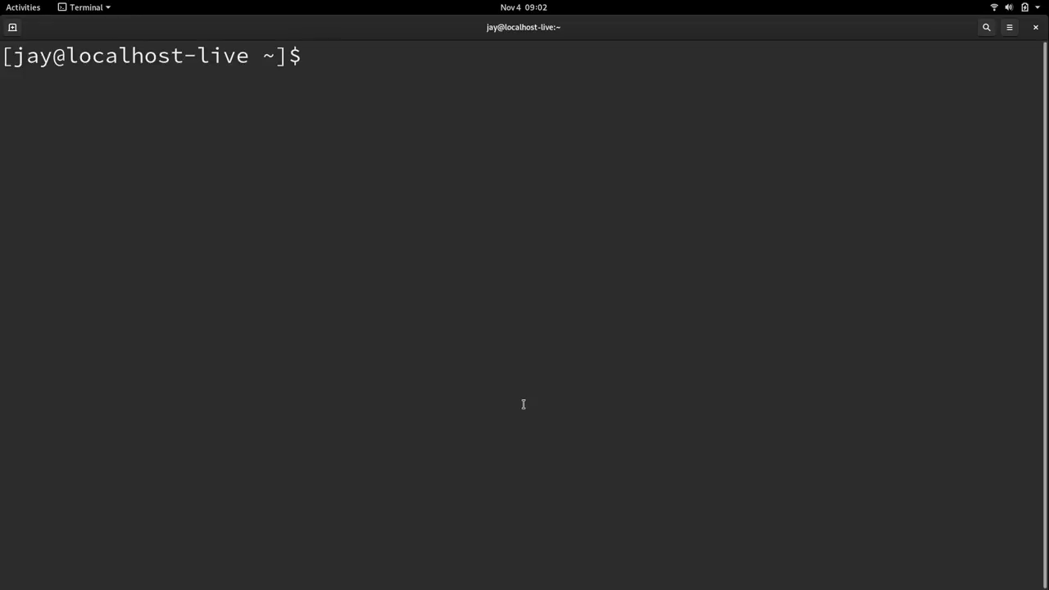
# Run the pasted 'sudo dnf install toolbox', authenticate, and confirm with y.
pyautogui.rightClick(446, 168)
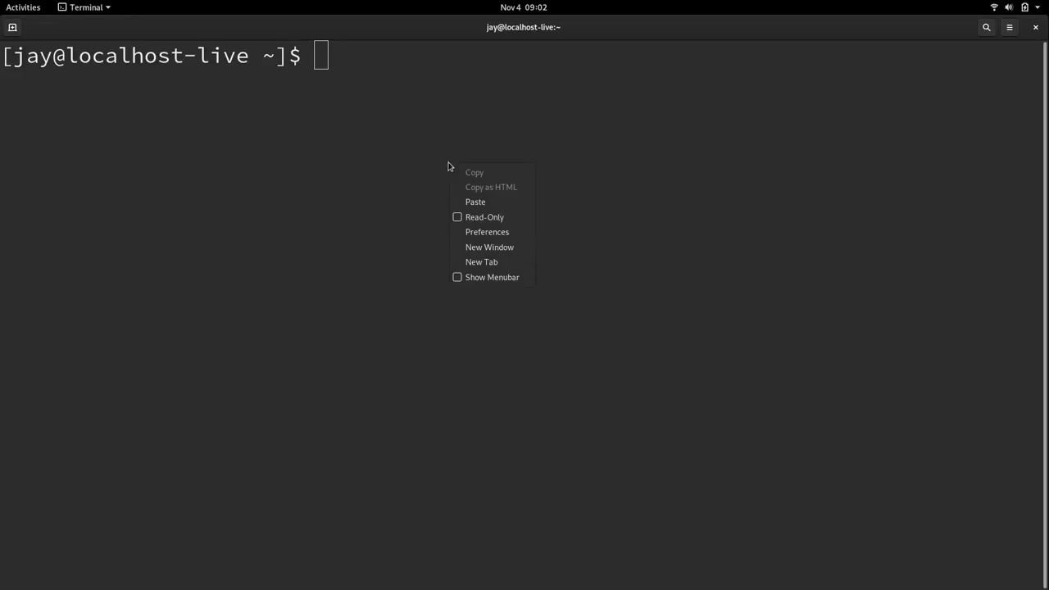
pyautogui.click(475, 201)
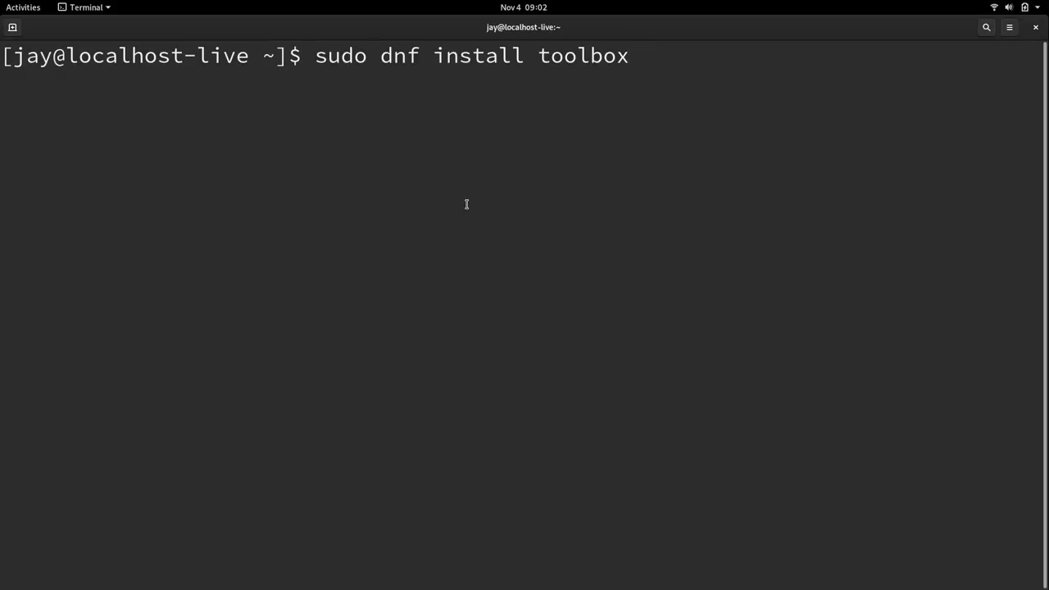
pyautogui.press('Return')
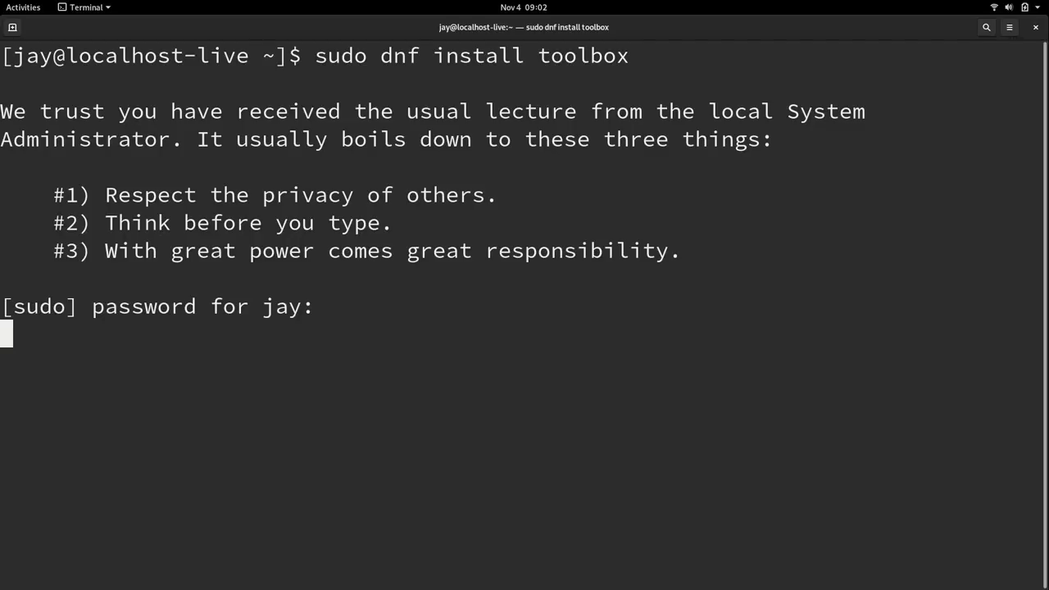
pyautogui.press('Return')
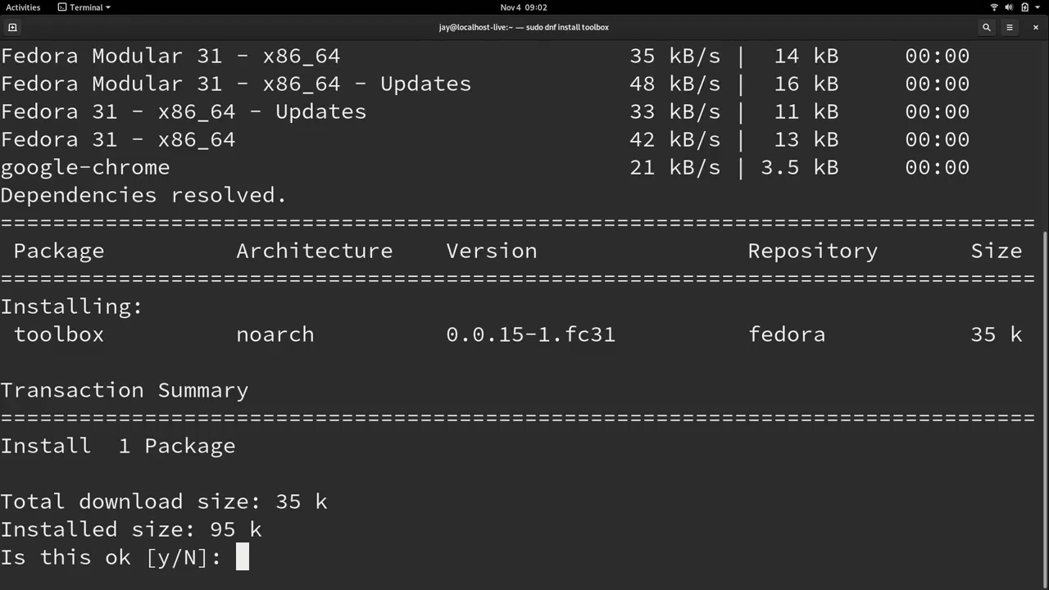
pyautogui.write('y')
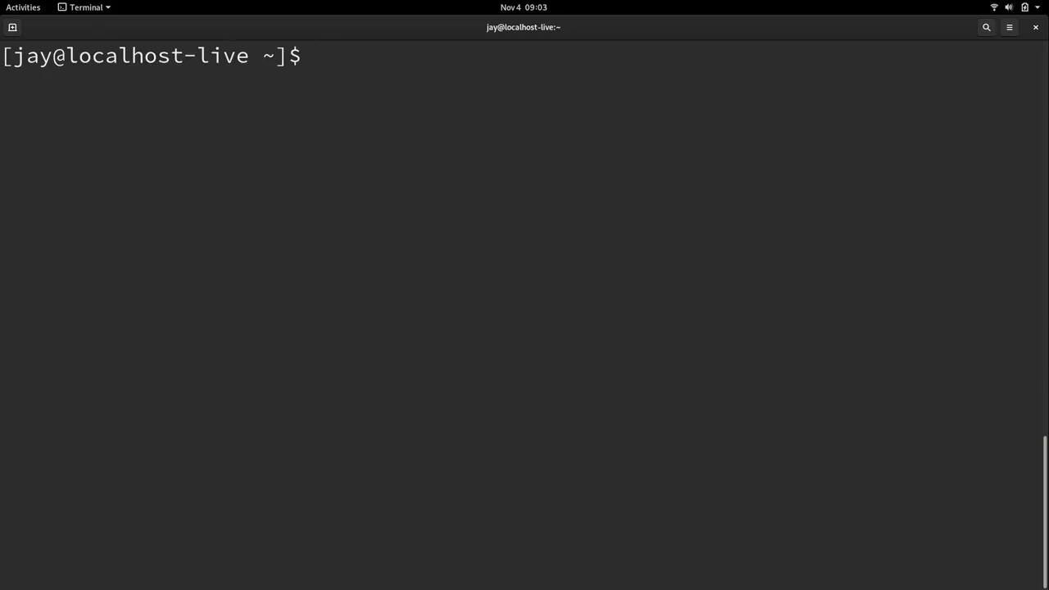
# Run 'toolbox create' and confirm downloading the fedora-toolbox-31 image.
pyautogui.write('to')
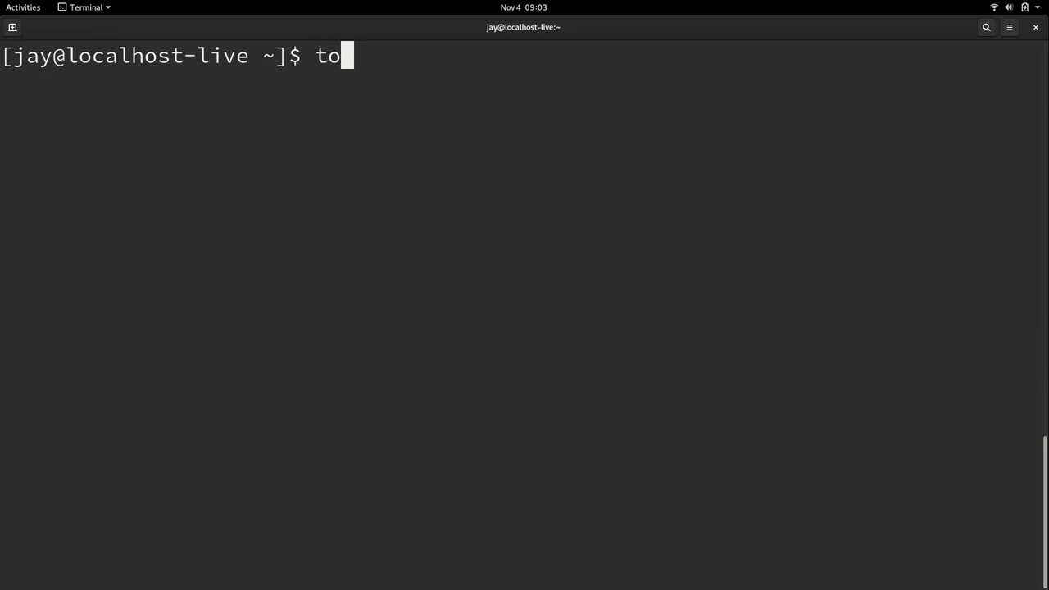
pyautogui.write('olbox creat')
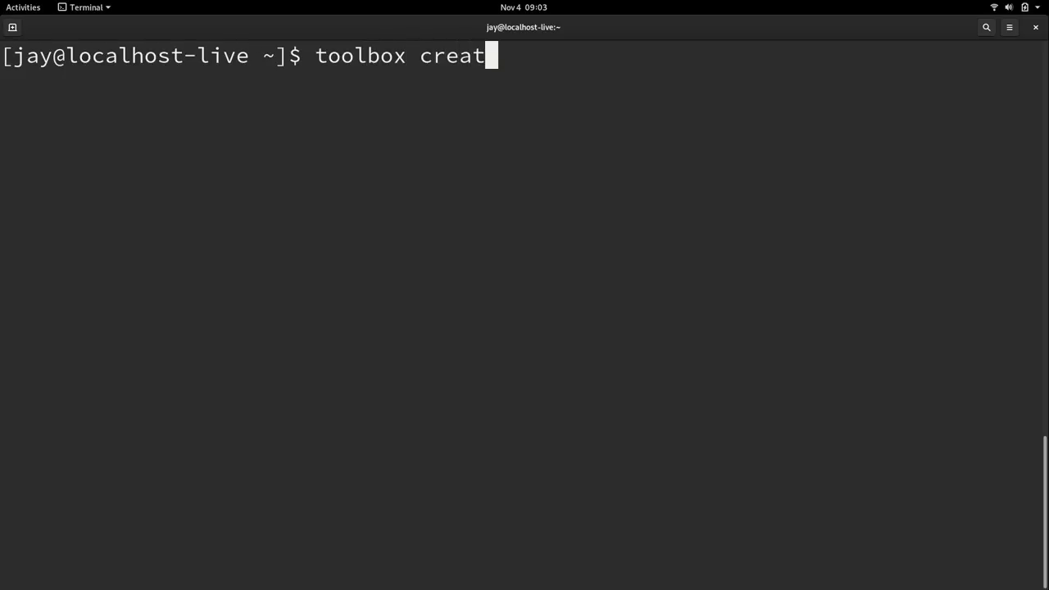
pyautogui.write('e')
pyautogui.write('y')
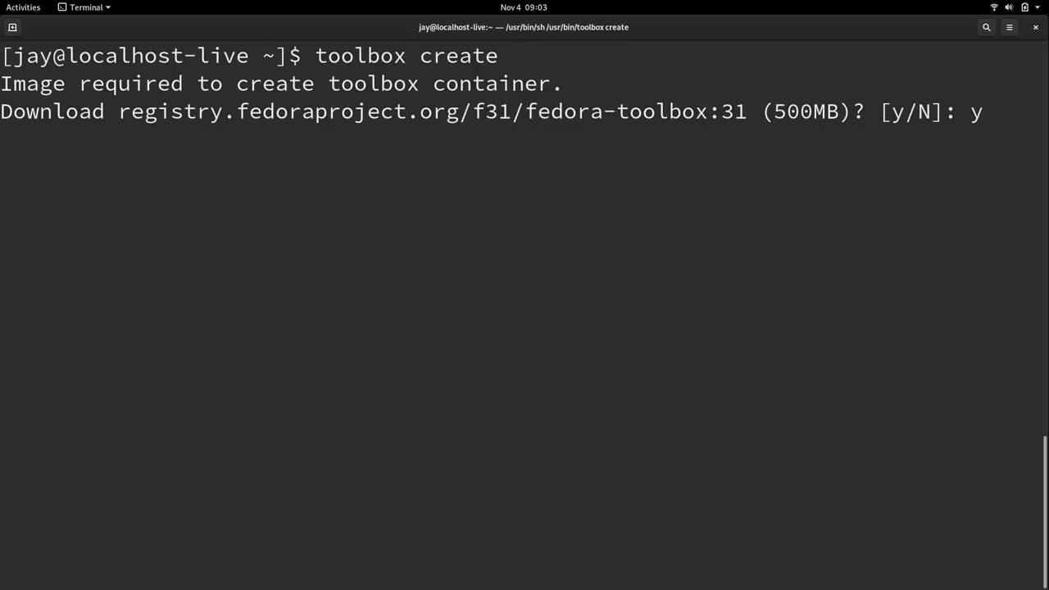
pyautogui.press('Return')
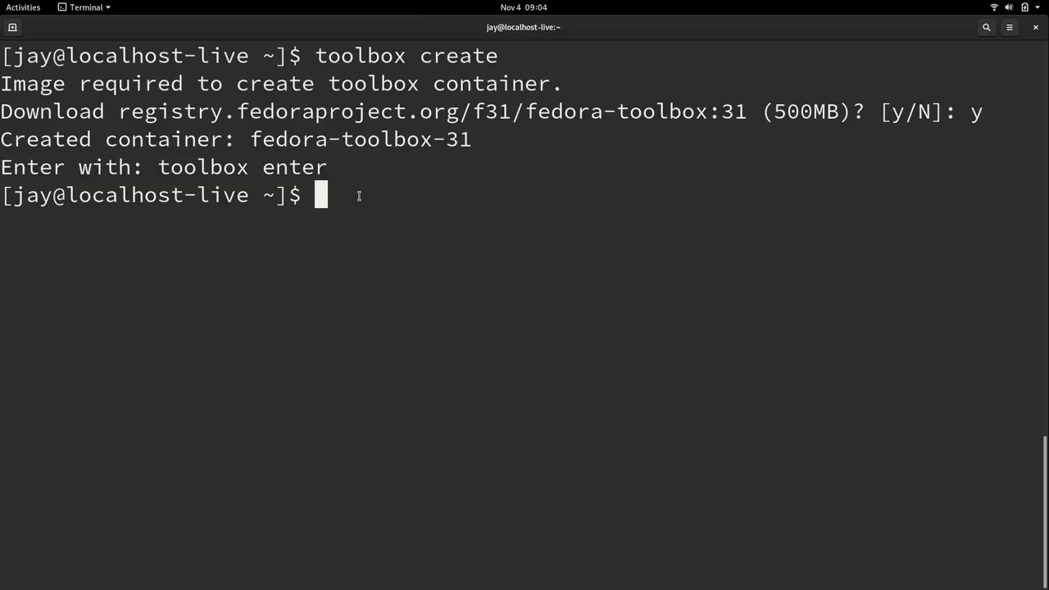
# Run 'toolbox enter' to get a shell inside the new container.
pyautogui.write('toolbox enter')
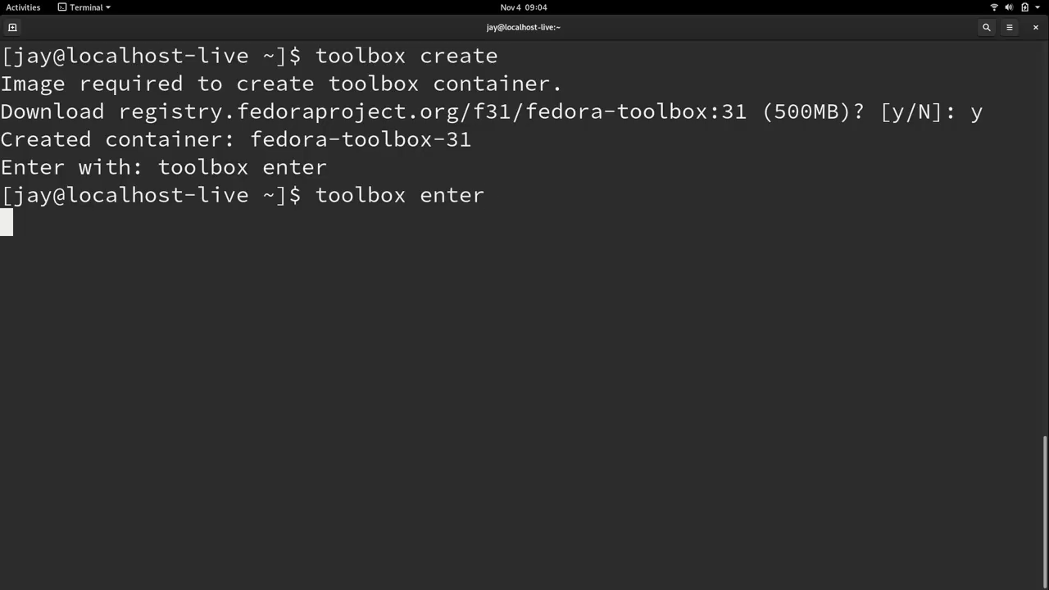
pyautogui.press('Return')
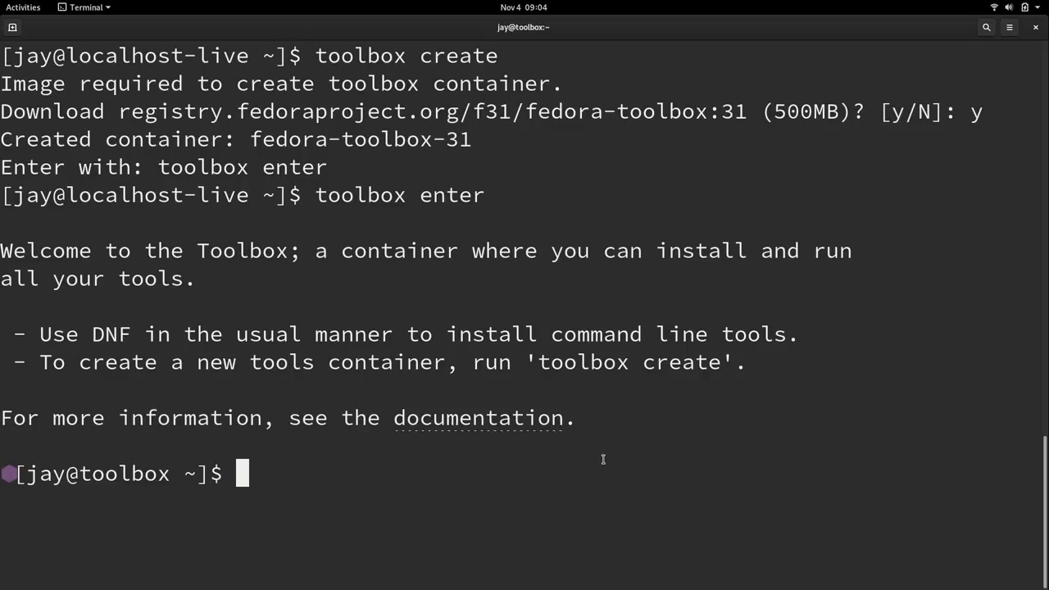
# Install htop with 'sudo dnf install htop' inside the toolbox and run it.
pyautogui.write('sudo d')
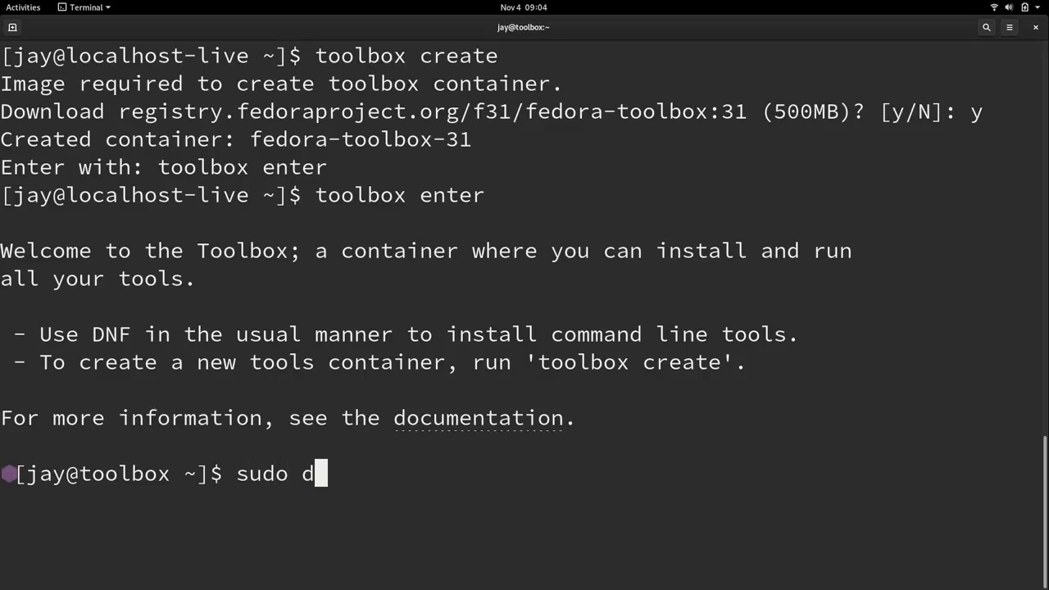
pyautogui.write('nf install htop')
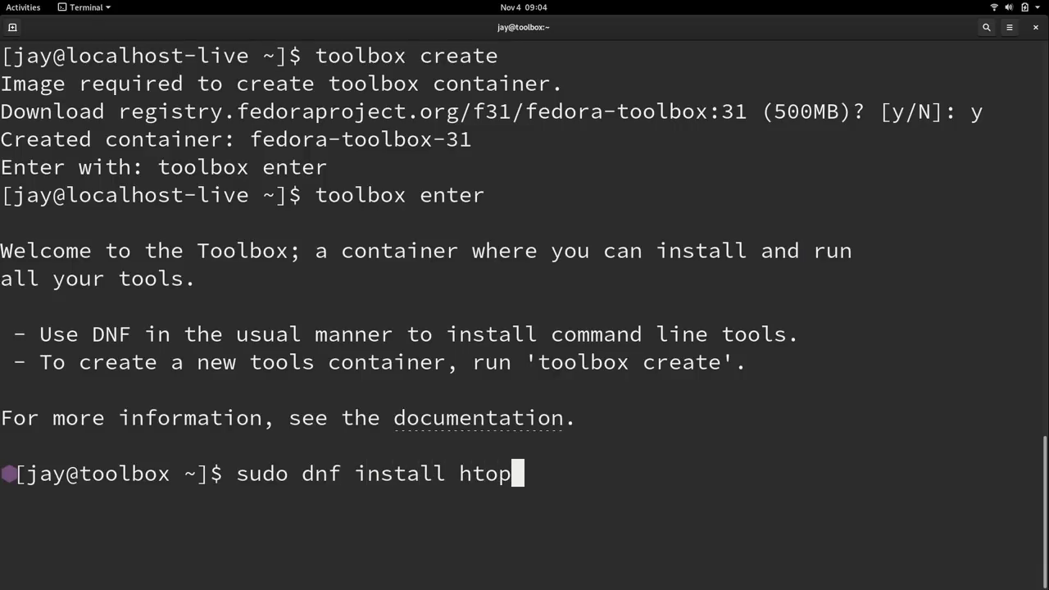
pyautogui.press('Return')
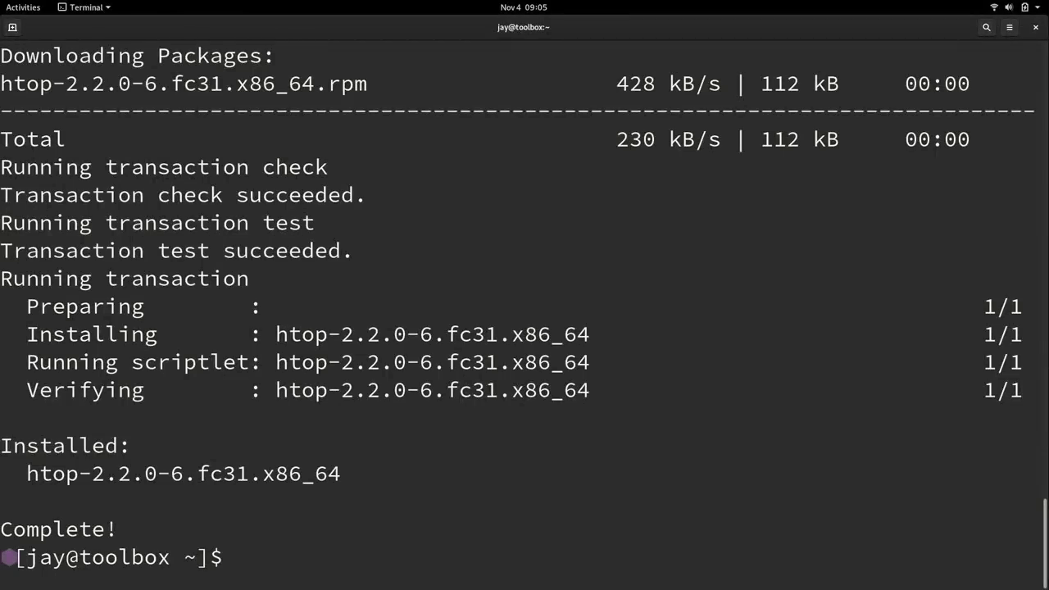
pyautogui.write('htop')
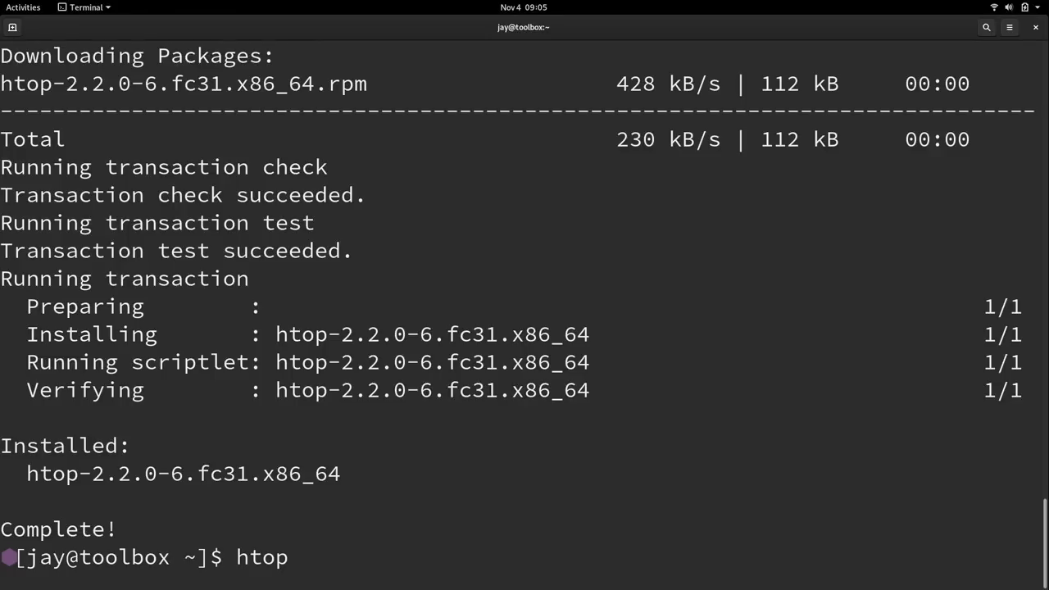
pyautogui.press('Return')
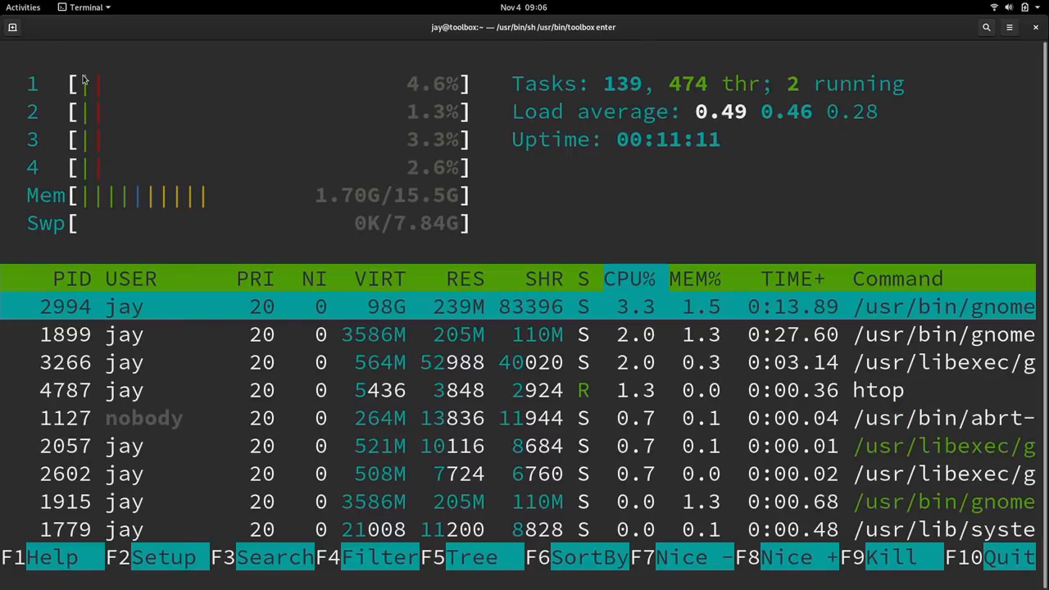
# Run htop in a new host Terminal window for comparison with the toolbox one.
pyautogui.click(85, 7)
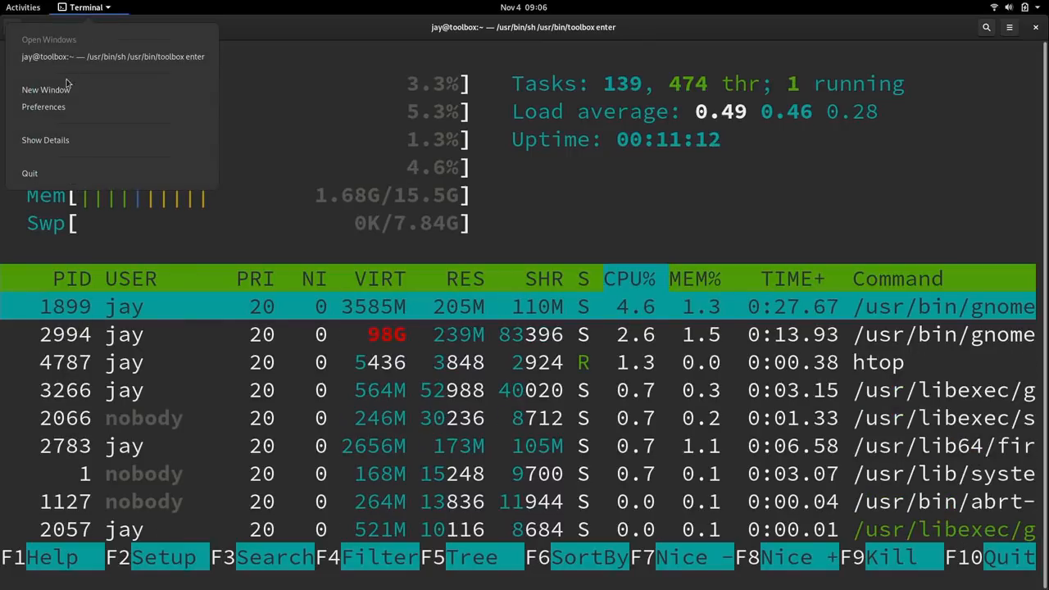
pyautogui.click(46, 88)
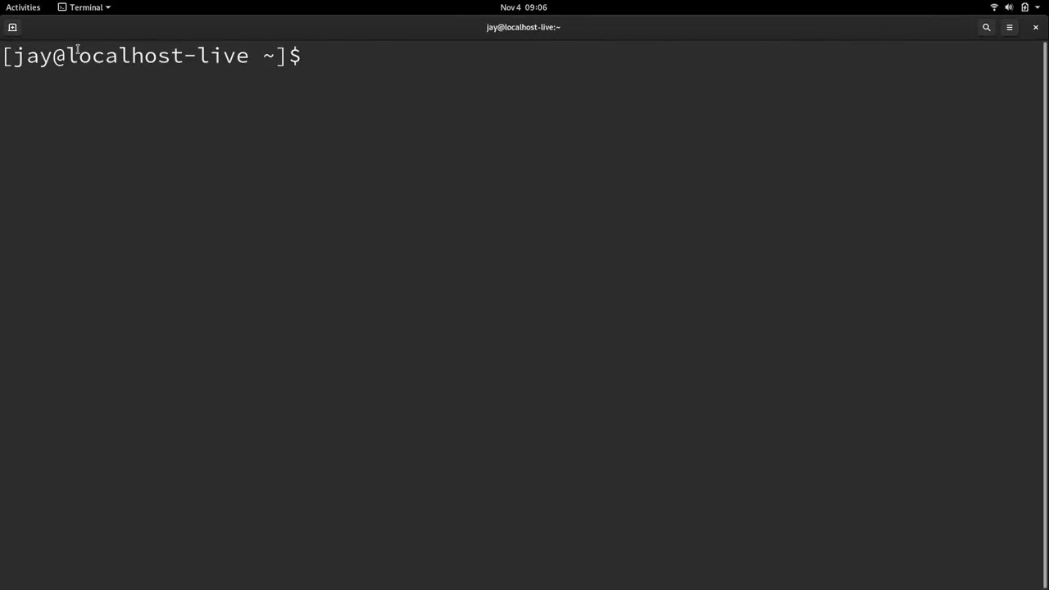
pyautogui.write('htop')
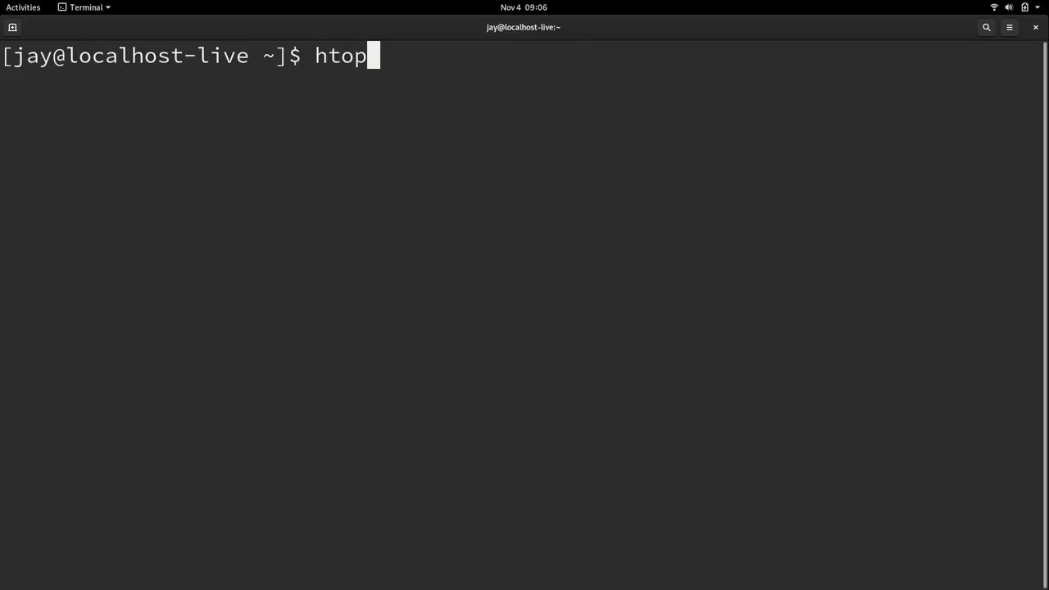
pyautogui.press('Return')
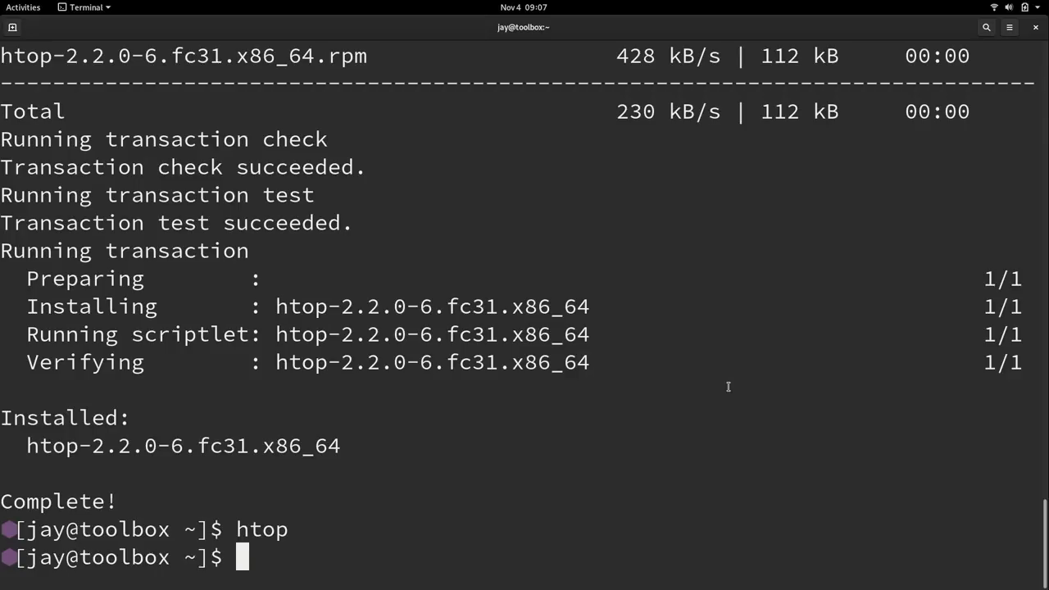
# Exit the toolbox shell and list the toolbox containers from the host.
pyautogui.write('exit')
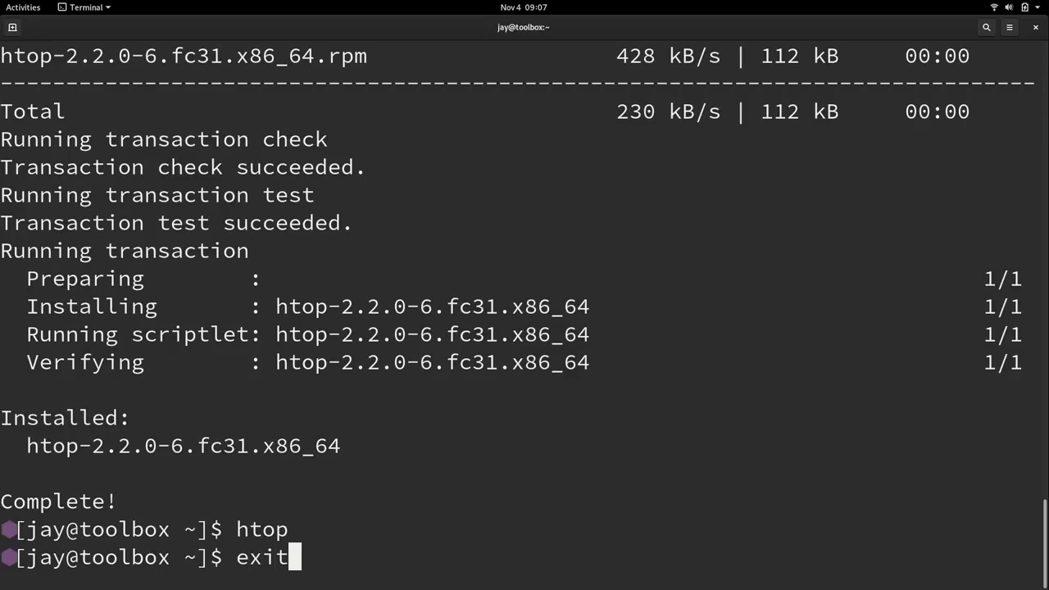
pyautogui.press('Return')
pyautogui.write('toolbox list')
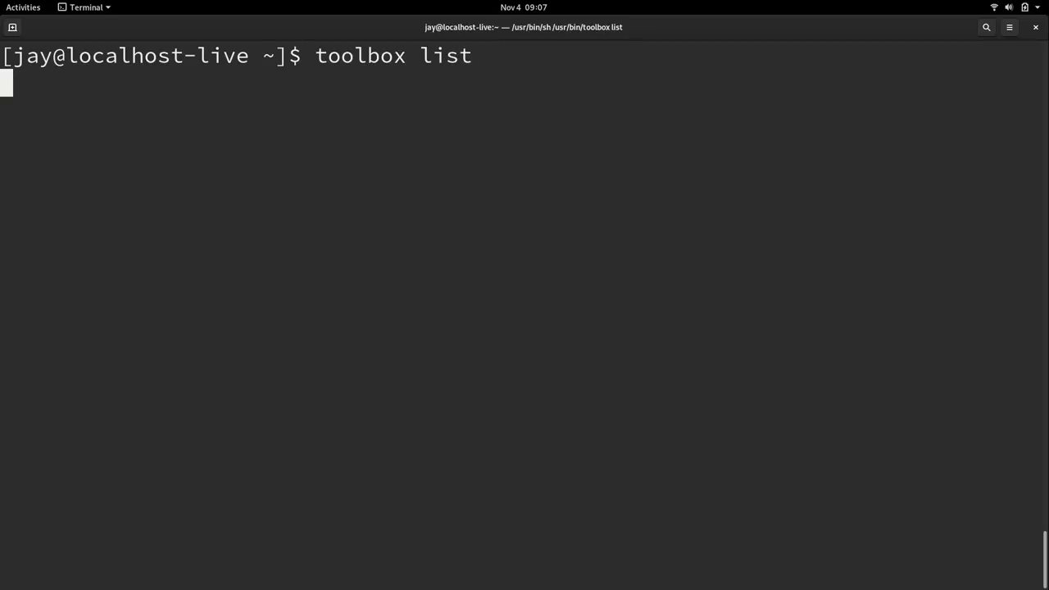
pyautogui.press('Return')
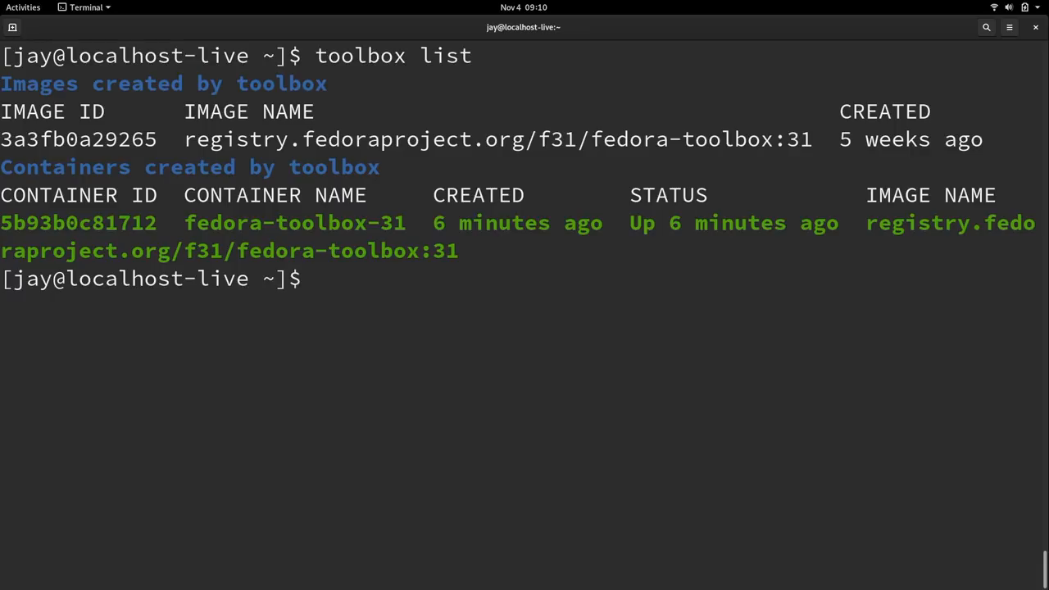
# Force-remove the fedora-toolbox-31 container with 'toolbox rm --force 5b9'.
pyautogui.write('toolbox')
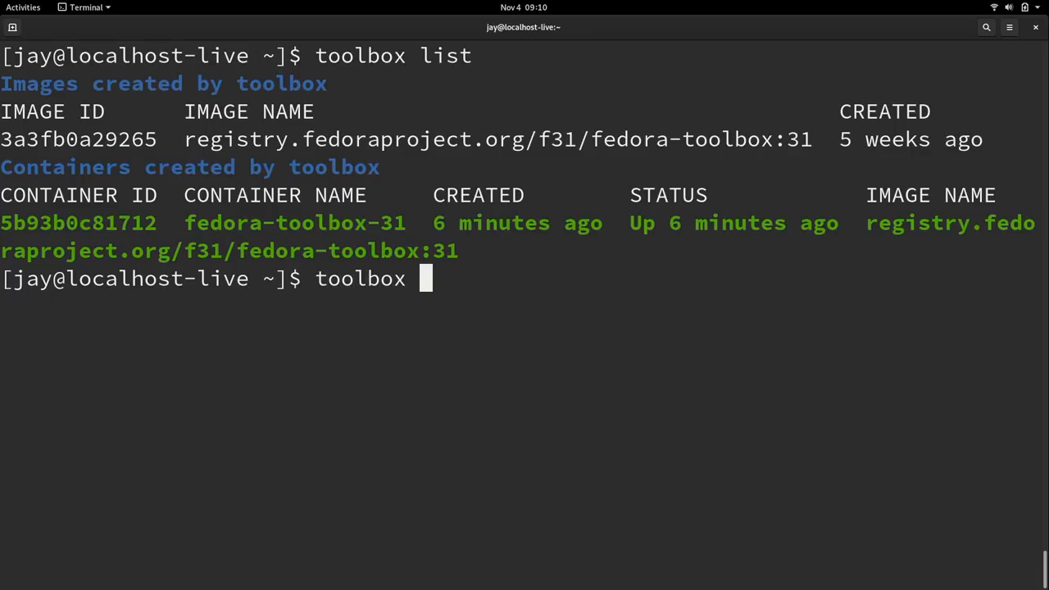
pyautogui.write('rm --')
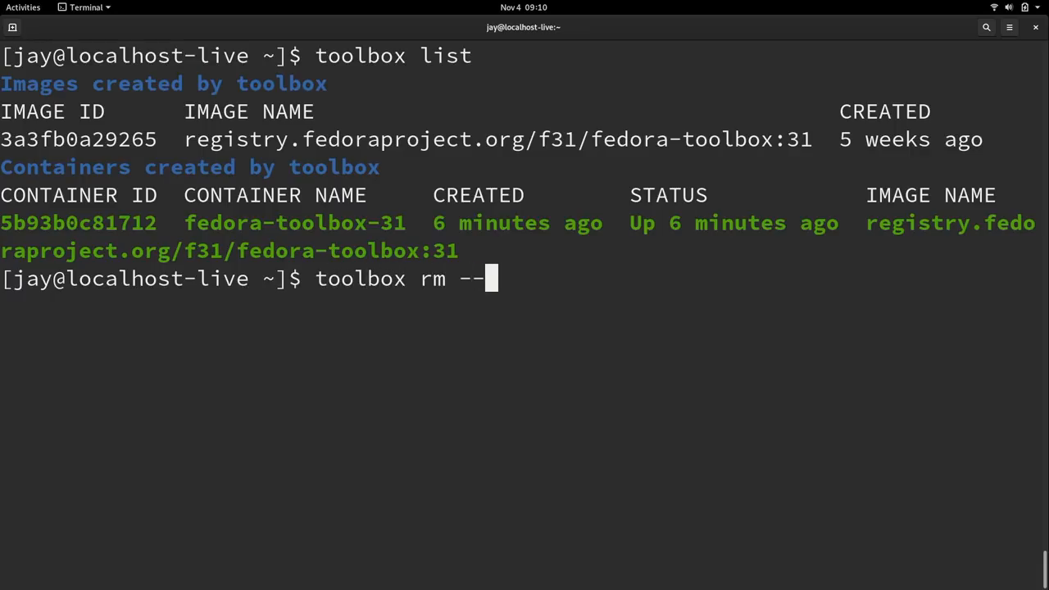
pyautogui.write('force')
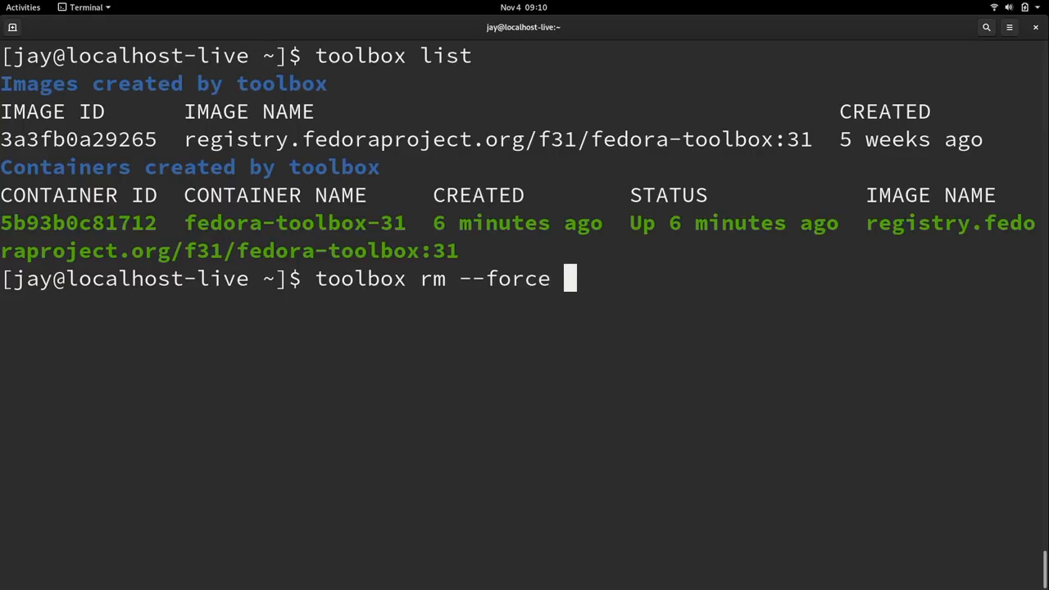
pyautogui.write('5')
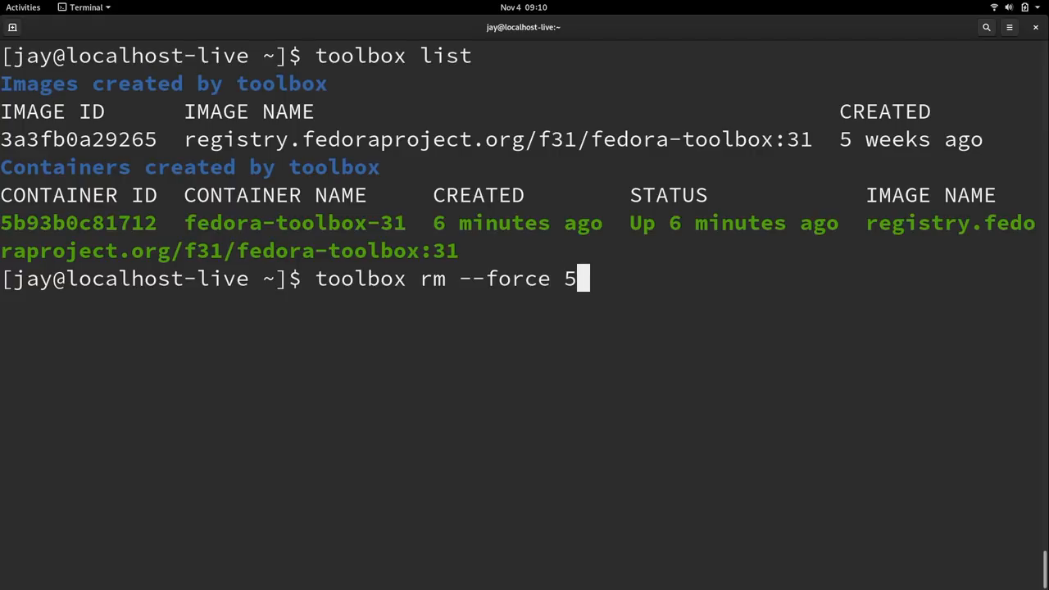
pyautogui.write('b9')
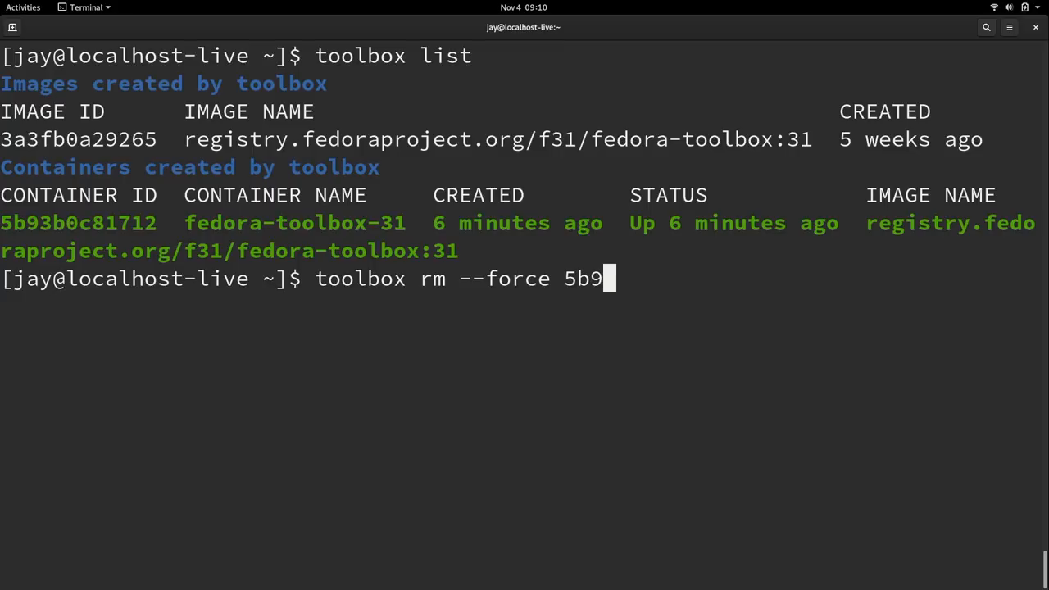
pyautogui.press('Return')
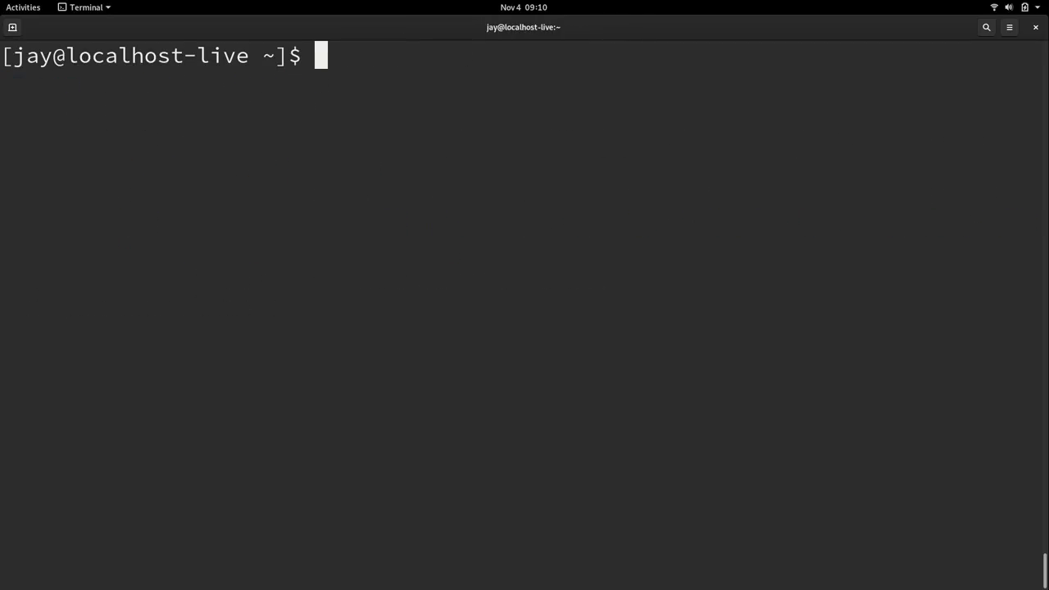
# Run 'toolbox list' again to confirm no containers remain.
pyautogui.write('toolbox list')
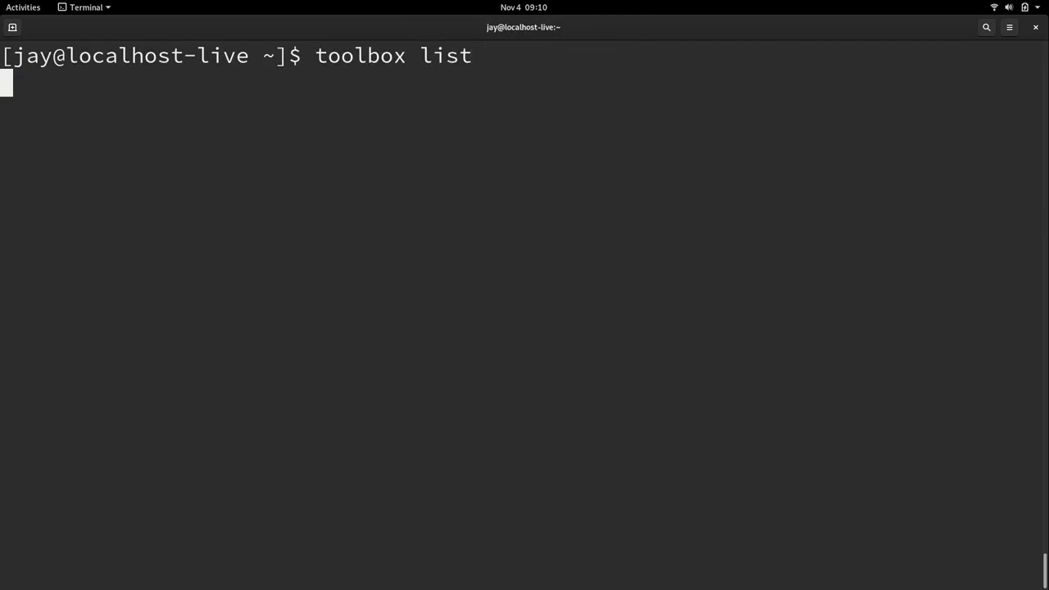
pyautogui.press('Return')
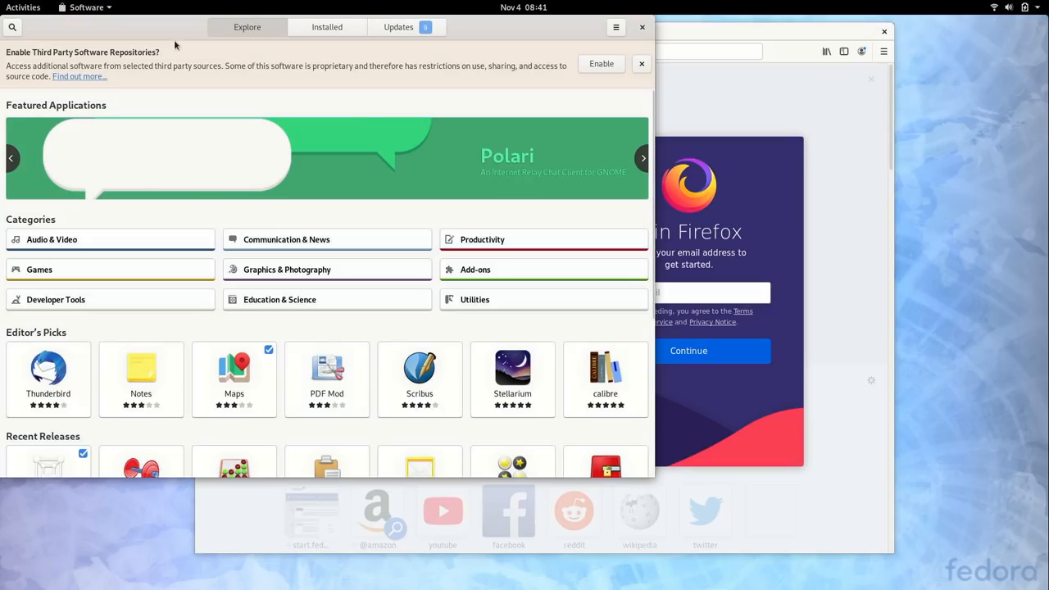
# Pass through the Activities overview, leaving only the Files home folder on the desktop.
pyautogui.click(23, 7)
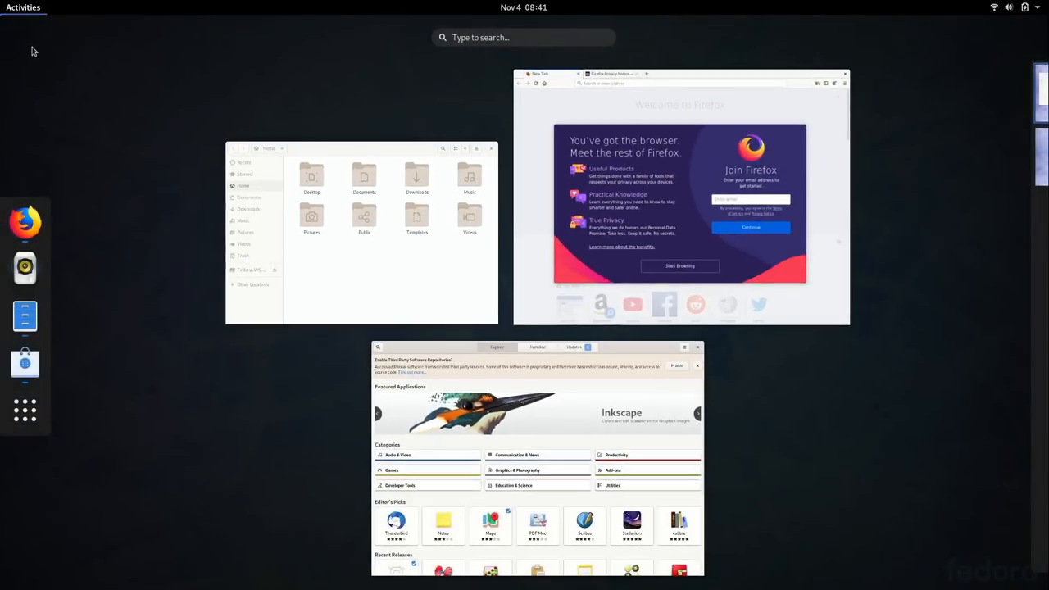
pyautogui.write('lj')
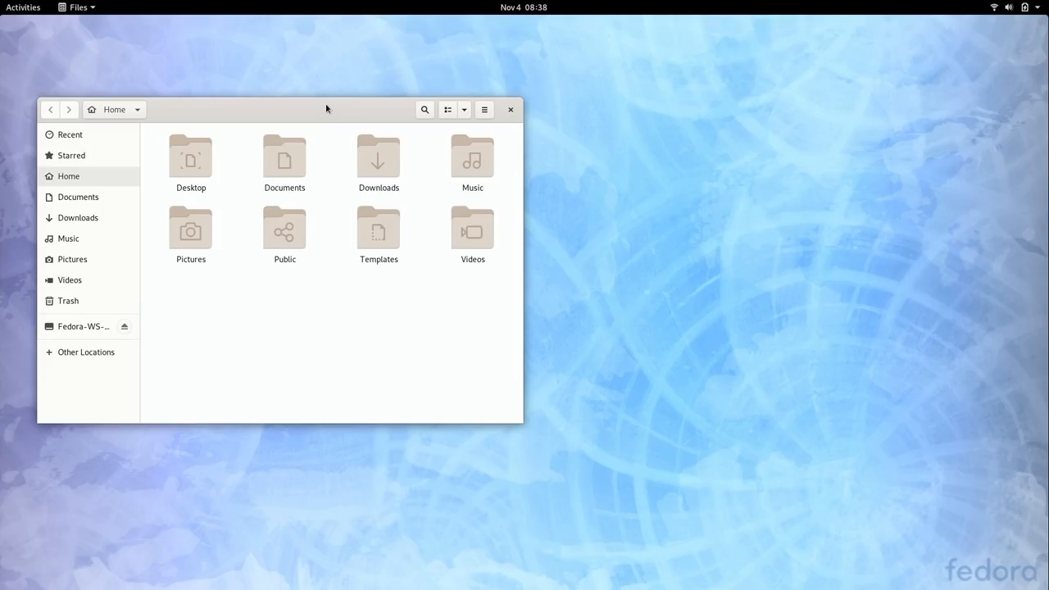
pyautogui.moveTo(380, 328)
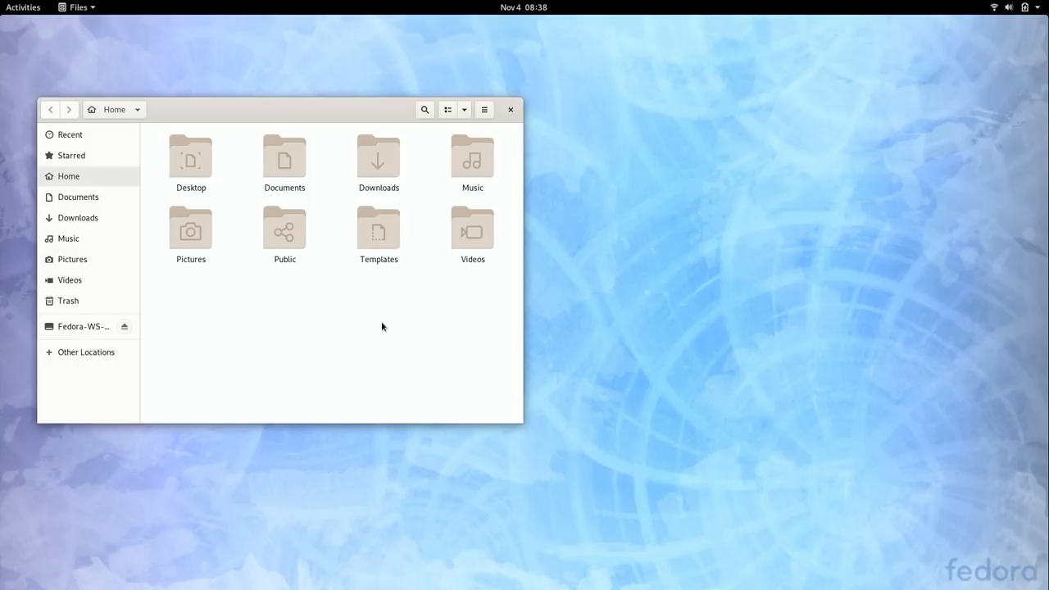
pyautogui.moveTo(389, 318)
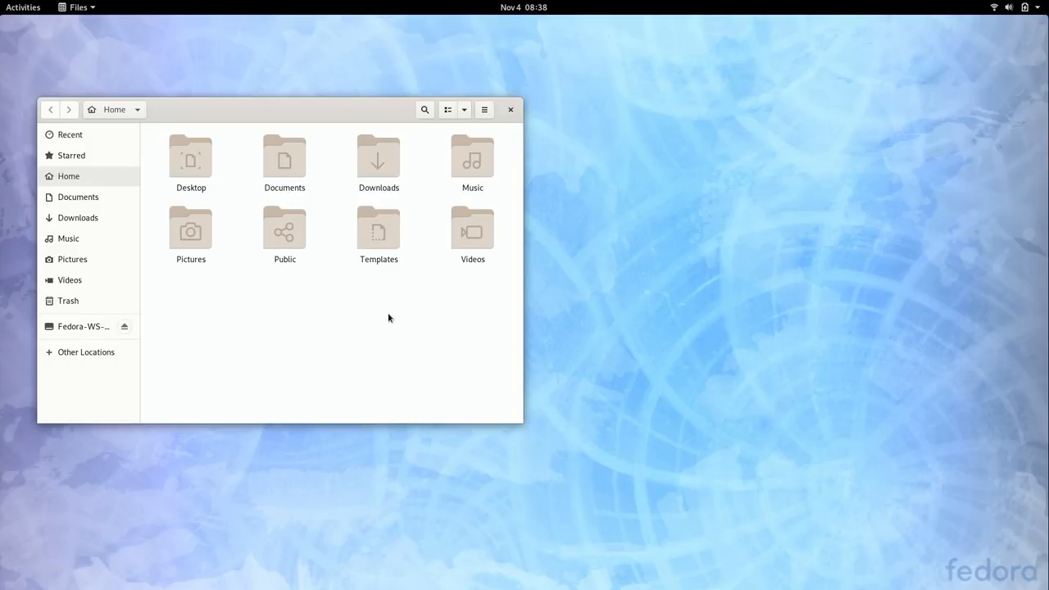
pyautogui.moveTo(394, 315)
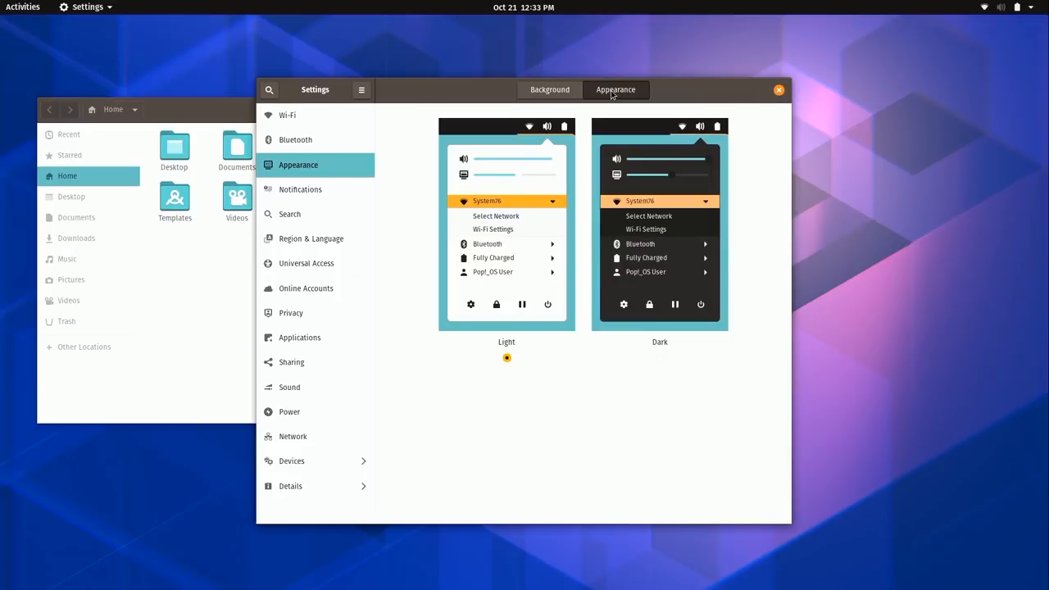
# Switch Pop!_OS to Dark appearance and set Ubuntu's applications theme to Yaru-dark.
pyautogui.click(660, 357)
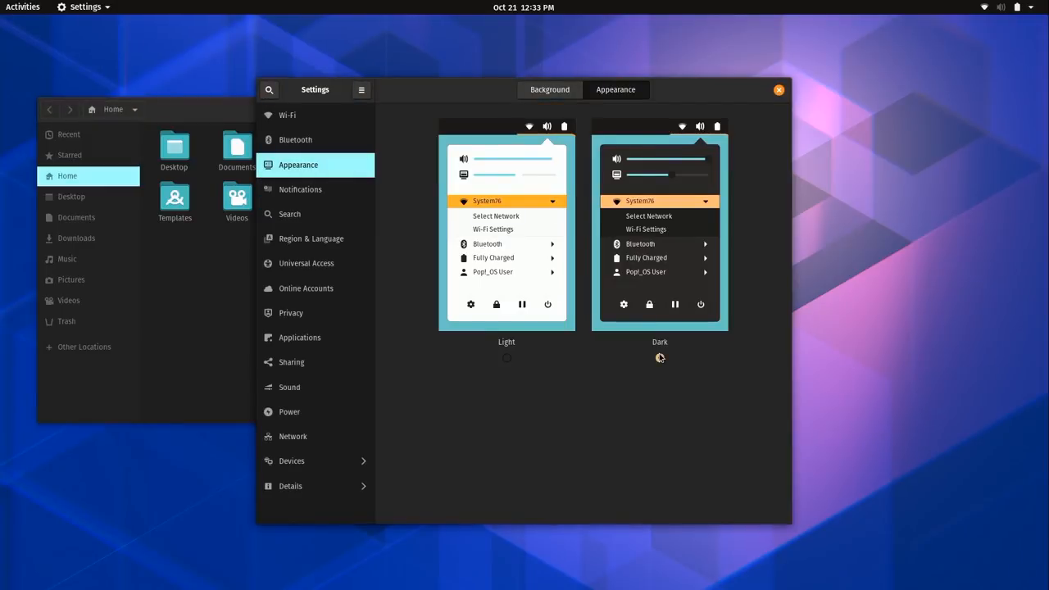
pyautogui.click(659, 358)
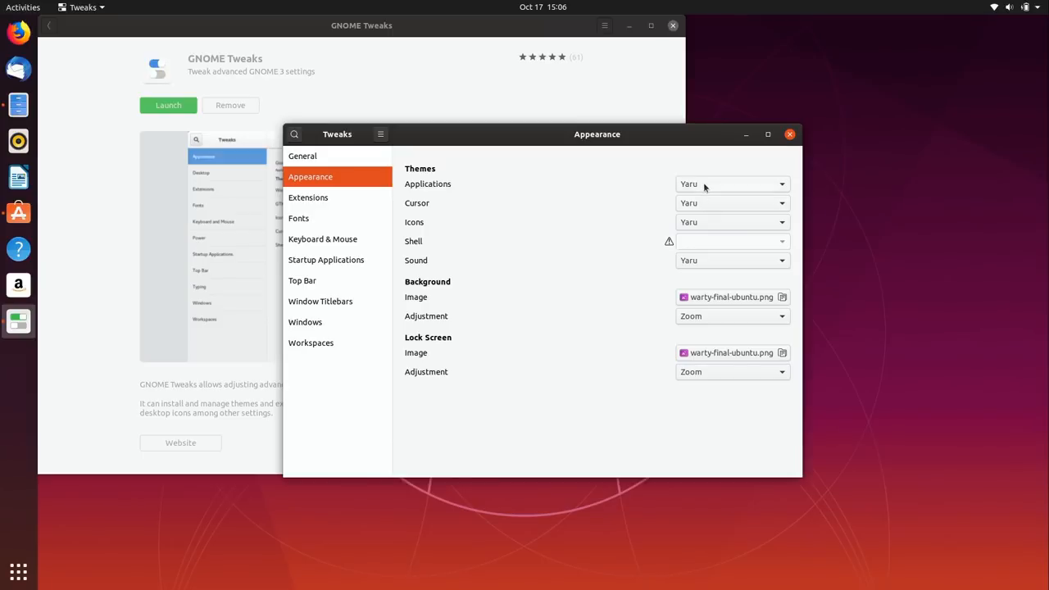
pyautogui.click(730, 184)
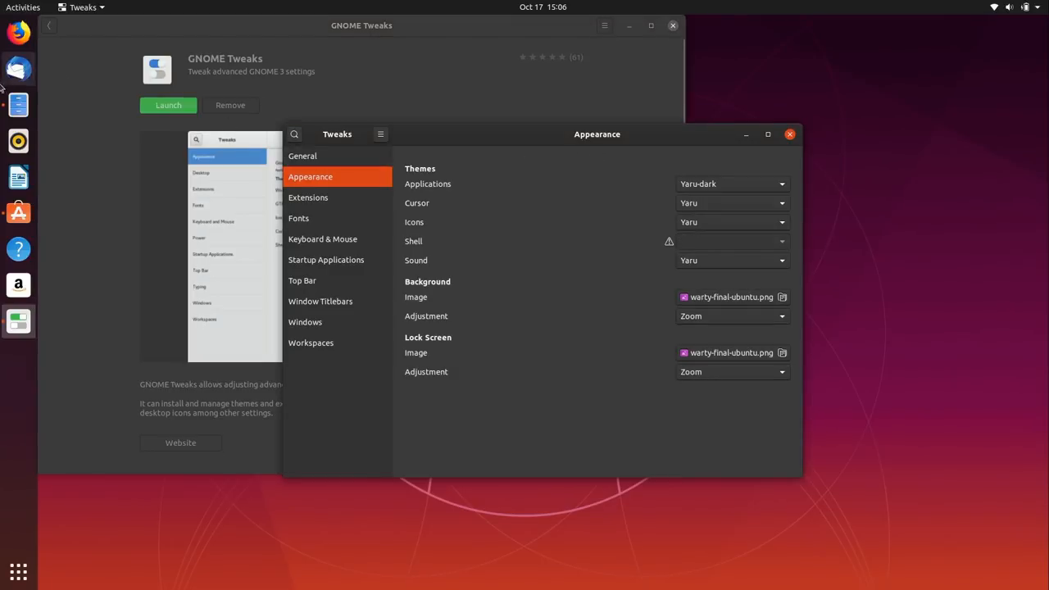
pyautogui.click(18, 105)
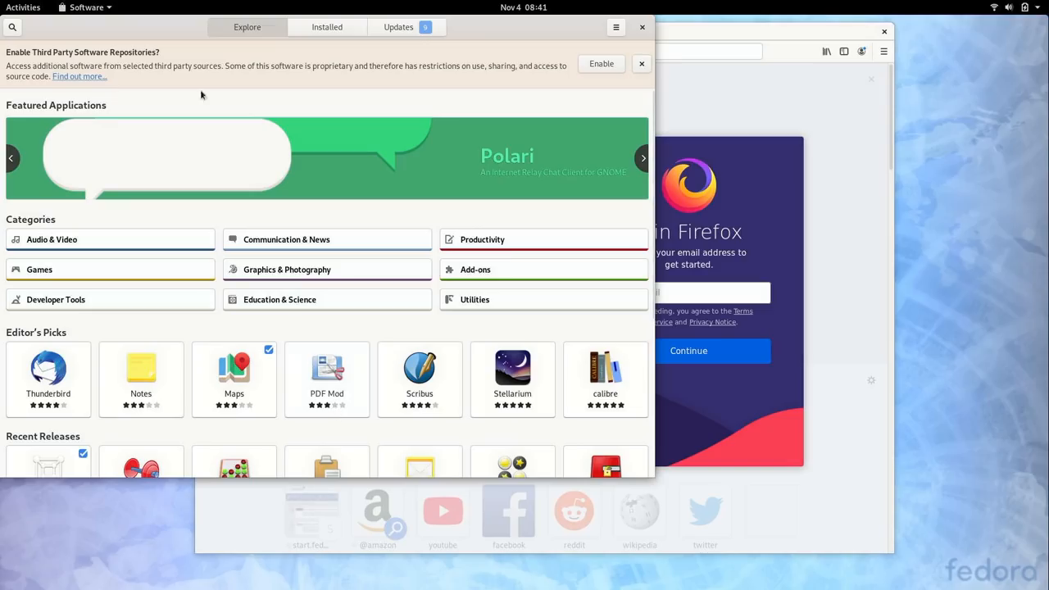
# Launch LibreOffice Writer from the overview search and dismiss its Tip of the day.
pyautogui.click(23, 6)
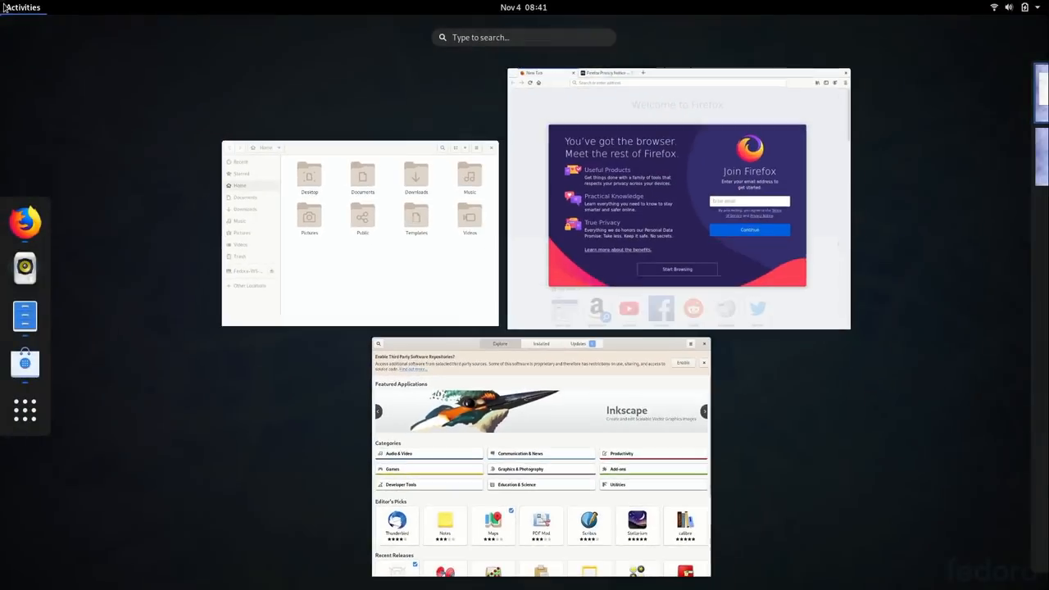
pyautogui.write('lj')
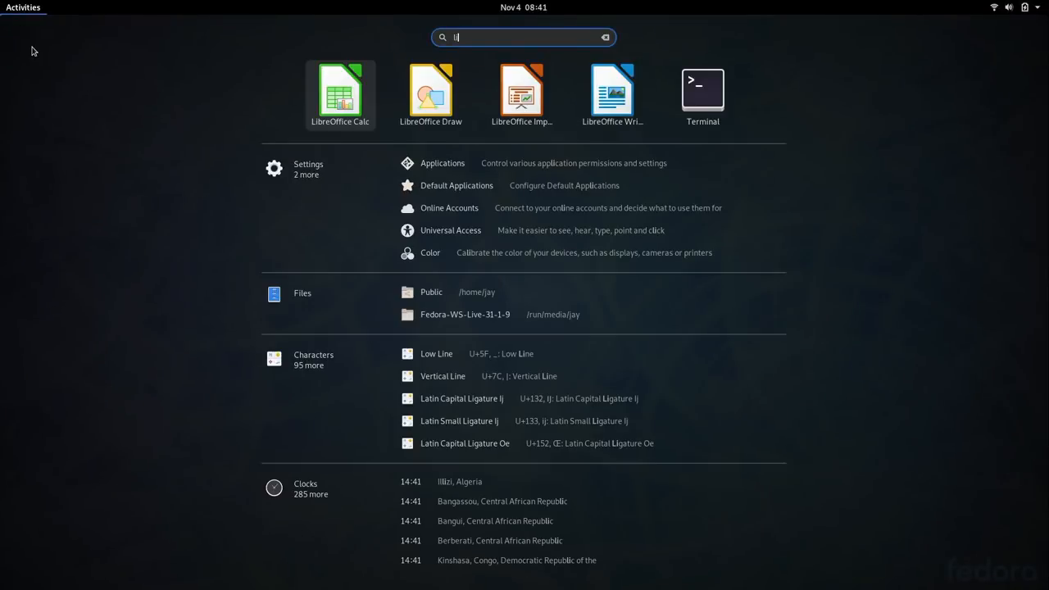
pyautogui.moveTo(613, 94)
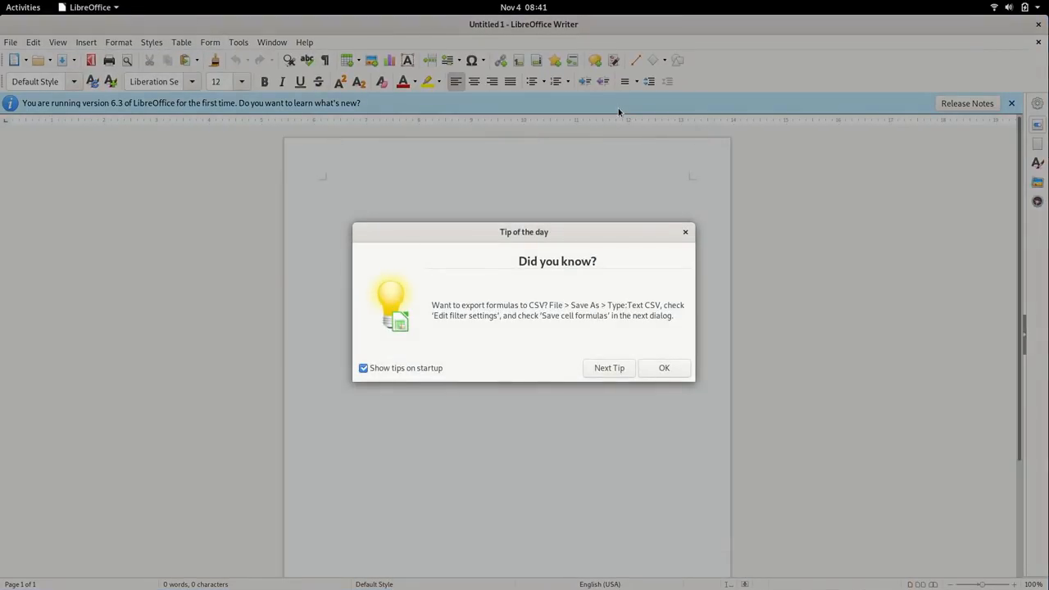
pyautogui.click(664, 368)
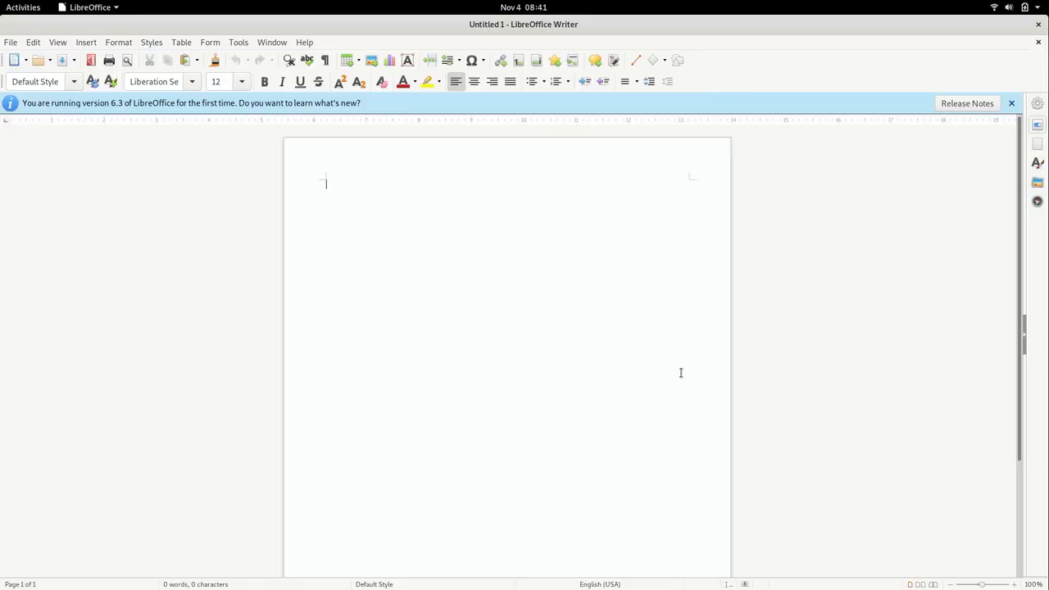